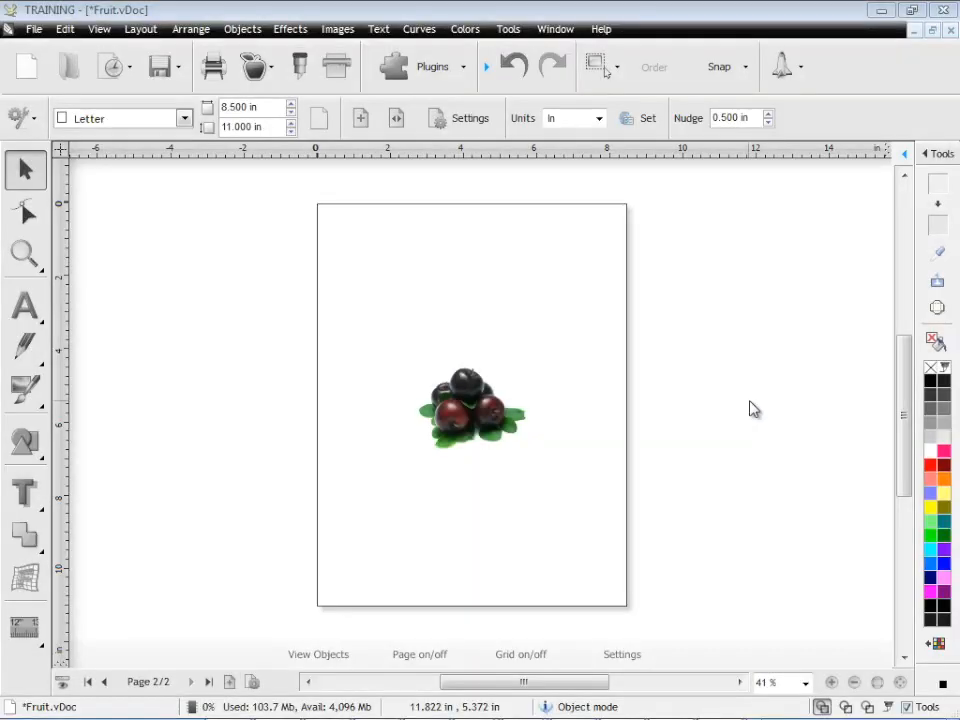
{"action": "mouse_move", "coordinate": [582, 400]}
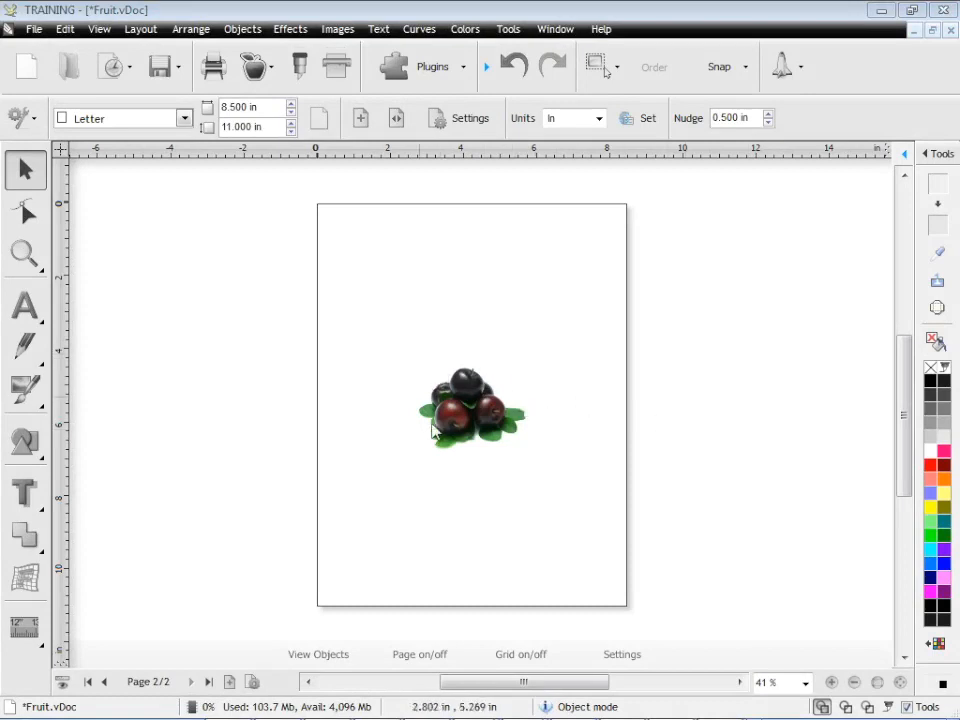
{"action": "mouse_move", "coordinate": [709, 485]}
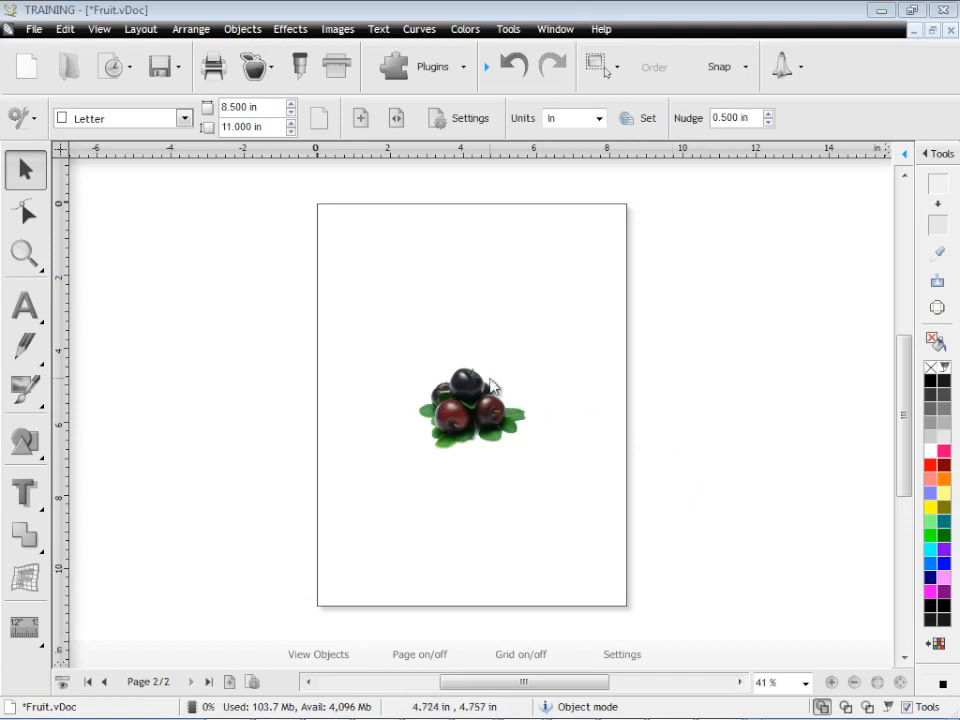
{"action": "mouse_move", "coordinate": [700, 459]}
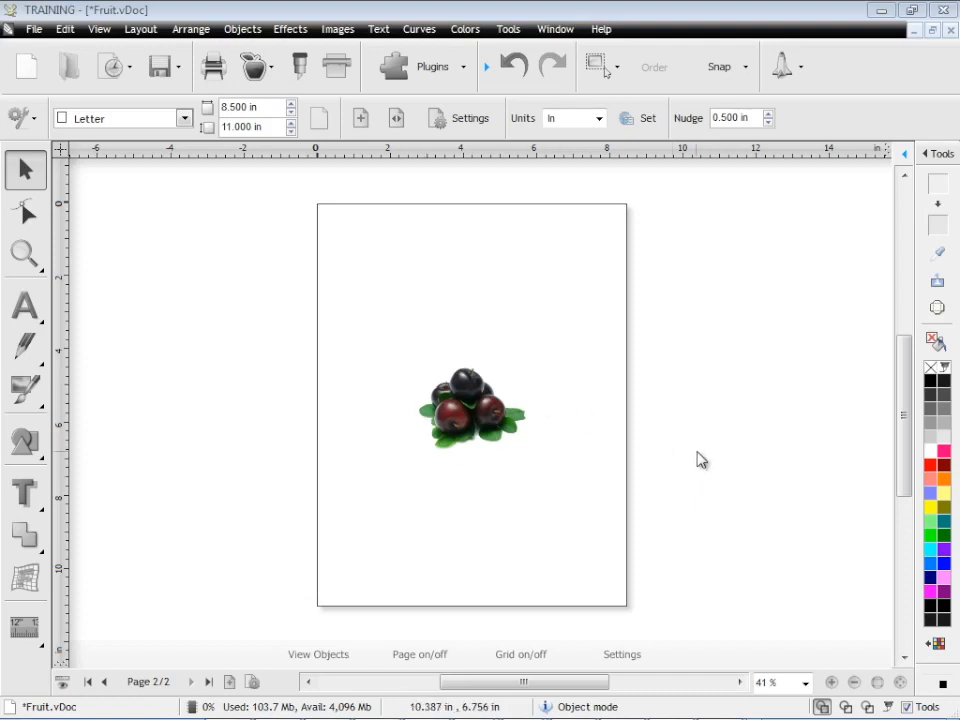
{"action": "mouse_move", "coordinate": [585, 450]}
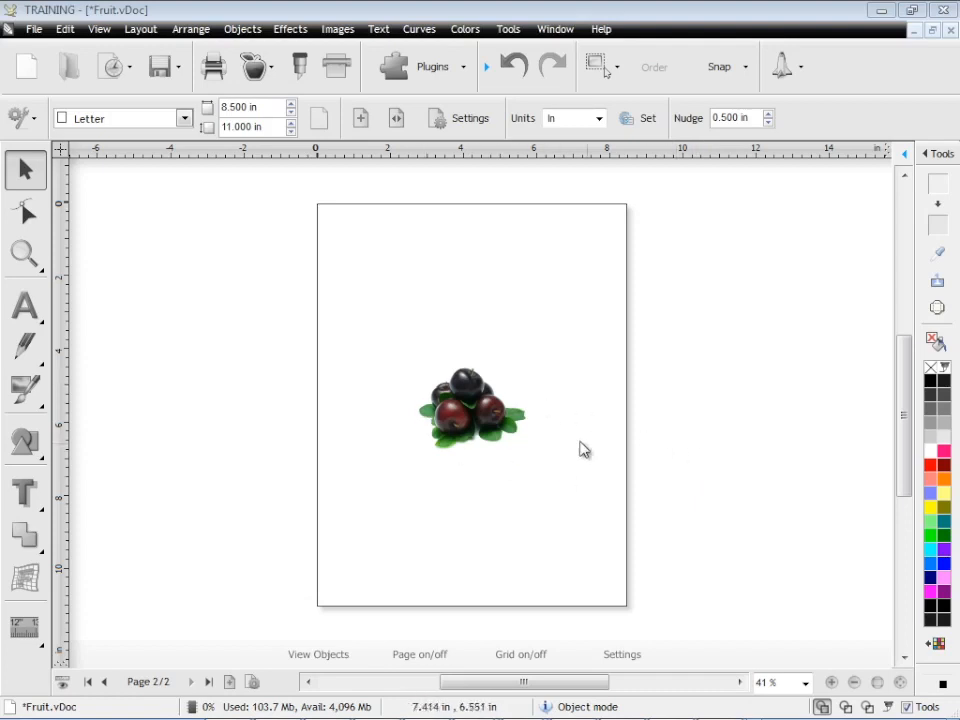
Auto-trace a cut contour around the fruit image with a 1.55% (0.040 in) outline.
{"action": "left_click", "coordinate": [470, 415]}
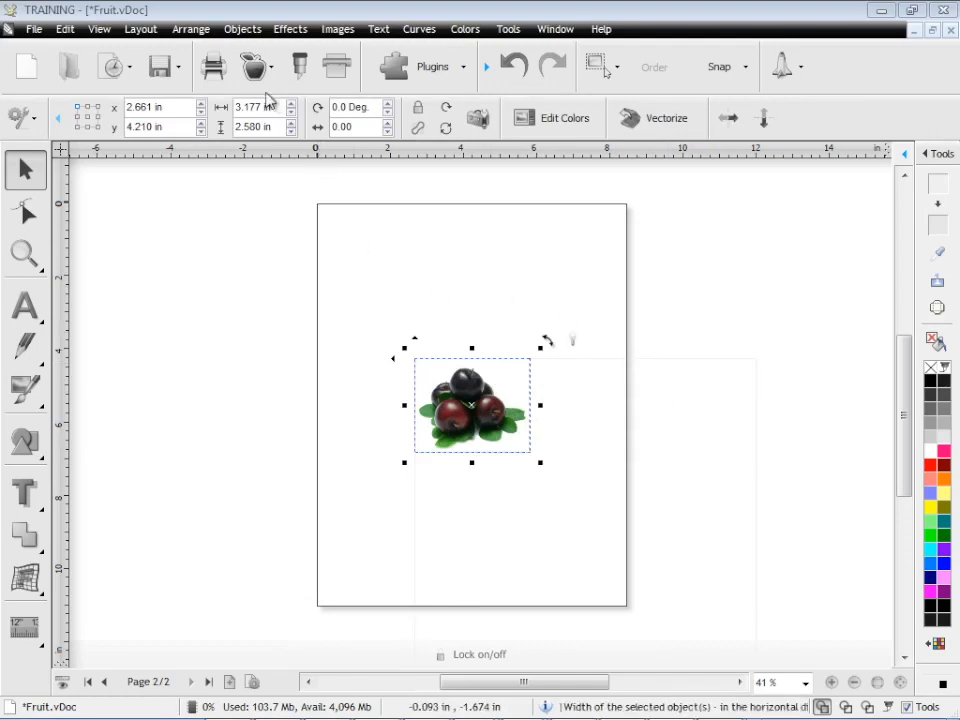
{"action": "left_click", "coordinate": [251, 65]}
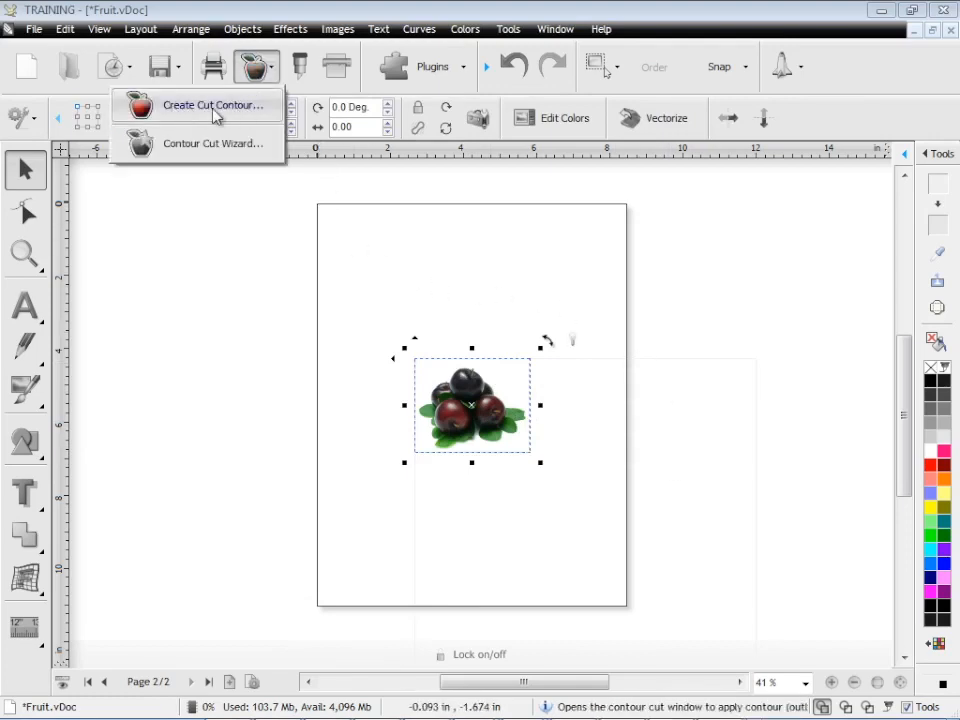
{"action": "left_click", "coordinate": [218, 106]}
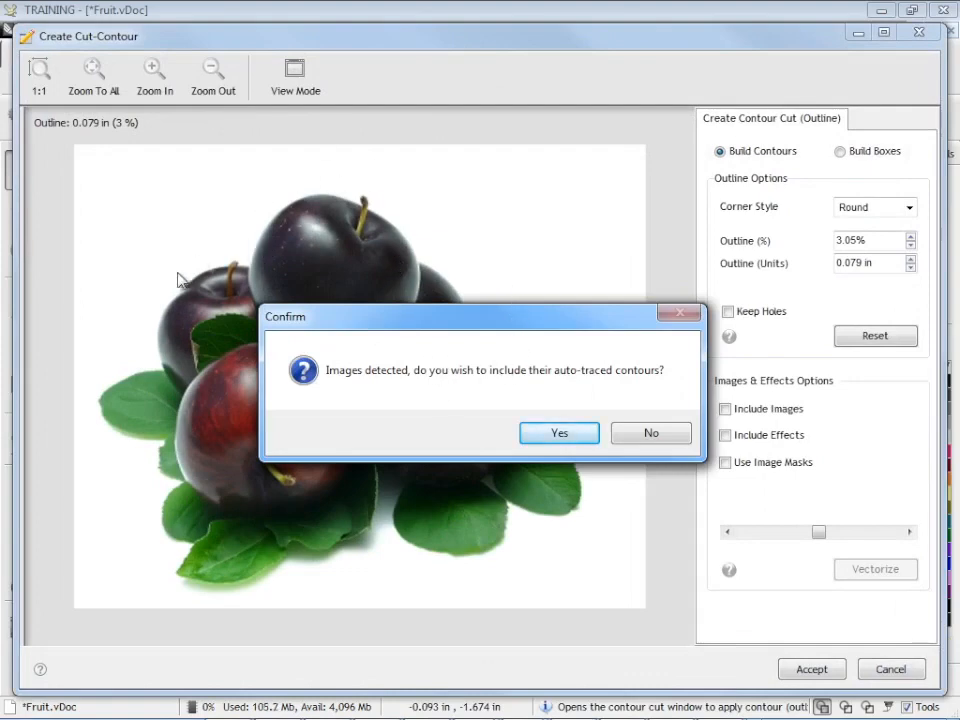
{"action": "mouse_move", "coordinate": [443, 468]}
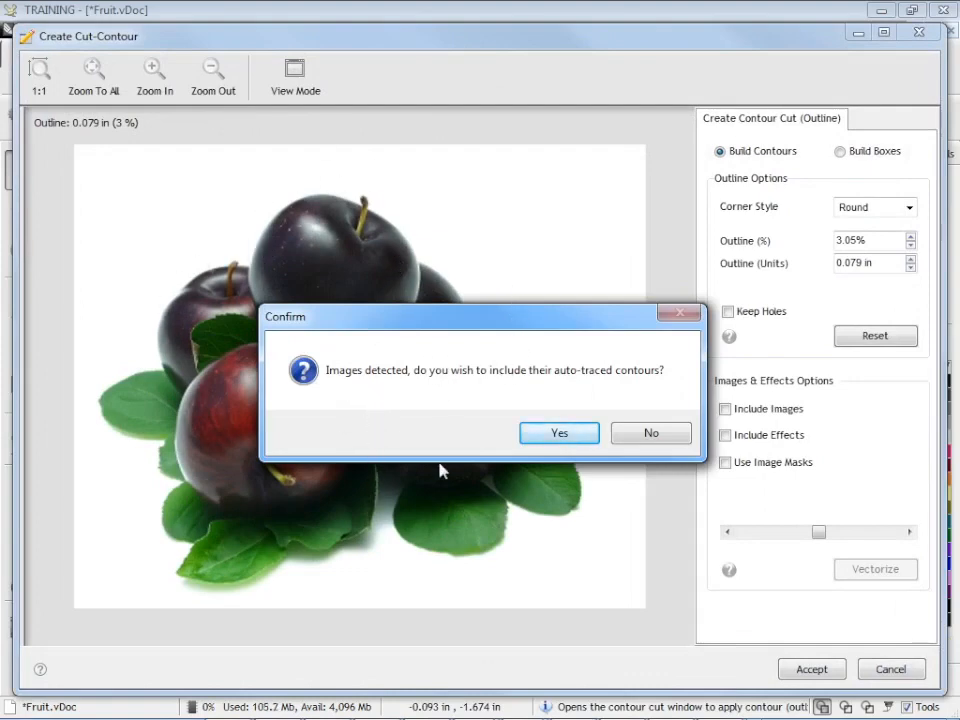
{"action": "left_click", "coordinate": [558, 433]}
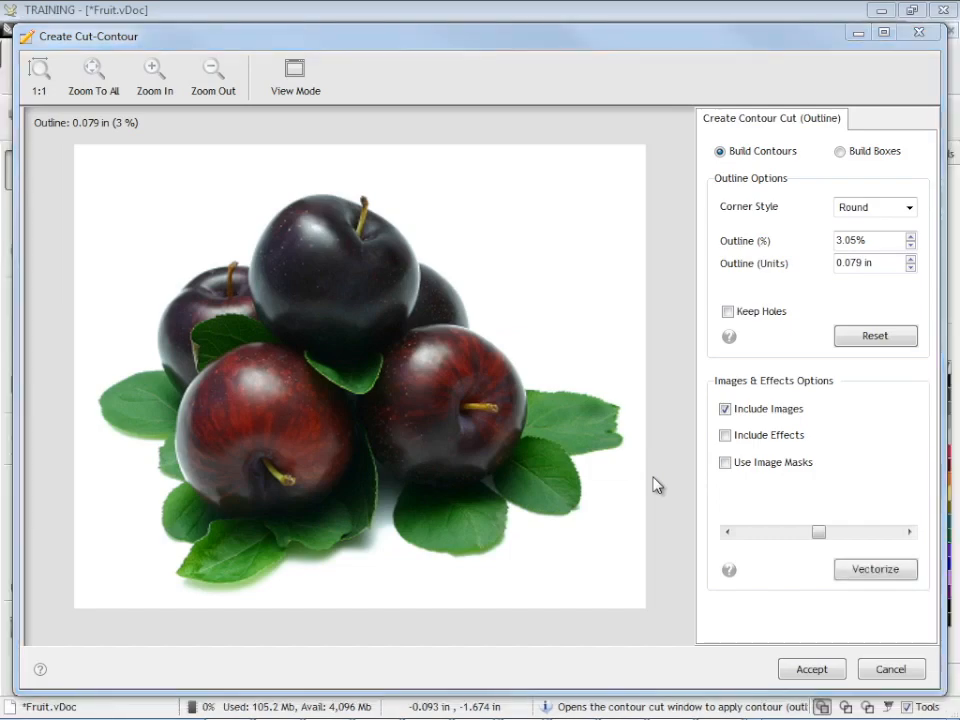
{"action": "left_click", "coordinate": [875, 569]}
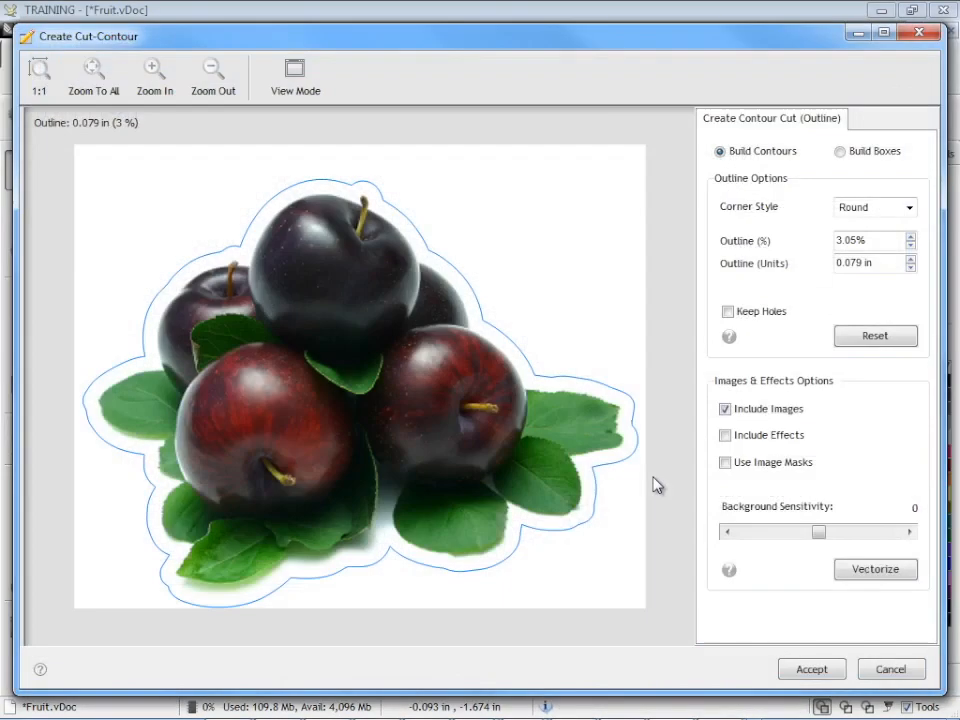
{"action": "mouse_move", "coordinate": [653, 209]}
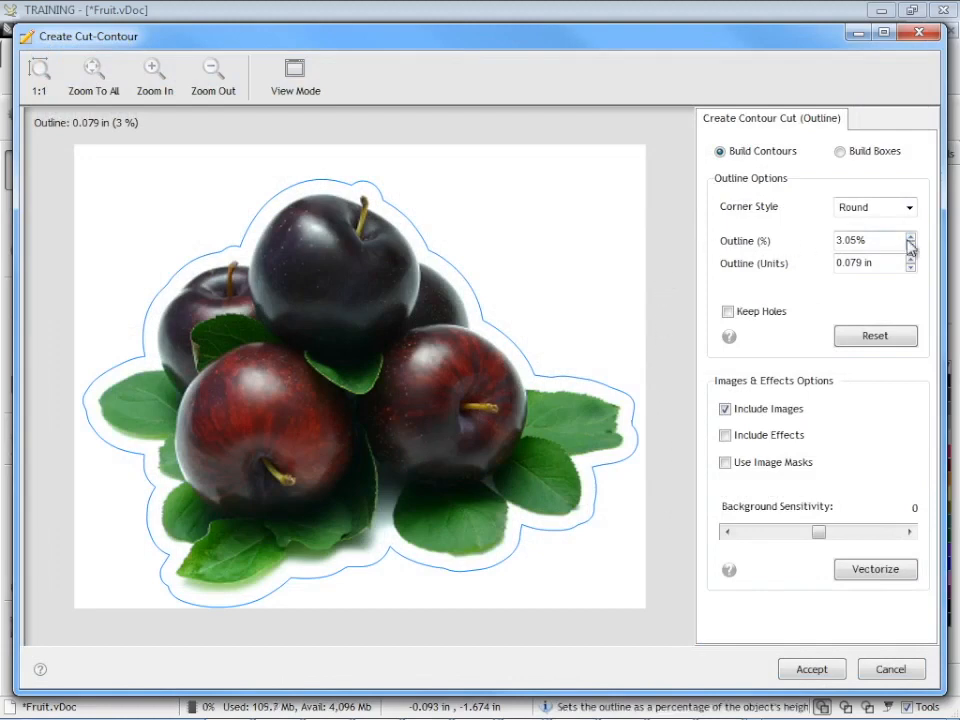
{"action": "left_click", "coordinate": [911, 237]}
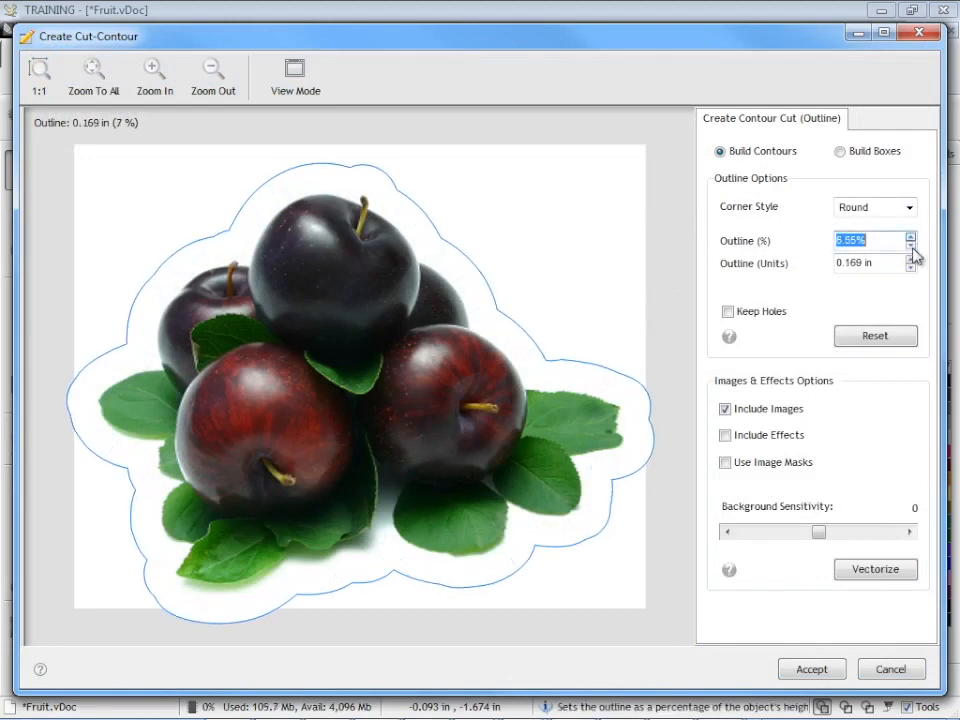
{"action": "left_click", "coordinate": [911, 250]}
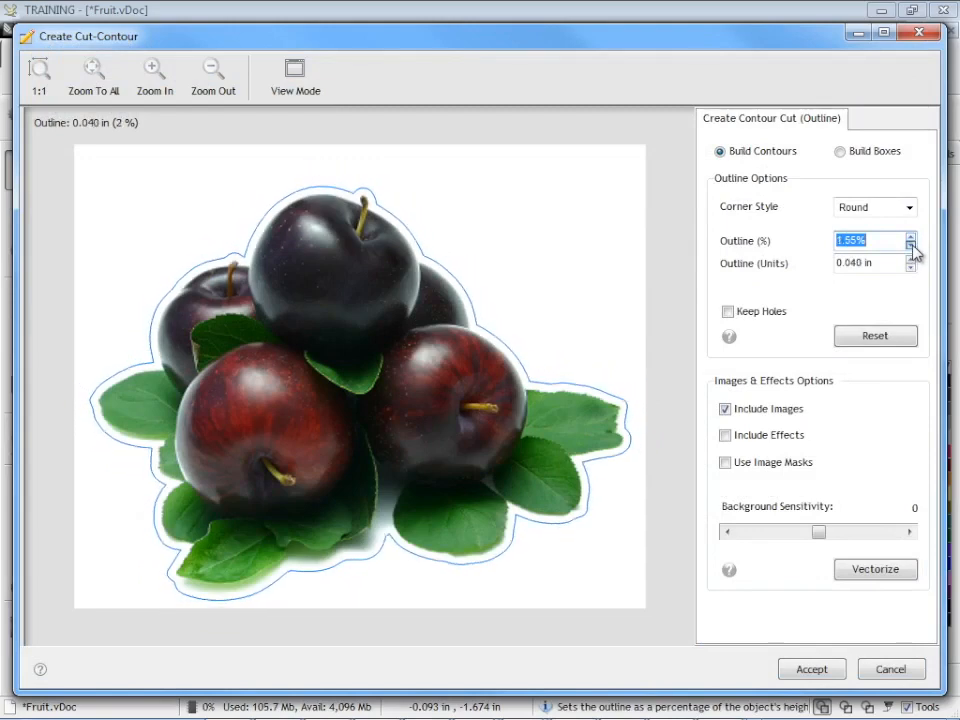
{"action": "mouse_move", "coordinate": [624, 299]}
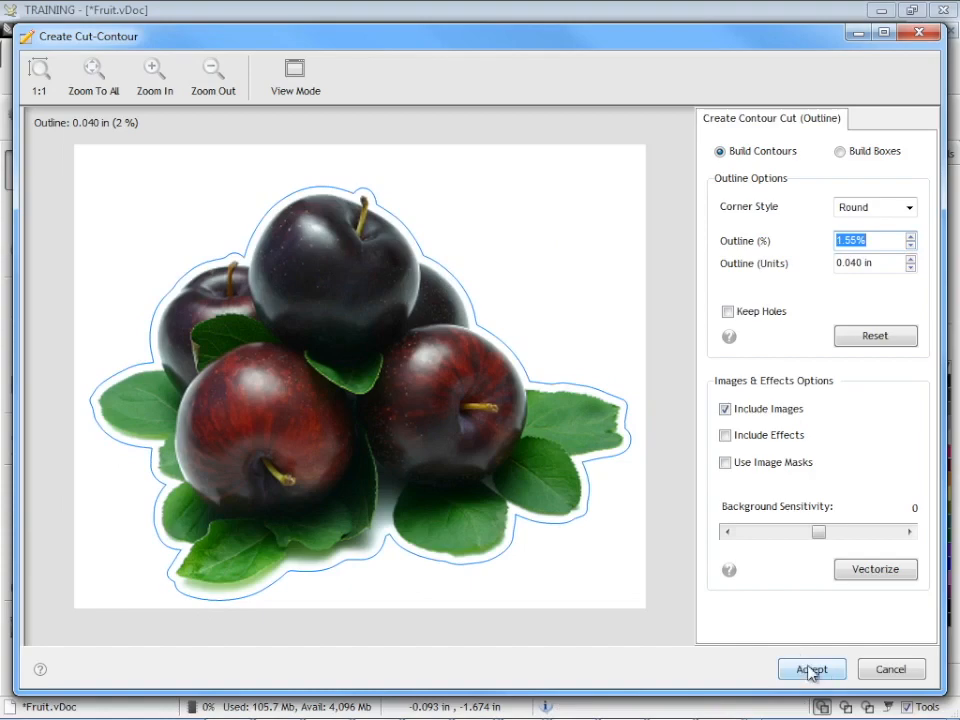
Accept the fruit's cut contour onto the page and show the Contour Cut tool list.
{"action": "left_click", "coordinate": [812, 668]}
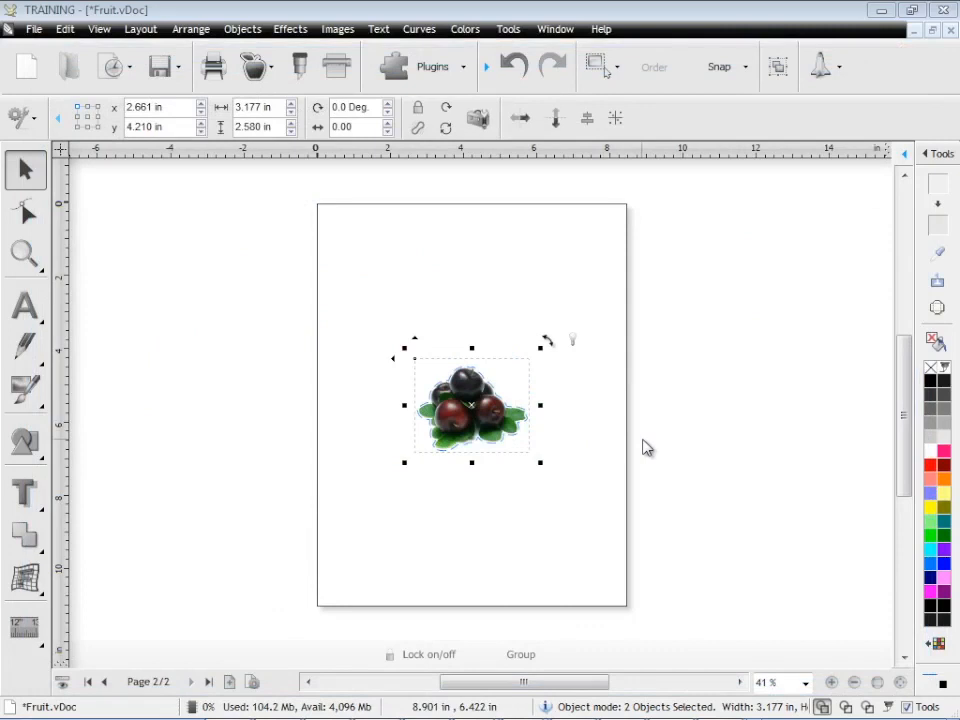
{"action": "left_click", "coordinate": [252, 66]}
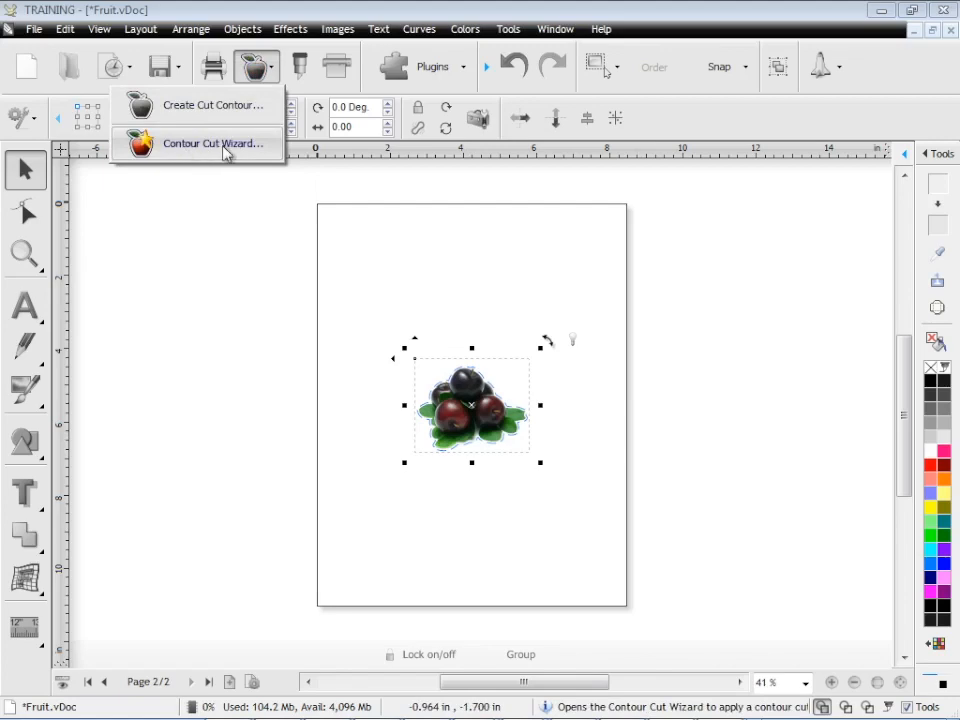
{"action": "mouse_move", "coordinate": [224, 150]}
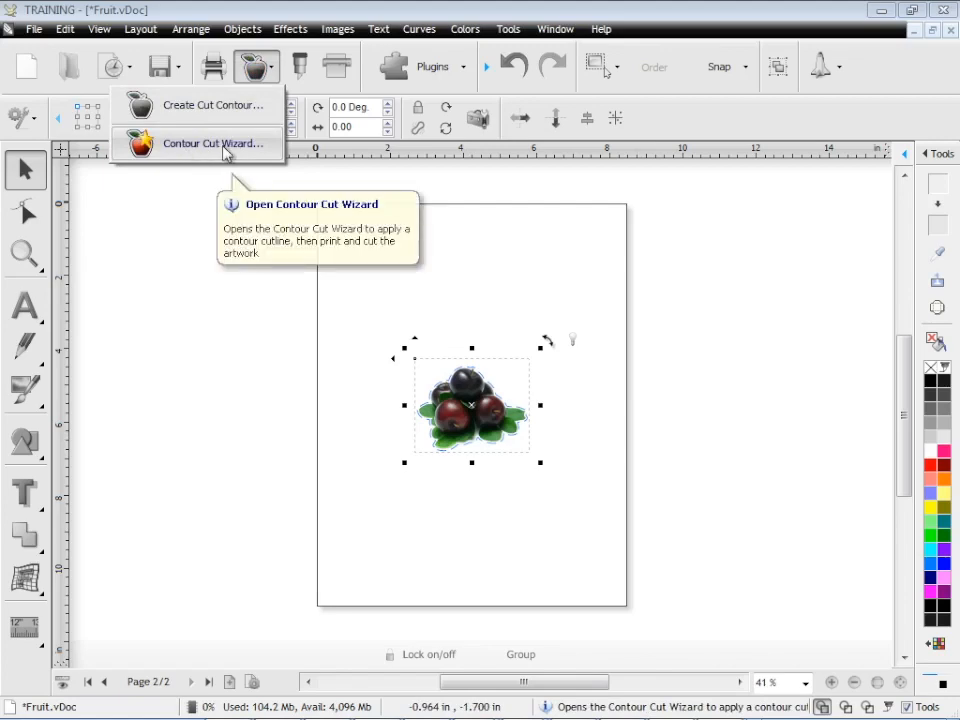
Launch the Contour Cutting Wizard and review its Output Options for a 48-inch cutter PDF.
{"action": "left_click", "coordinate": [212, 143]}
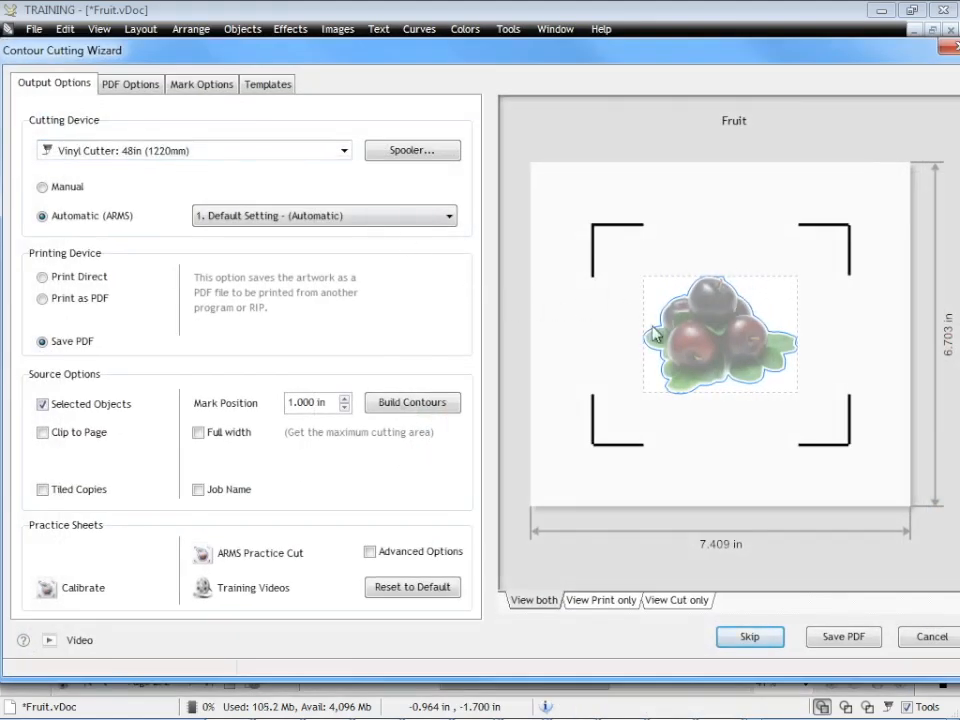
{"action": "left_click", "coordinate": [601, 600]}
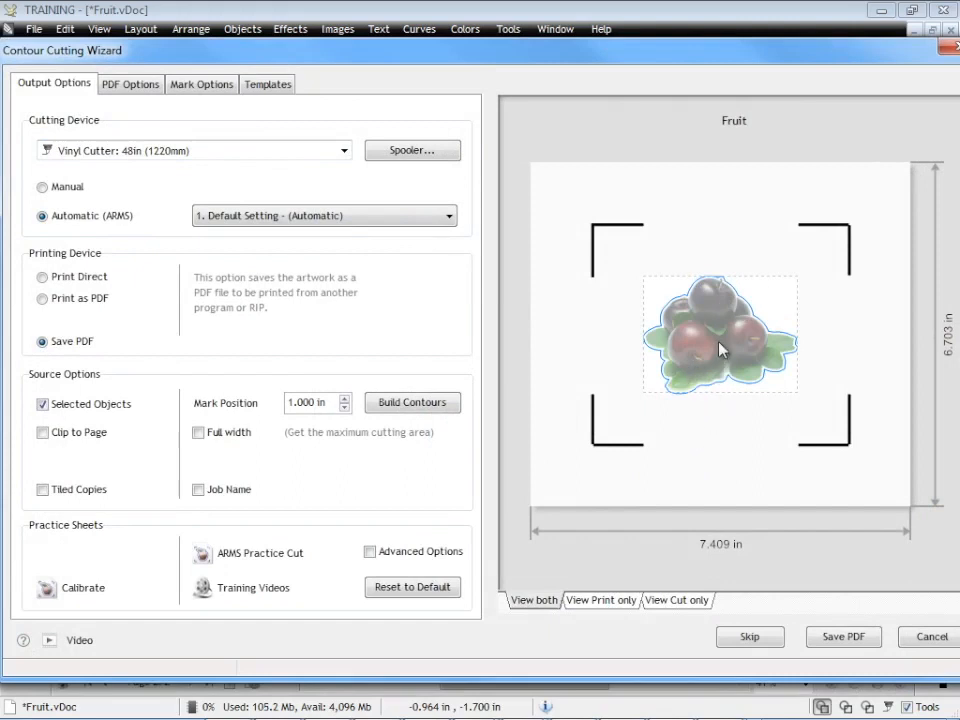
{"action": "mouse_move", "coordinate": [653, 333]}
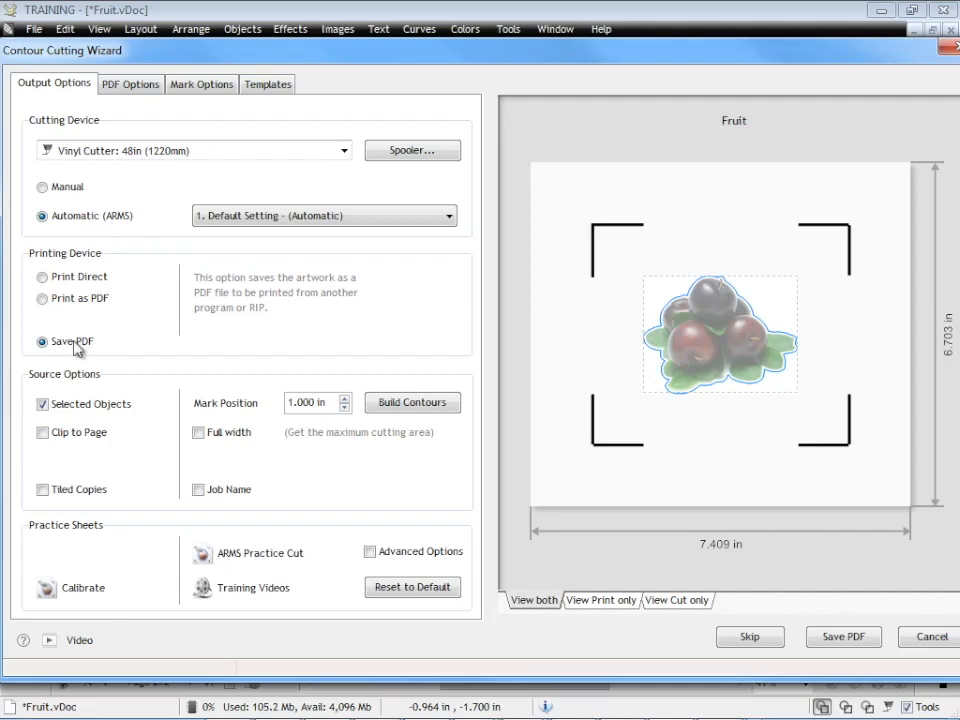
{"action": "mouse_move", "coordinate": [150, 360]}
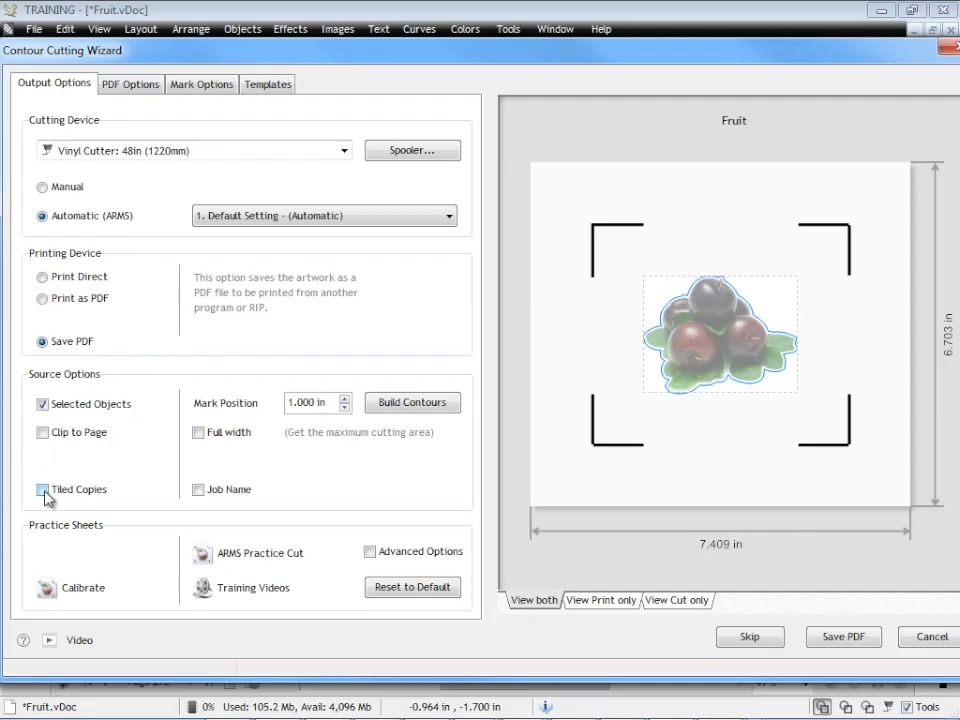
Enable Tiled Copies at 5 across by 10 down with 1.000 in spacing.
{"action": "left_click", "coordinate": [40, 489]}
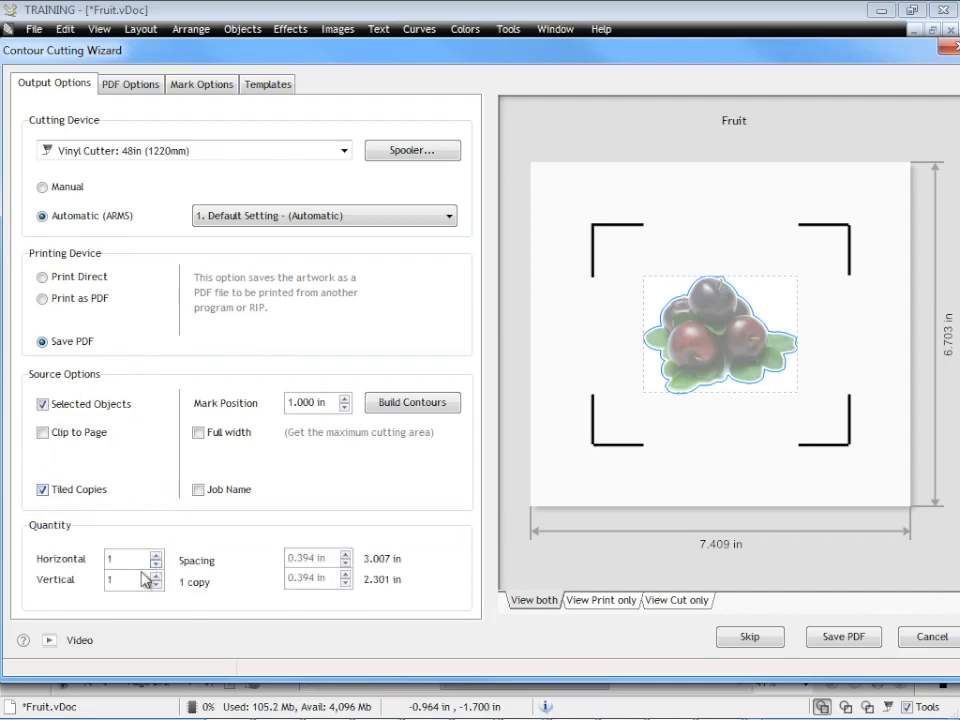
{"action": "mouse_move", "coordinate": [668, 402]}
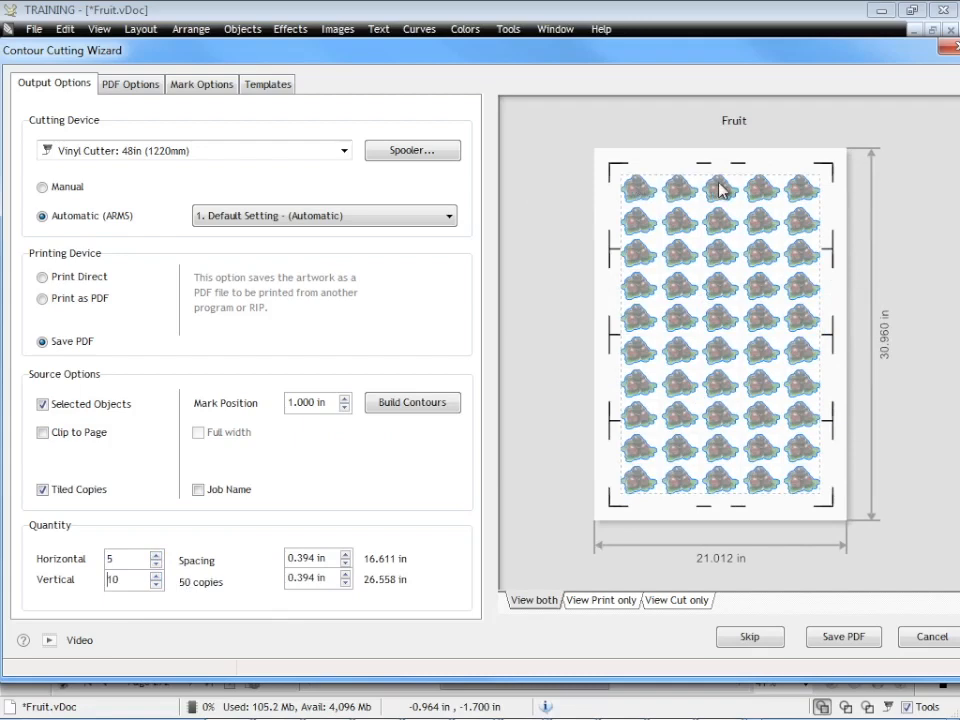
{"action": "mouse_move", "coordinate": [566, 472]}
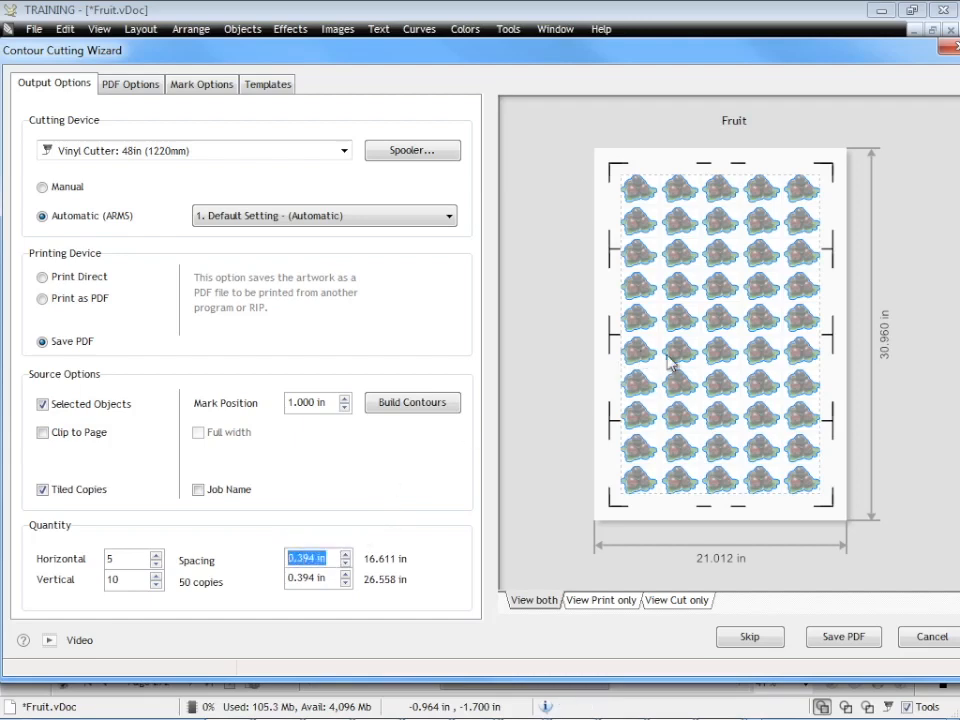
{"action": "type", "text": "1.000"}
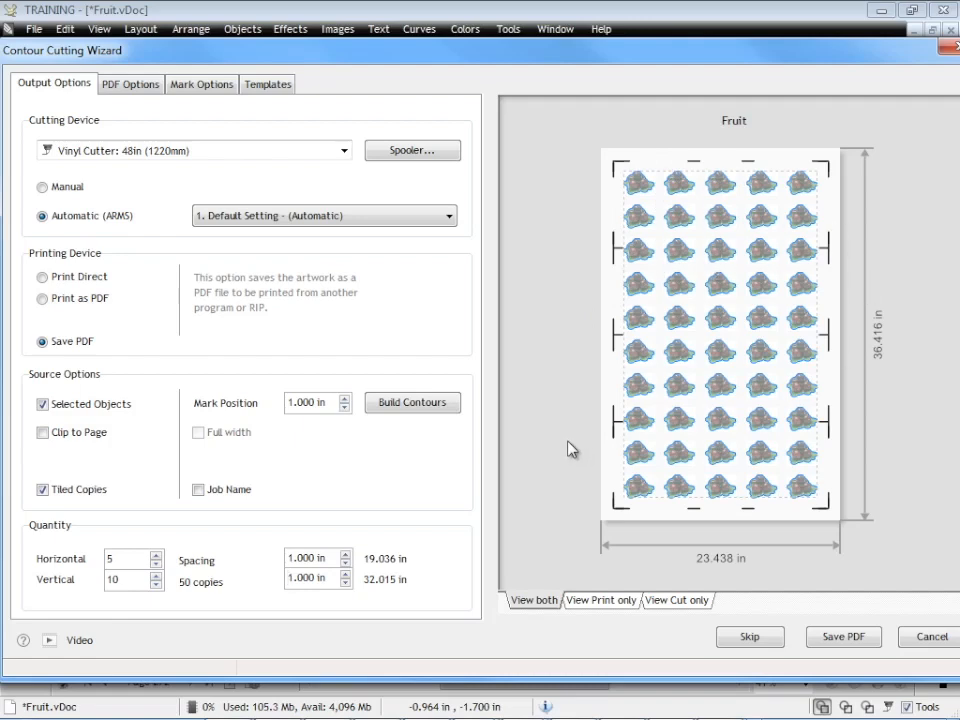
{"action": "mouse_move", "coordinate": [228, 495]}
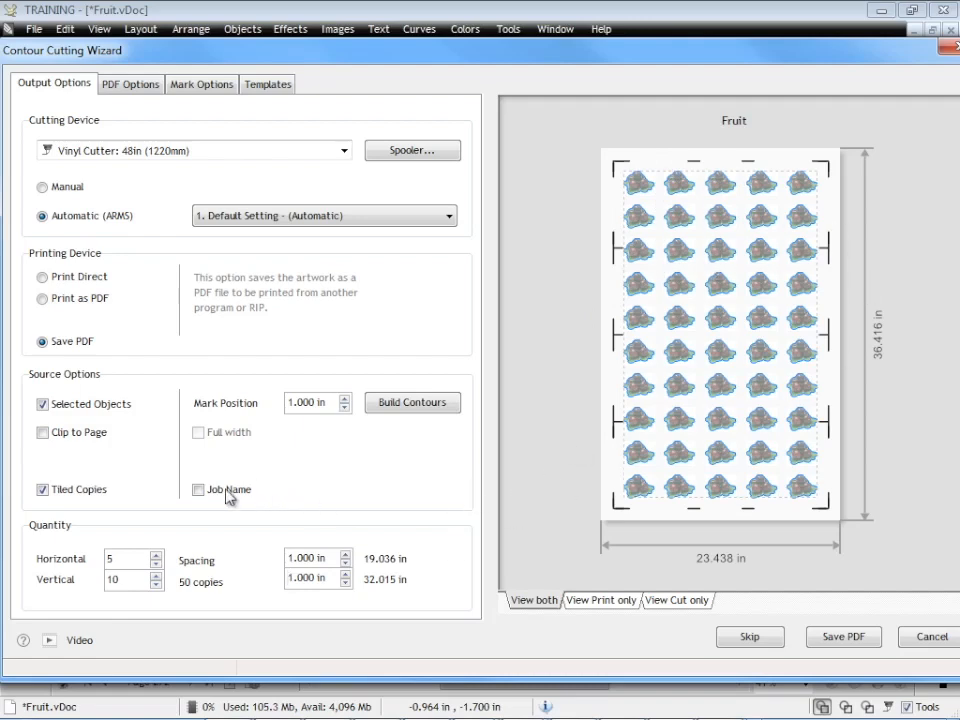
{"action": "left_click", "coordinate": [198, 490]}
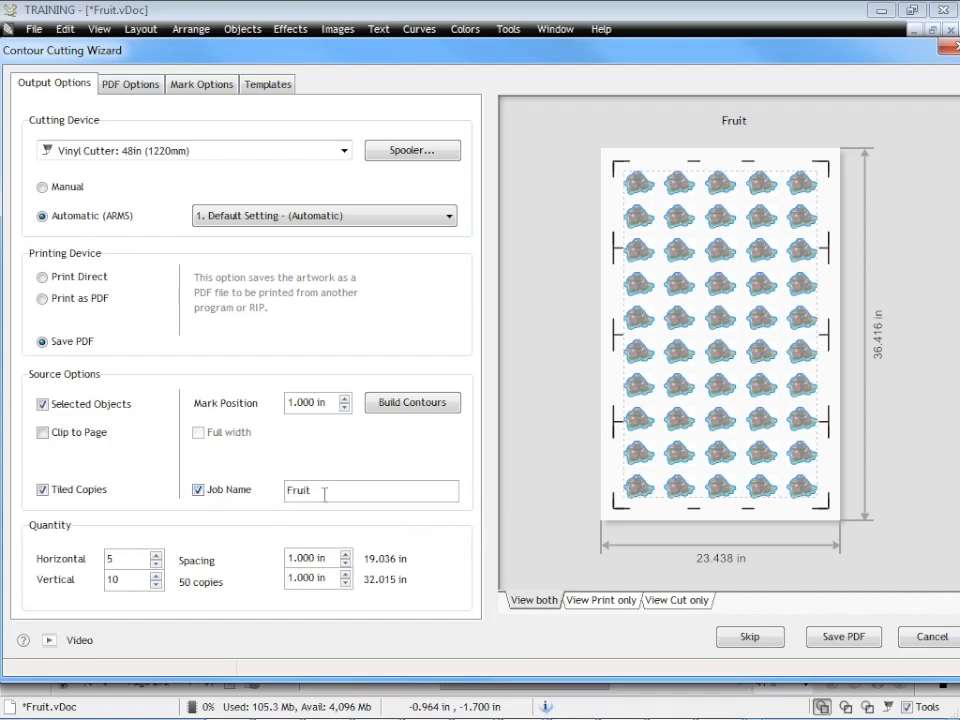
{"action": "mouse_move", "coordinate": [560, 516]}
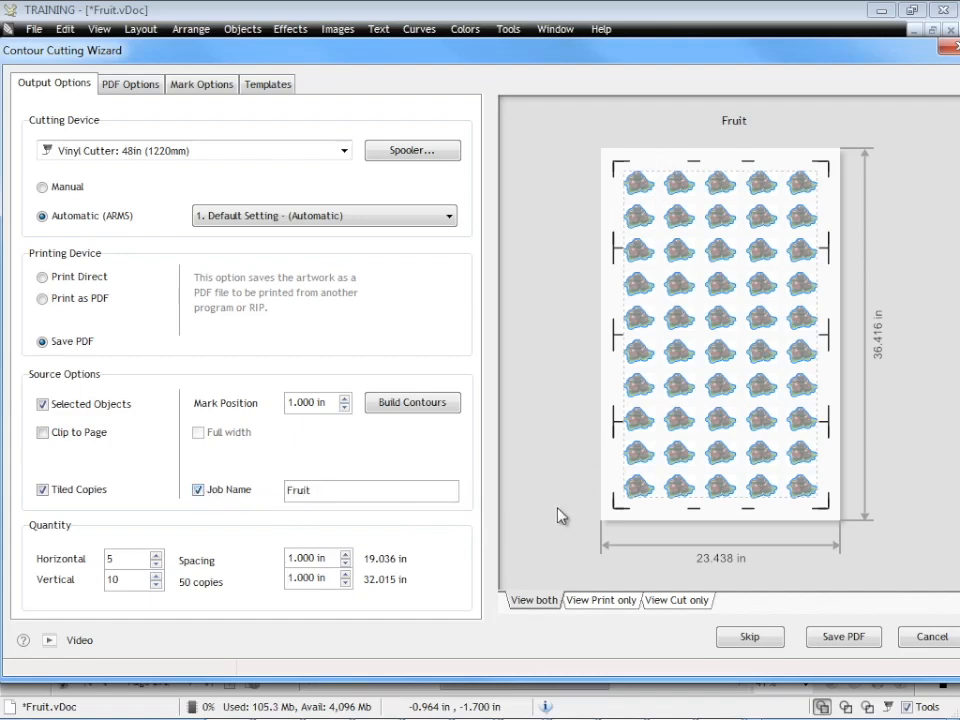
{"action": "mouse_move", "coordinate": [510, 487]}
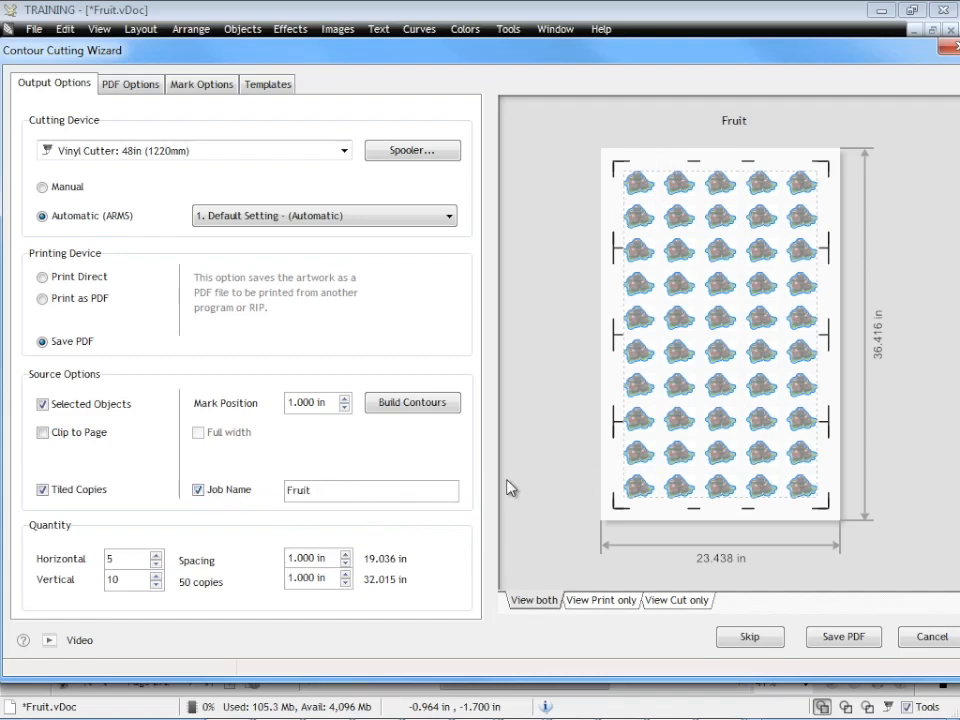
{"action": "mouse_move", "coordinate": [499, 472]}
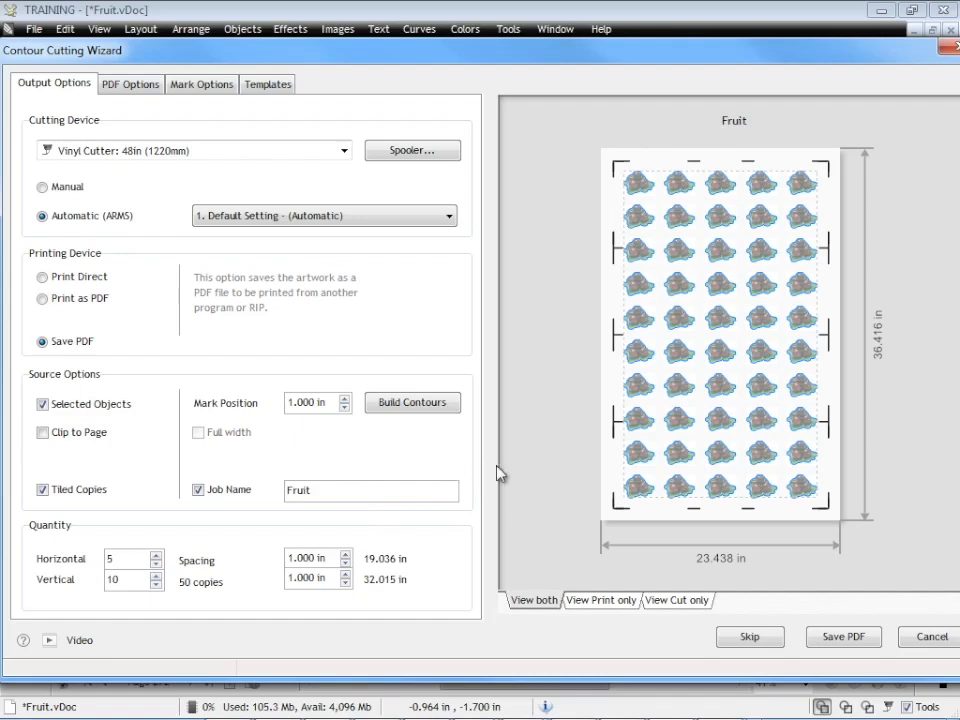
{"action": "mouse_move", "coordinate": [519, 462]}
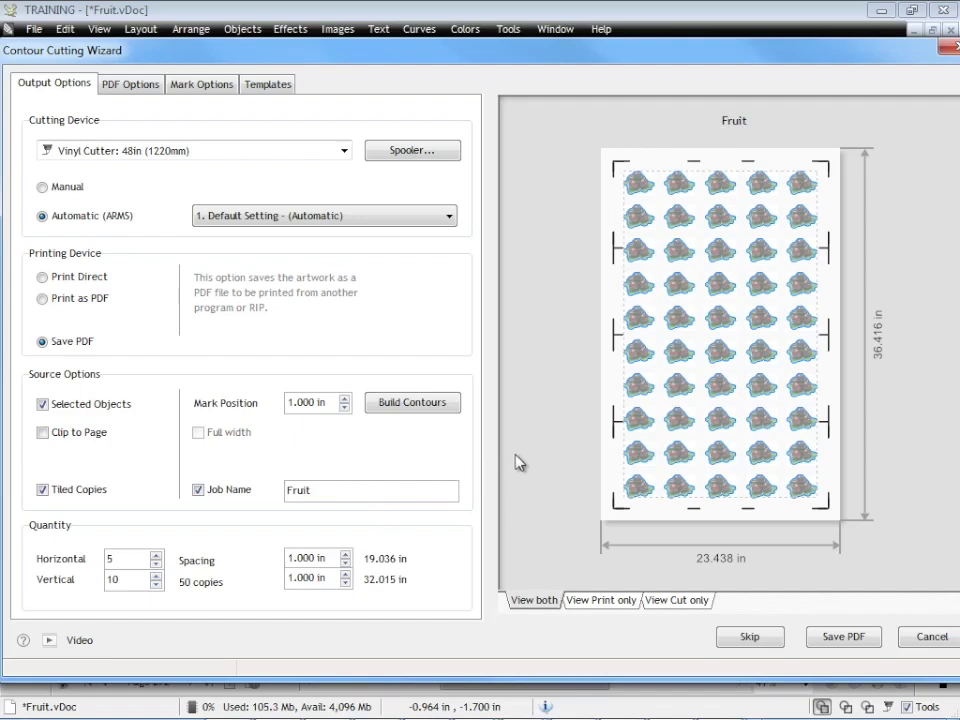
{"action": "mouse_move", "coordinate": [590, 498]}
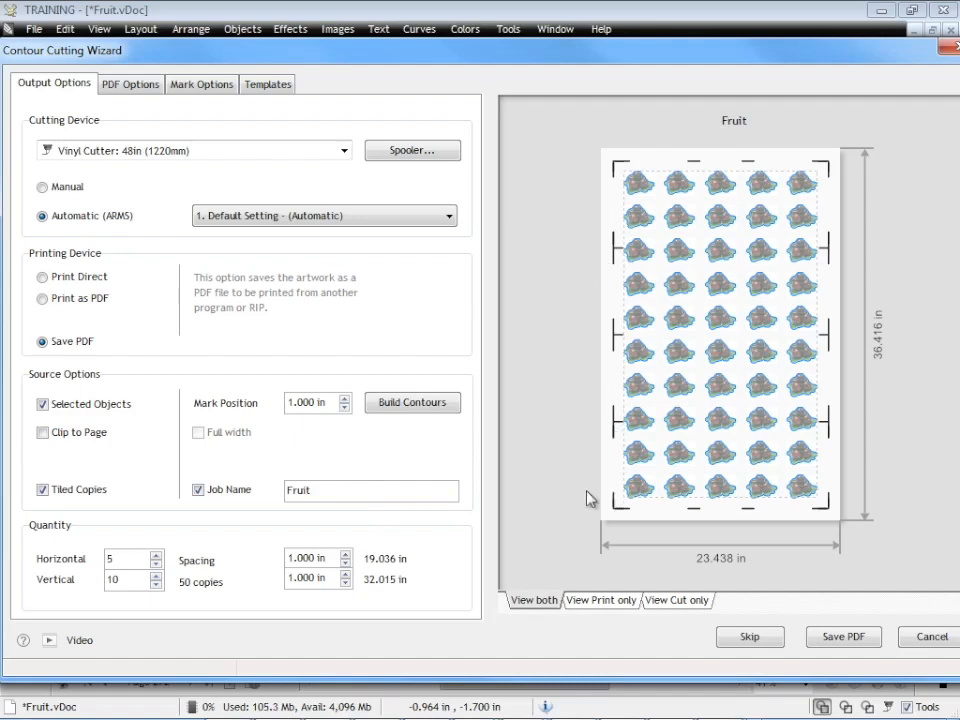
{"action": "mouse_move", "coordinate": [578, 453]}
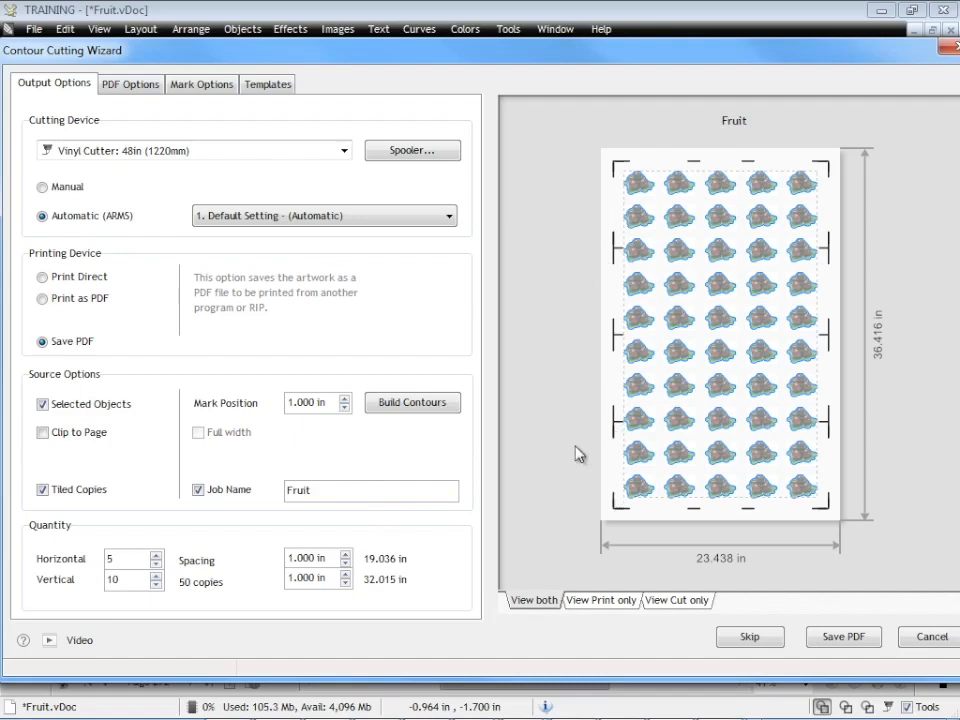
{"action": "mouse_move", "coordinate": [583, 368]}
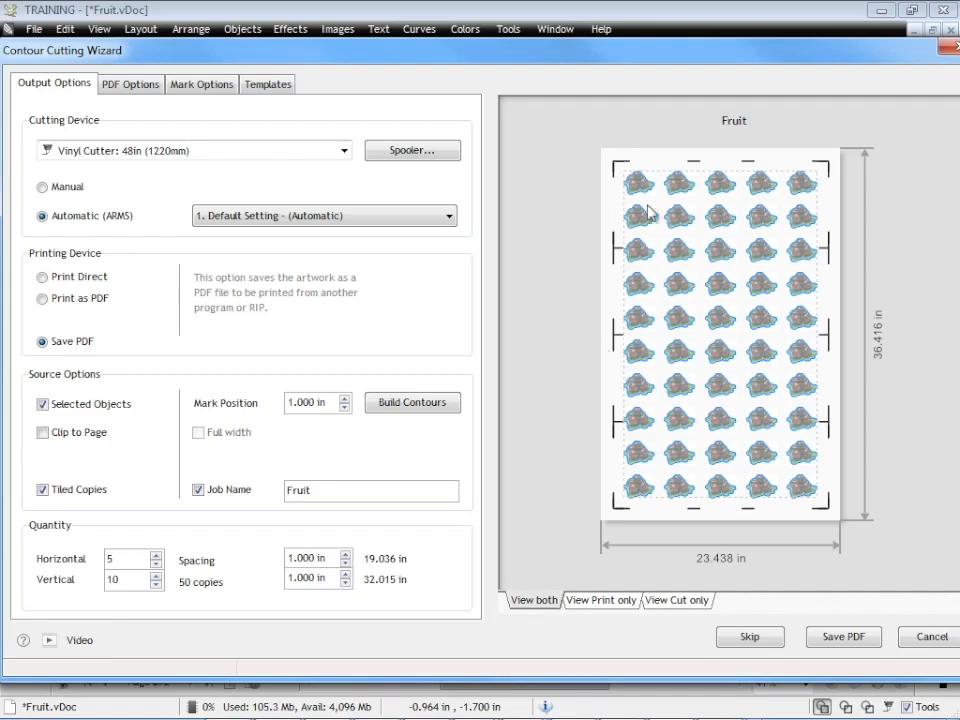
{"action": "mouse_move", "coordinate": [575, 296]}
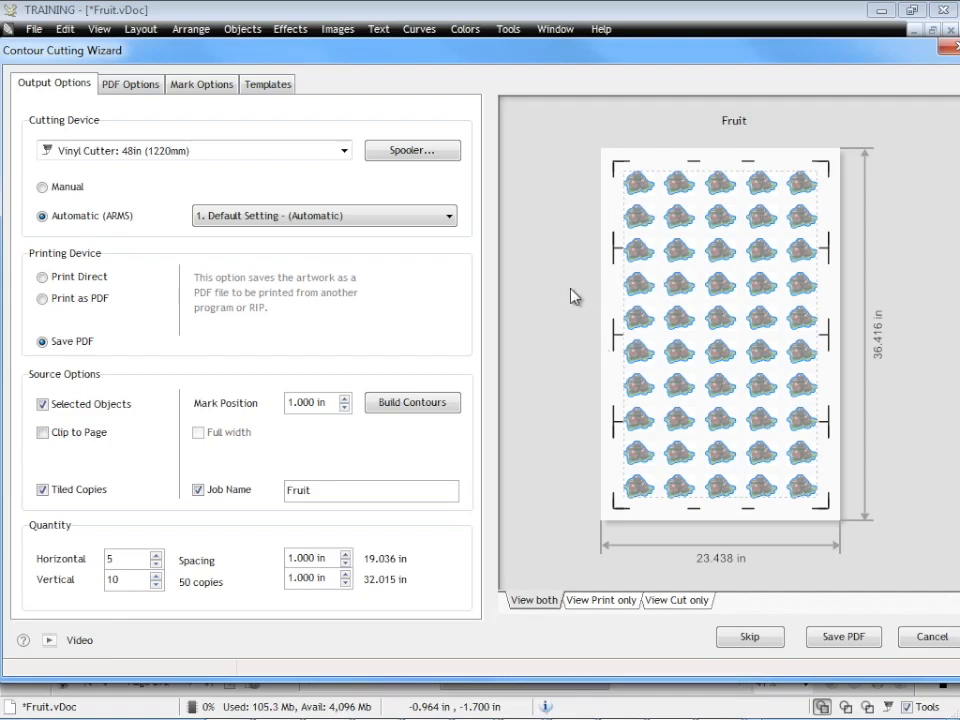
{"action": "mouse_move", "coordinate": [570, 298]}
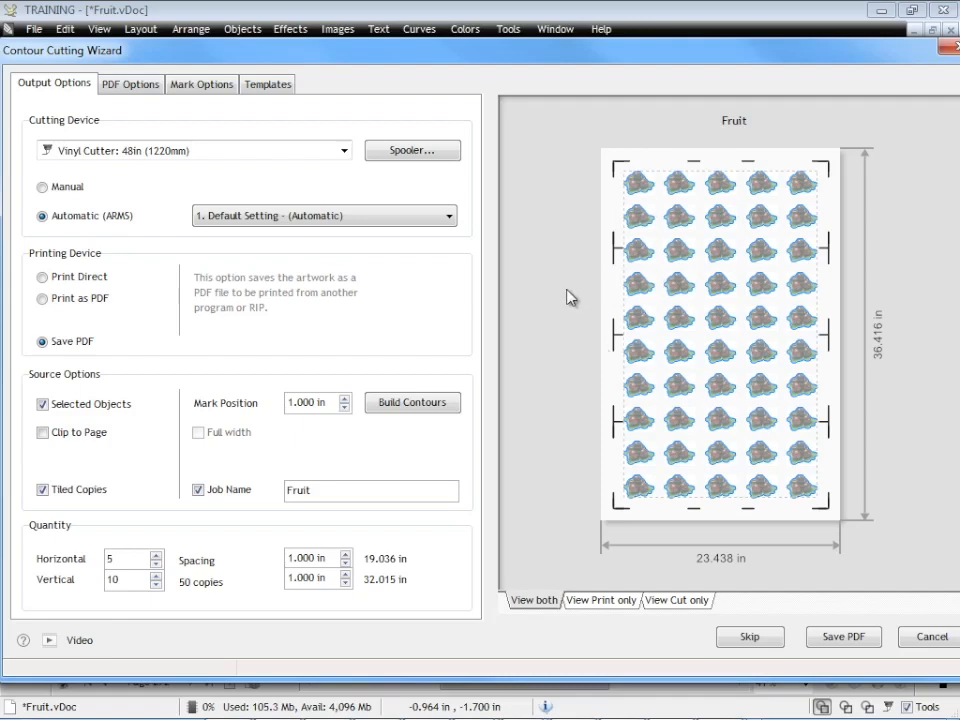
{"action": "mouse_move", "coordinate": [916, 416]}
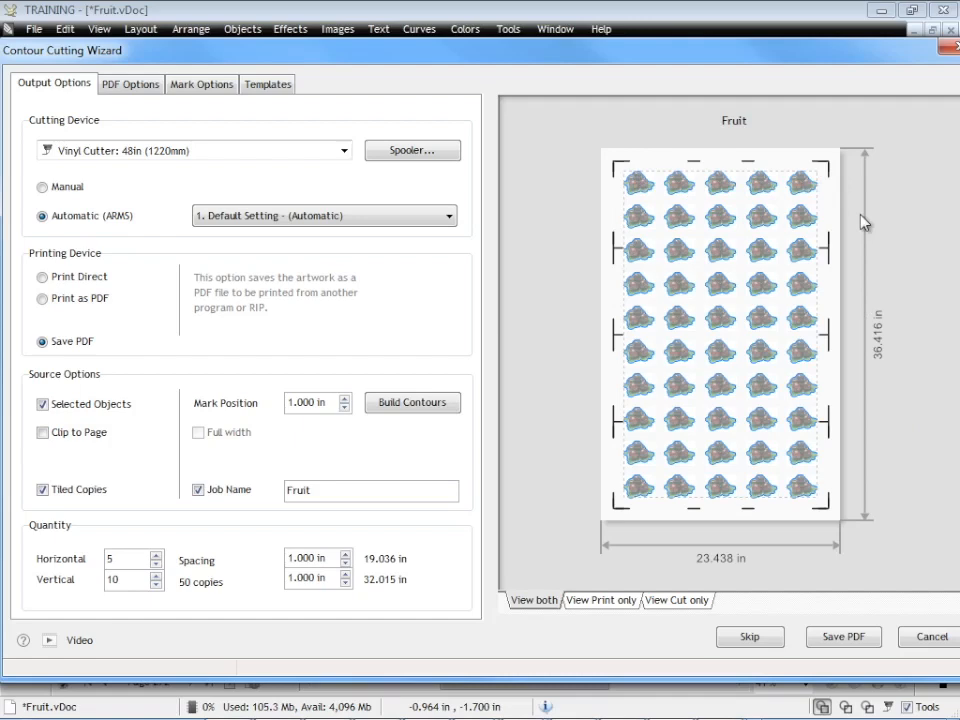
{"action": "mouse_move", "coordinate": [822, 520]}
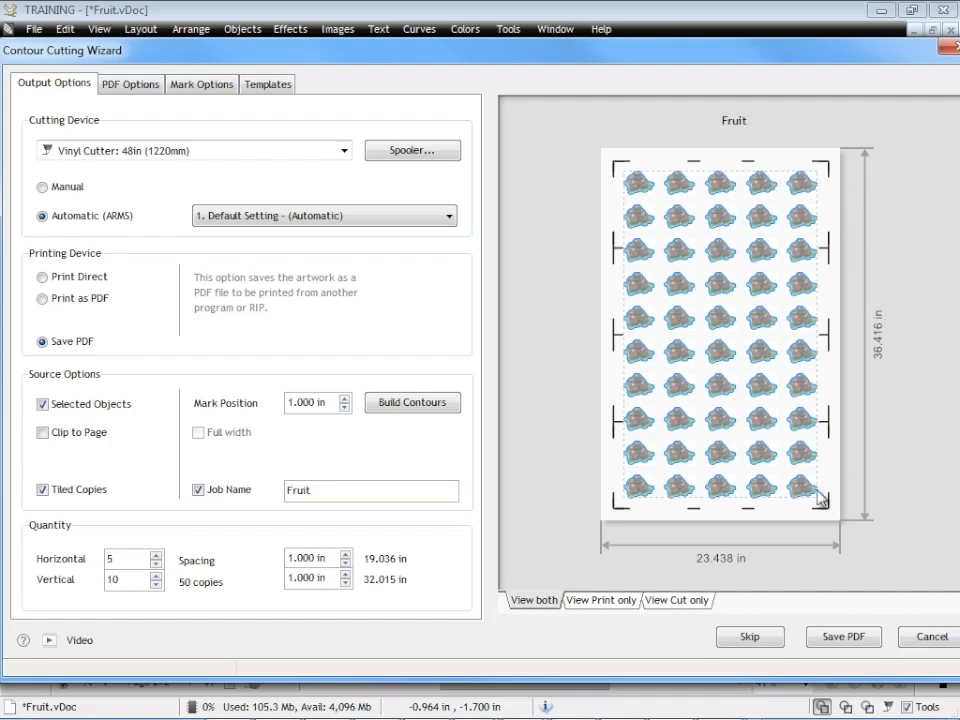
{"action": "mouse_move", "coordinate": [886, 488]}
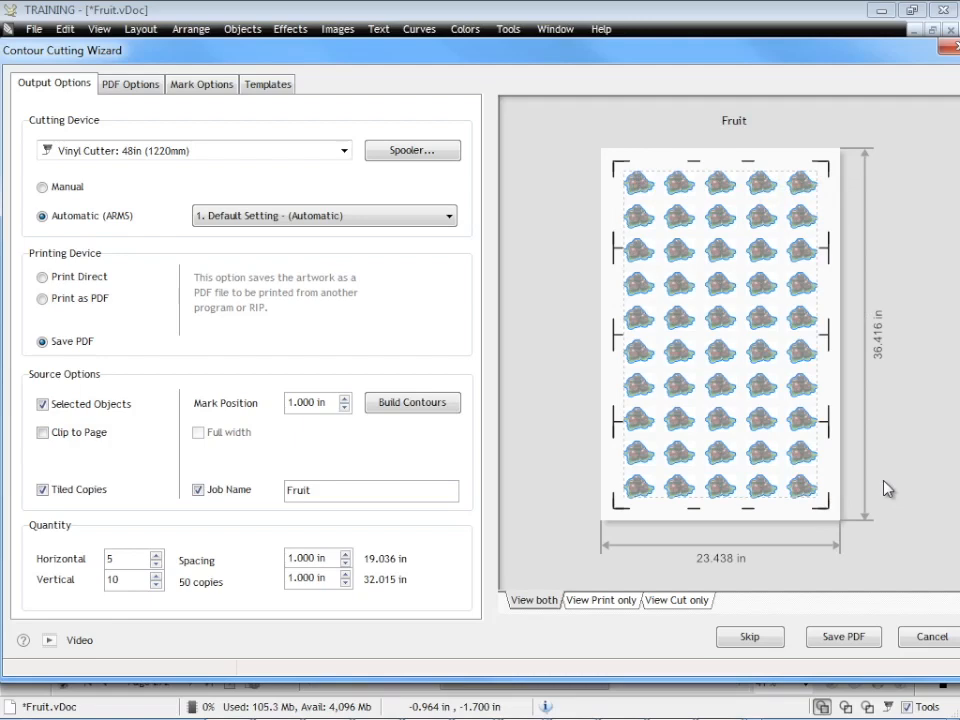
{"action": "mouse_move", "coordinate": [870, 497]}
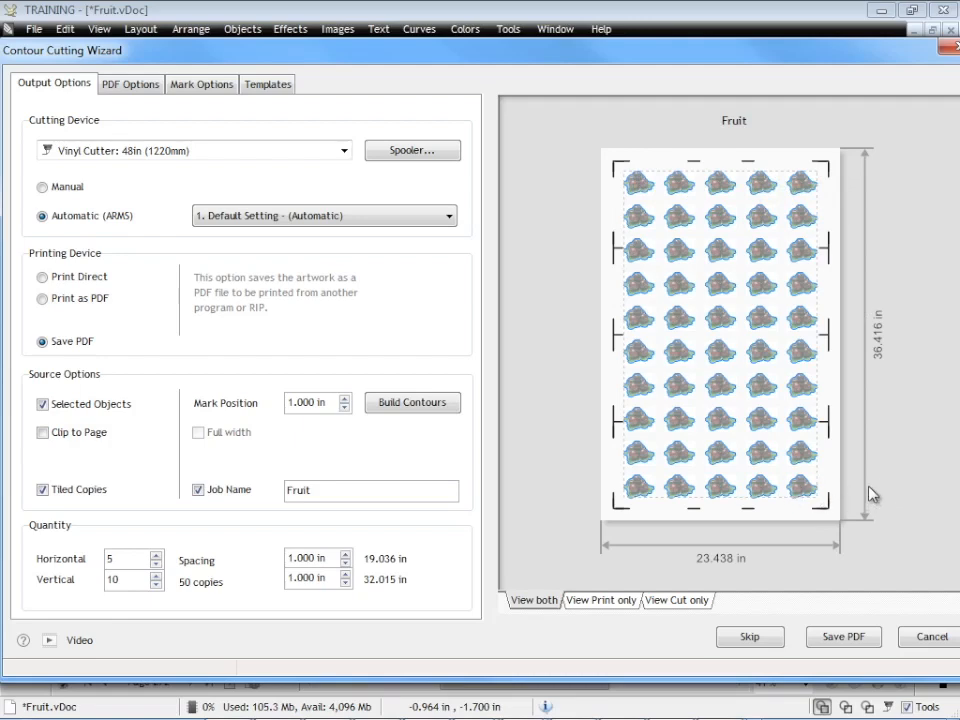
{"action": "mouse_move", "coordinate": [872, 297]}
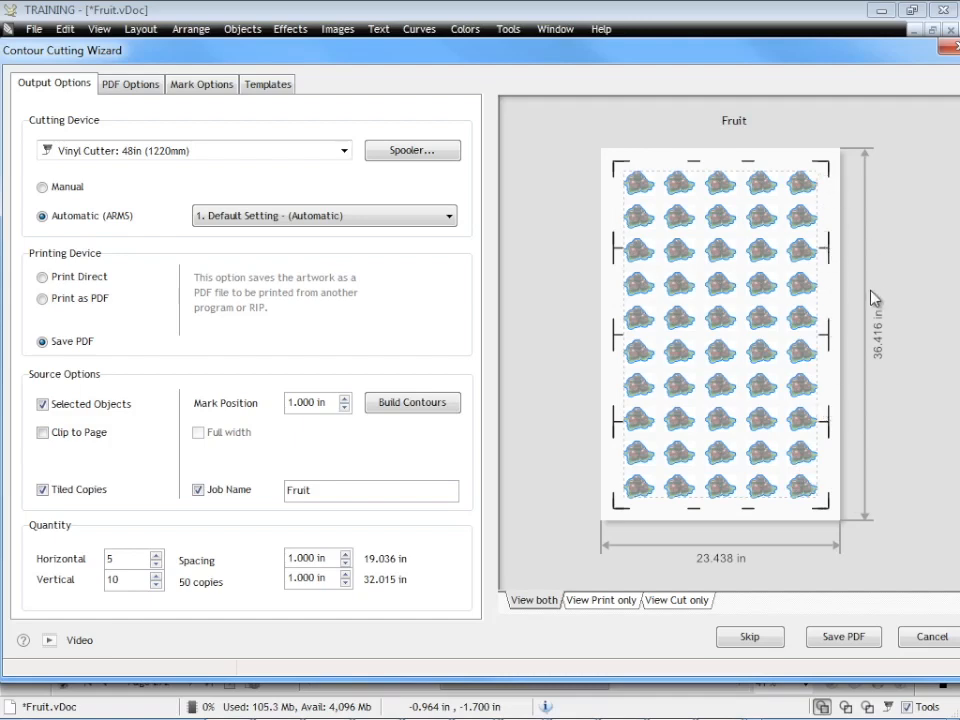
{"action": "mouse_move", "coordinate": [882, 462]}
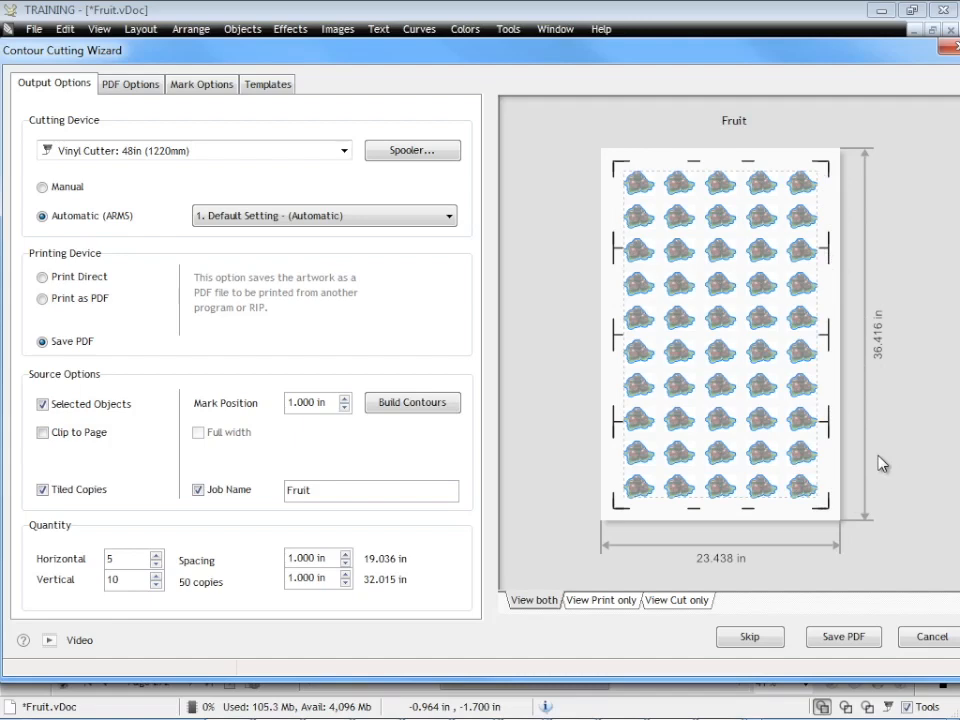
{"action": "mouse_move", "coordinate": [460, 228]}
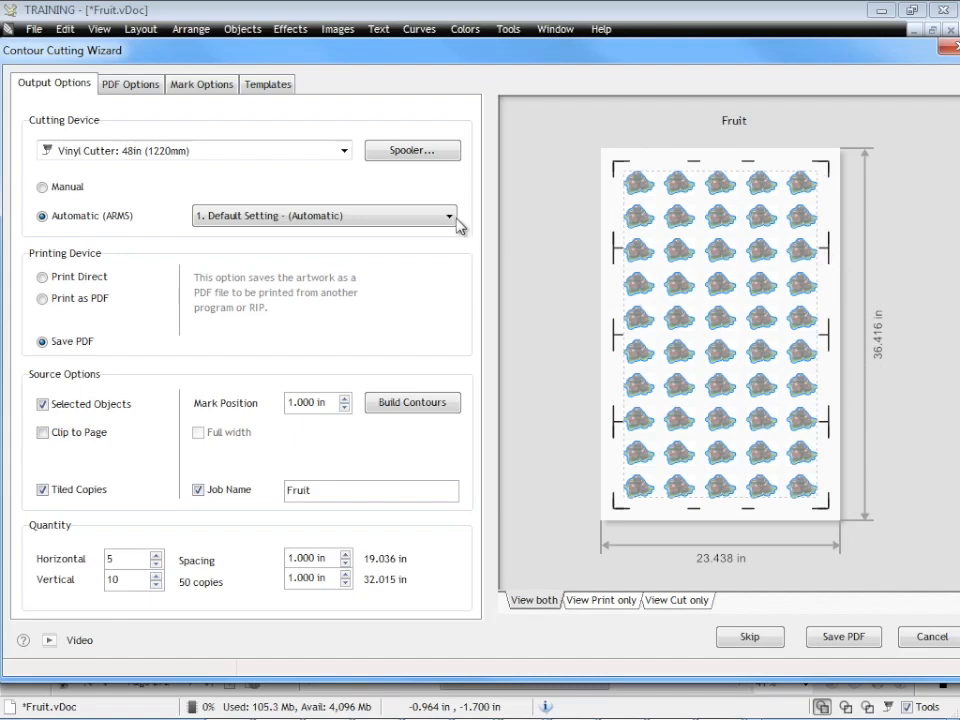
Set Automatic (ARMS) marks to '3. High Accuracy - Every 200mm (8in)'.
{"action": "left_click", "coordinate": [448, 215]}
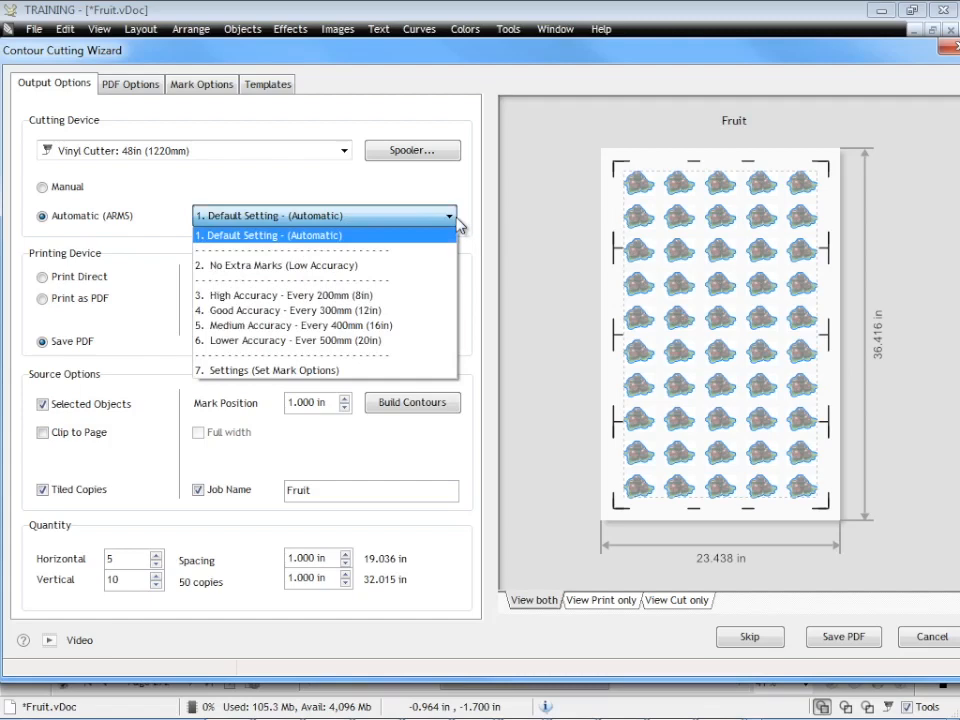
{"action": "mouse_move", "coordinate": [622, 245]}
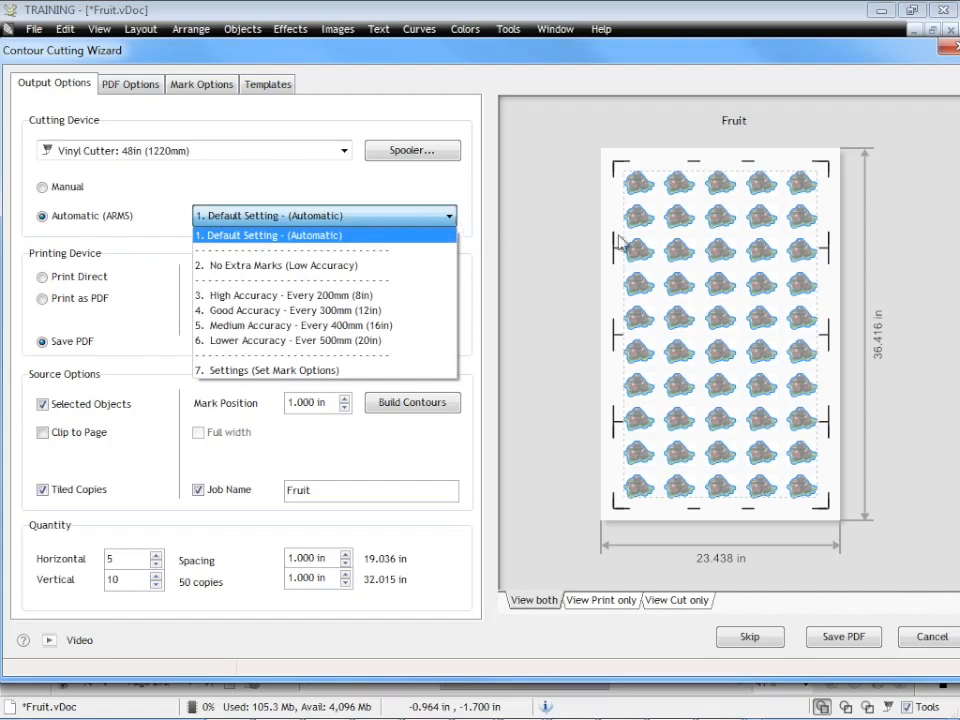
{"action": "mouse_move", "coordinate": [580, 291]}
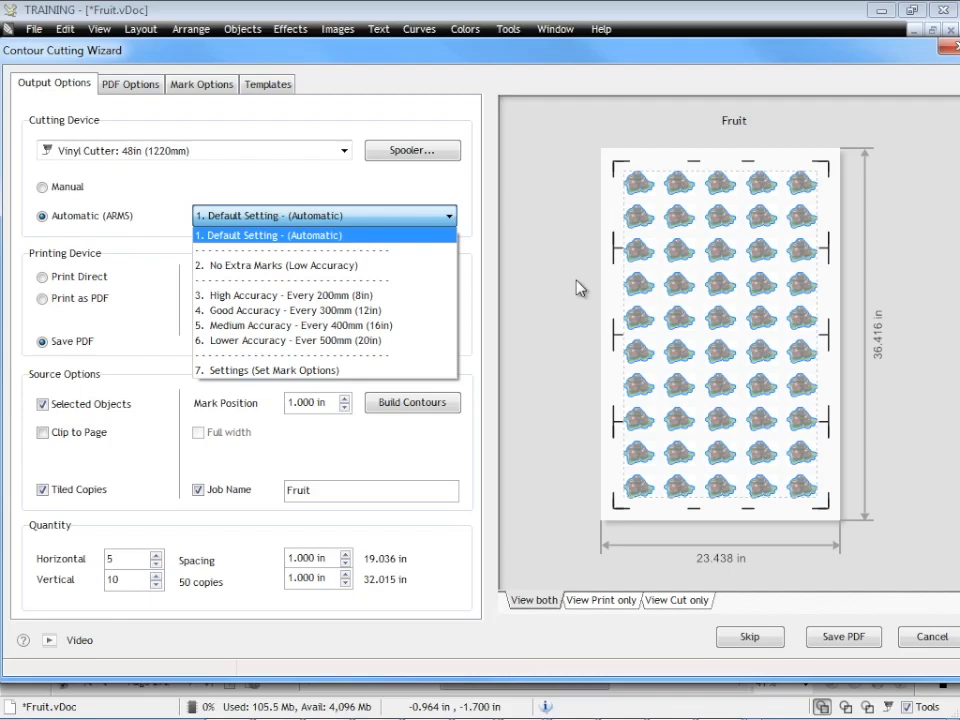
{"action": "left_click", "coordinate": [290, 294]}
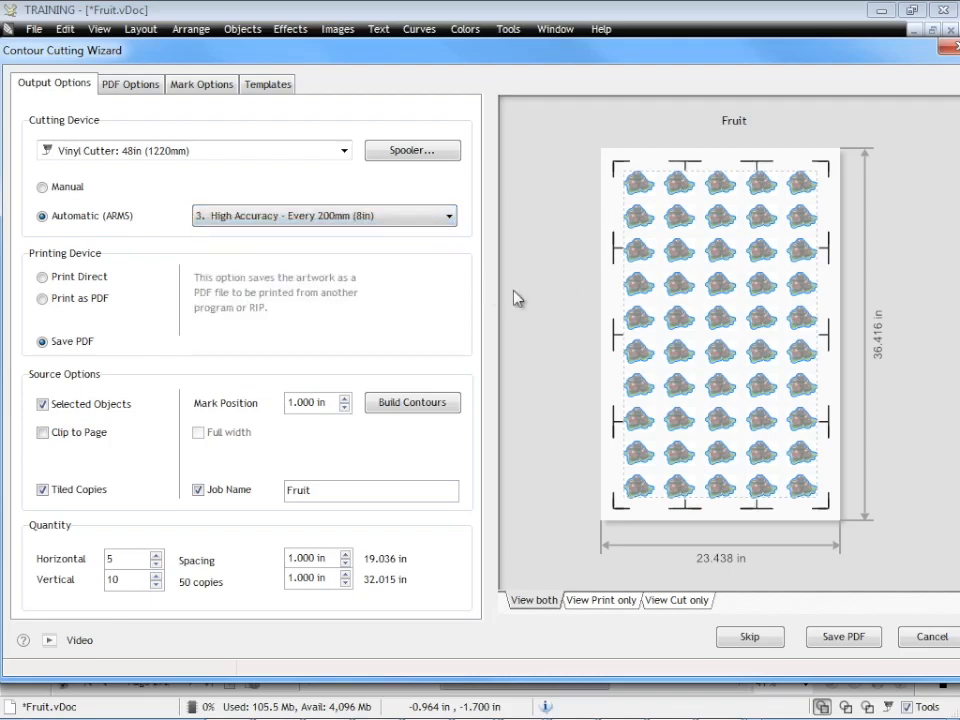
{"action": "mouse_move", "coordinate": [827, 338]}
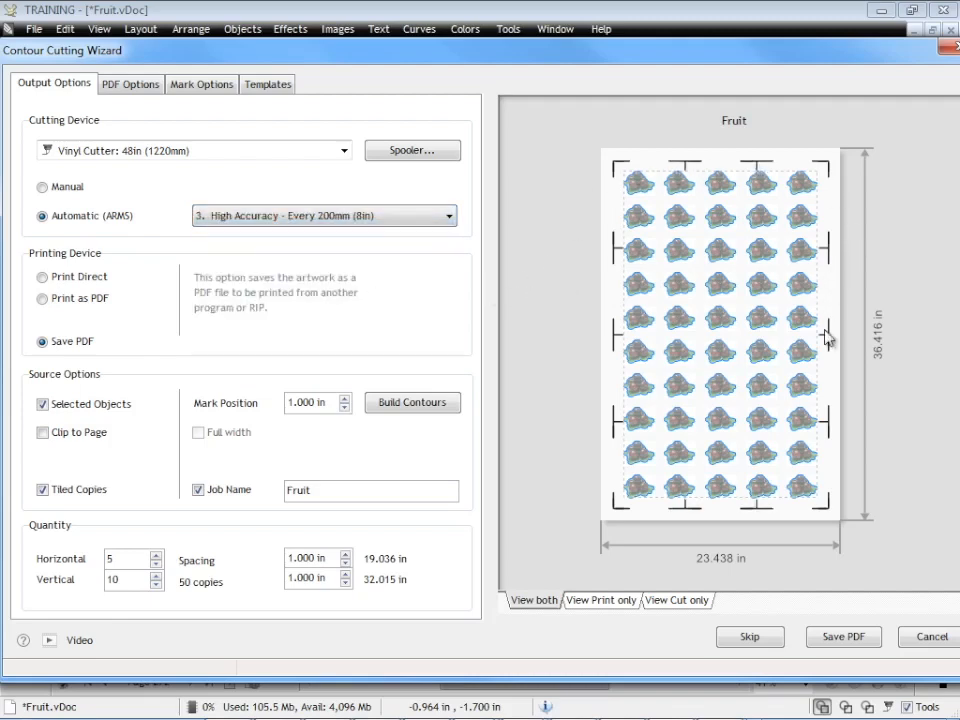
{"action": "mouse_move", "coordinate": [573, 260]}
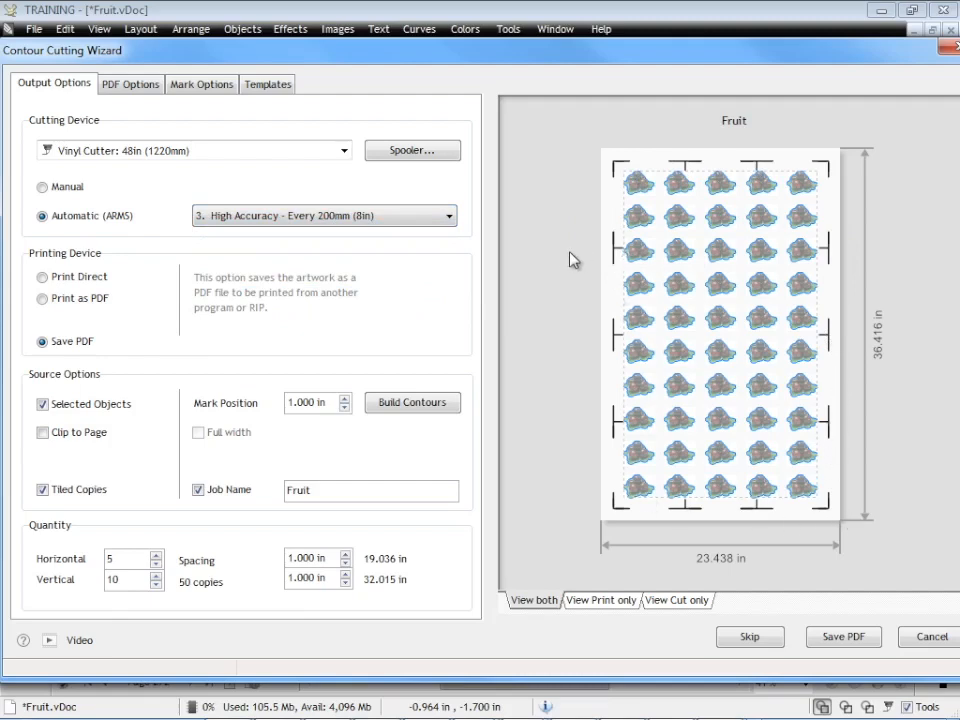
{"action": "mouse_move", "coordinate": [577, 190]}
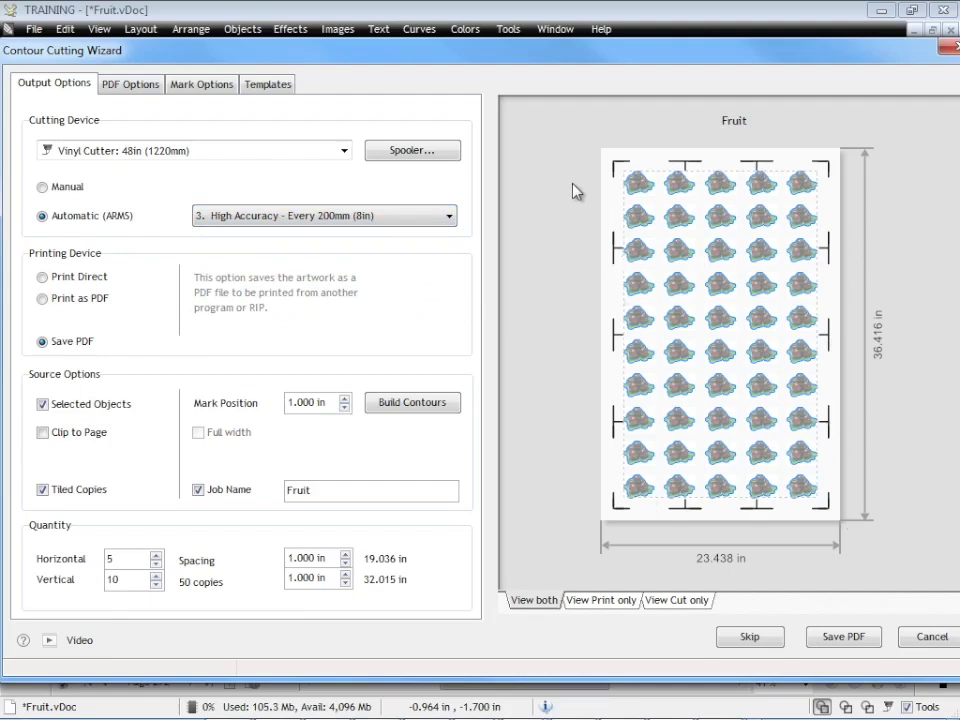
{"action": "mouse_move", "coordinate": [850, 180]}
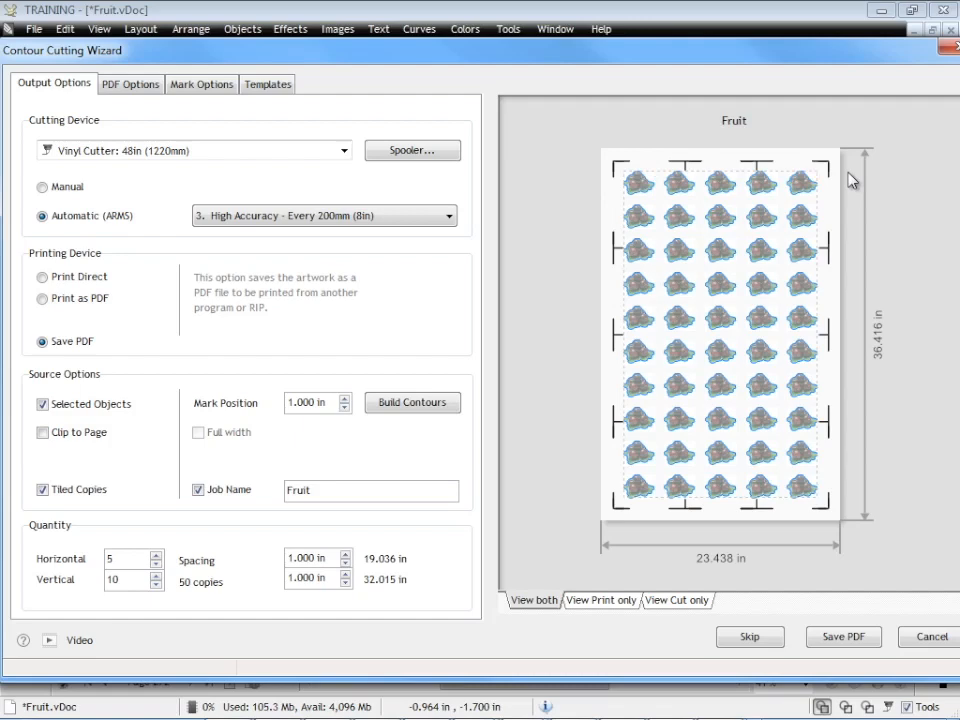
{"action": "mouse_move", "coordinate": [612, 192]}
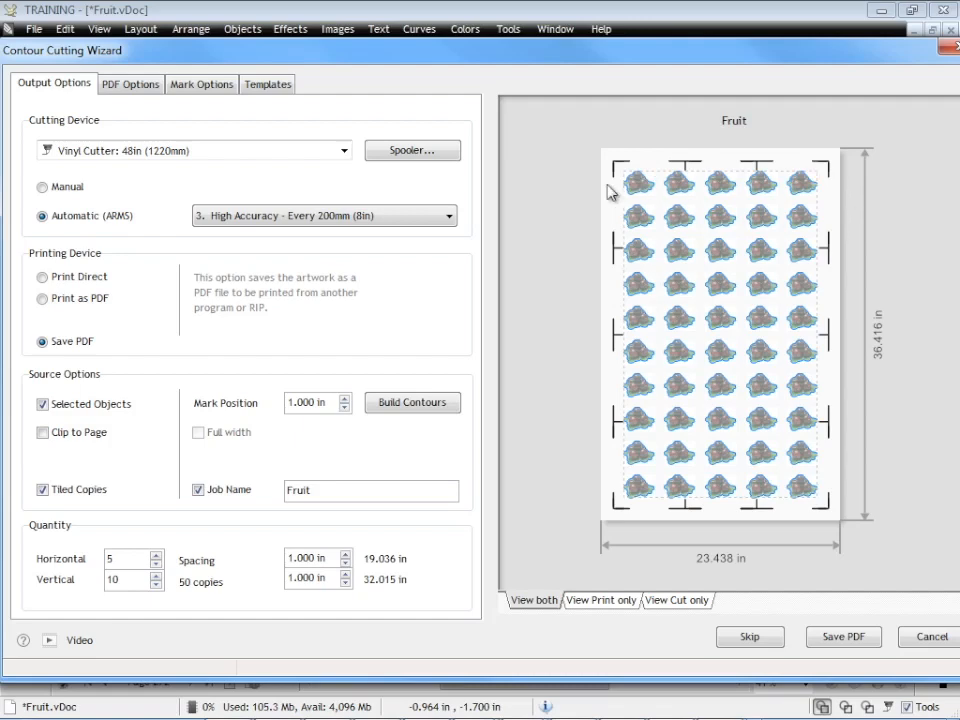
{"action": "mouse_move", "coordinate": [604, 377]}
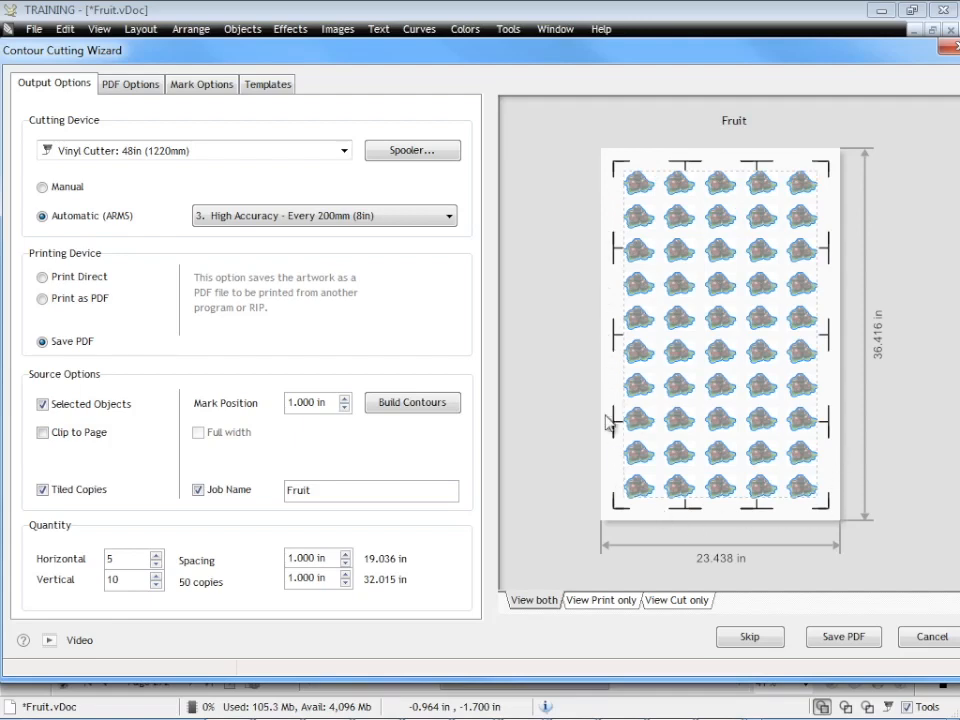
{"action": "mouse_move", "coordinate": [615, 178]}
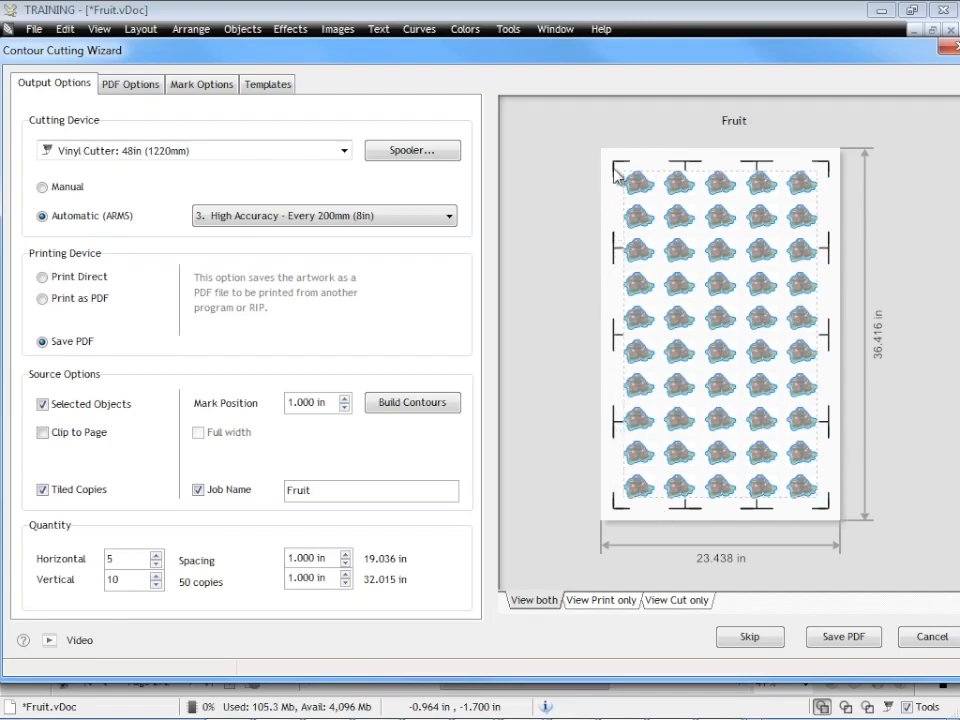
{"action": "mouse_move", "coordinate": [582, 321]}
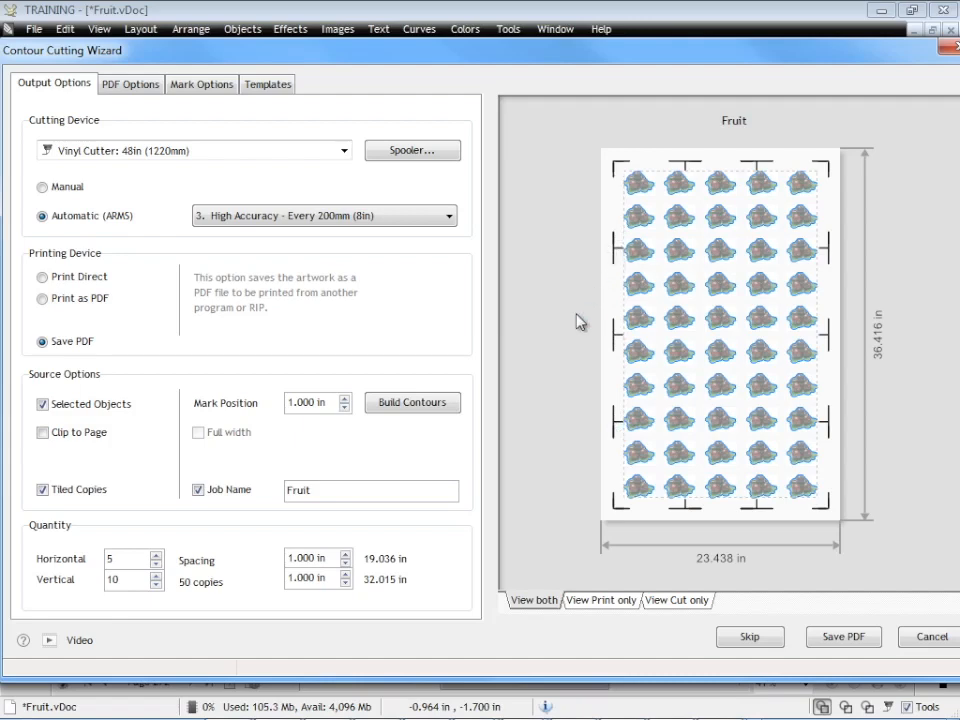
{"action": "mouse_move", "coordinate": [586, 289]}
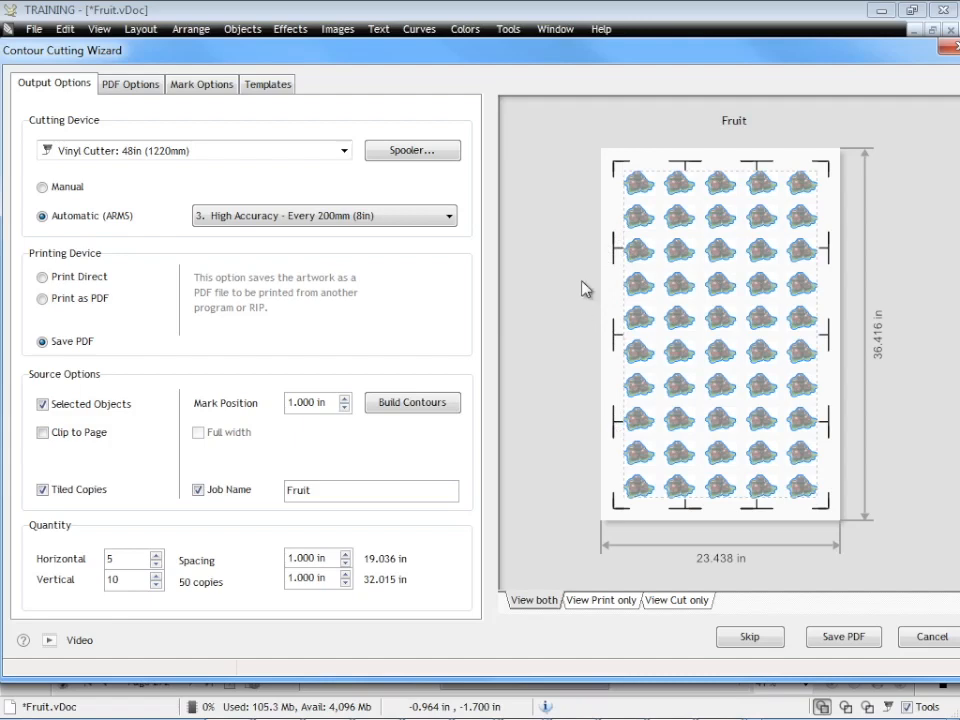
{"action": "mouse_move", "coordinate": [797, 234]}
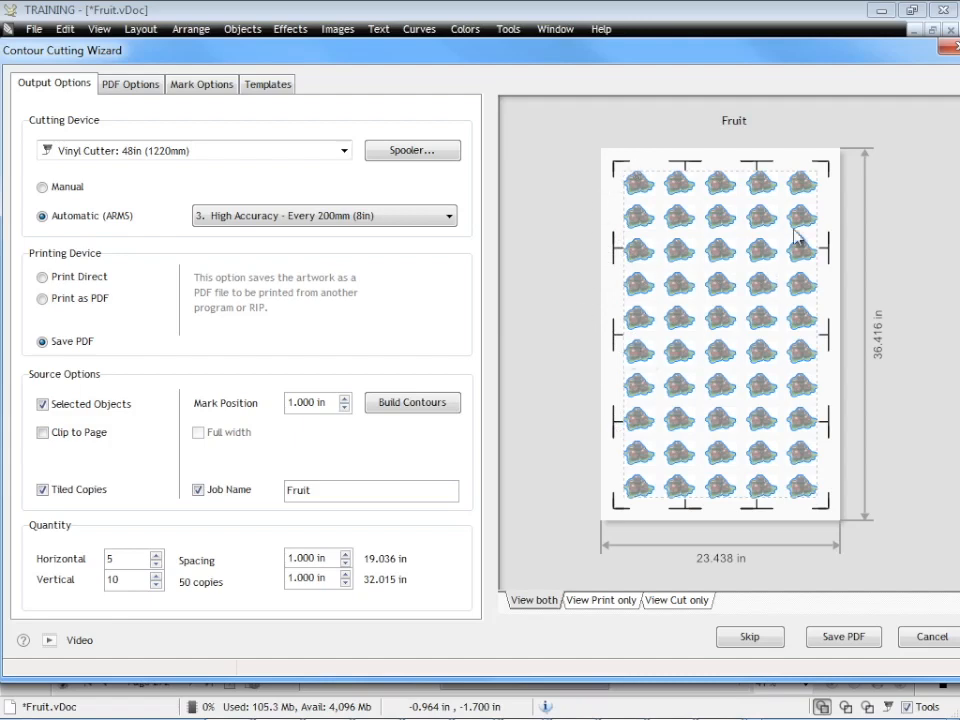
{"action": "mouse_move", "coordinate": [818, 220]}
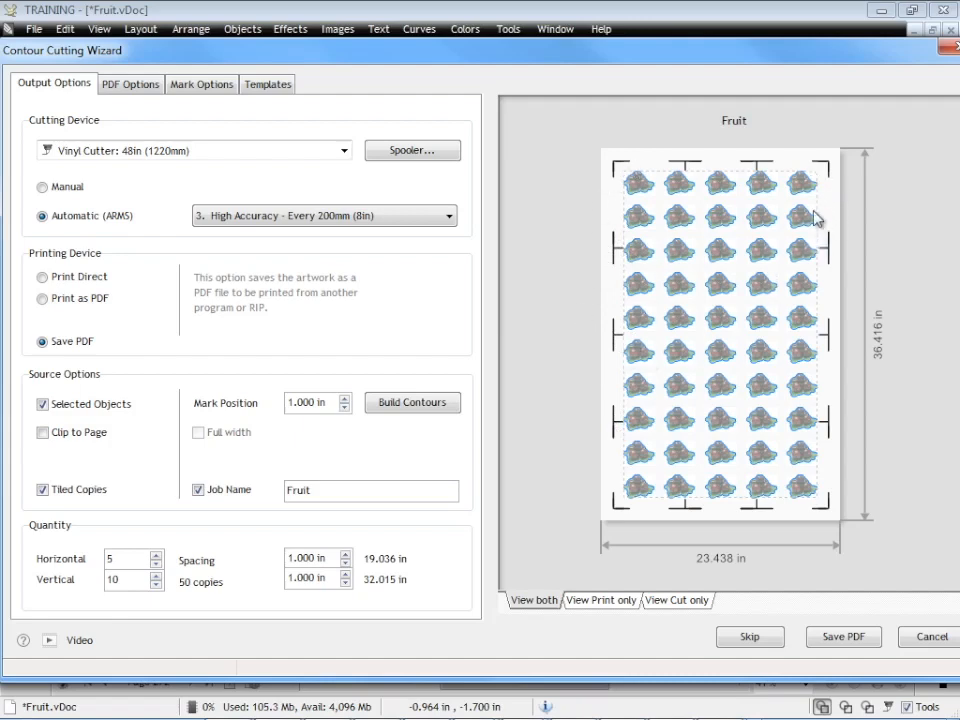
{"action": "mouse_move", "coordinate": [549, 319]}
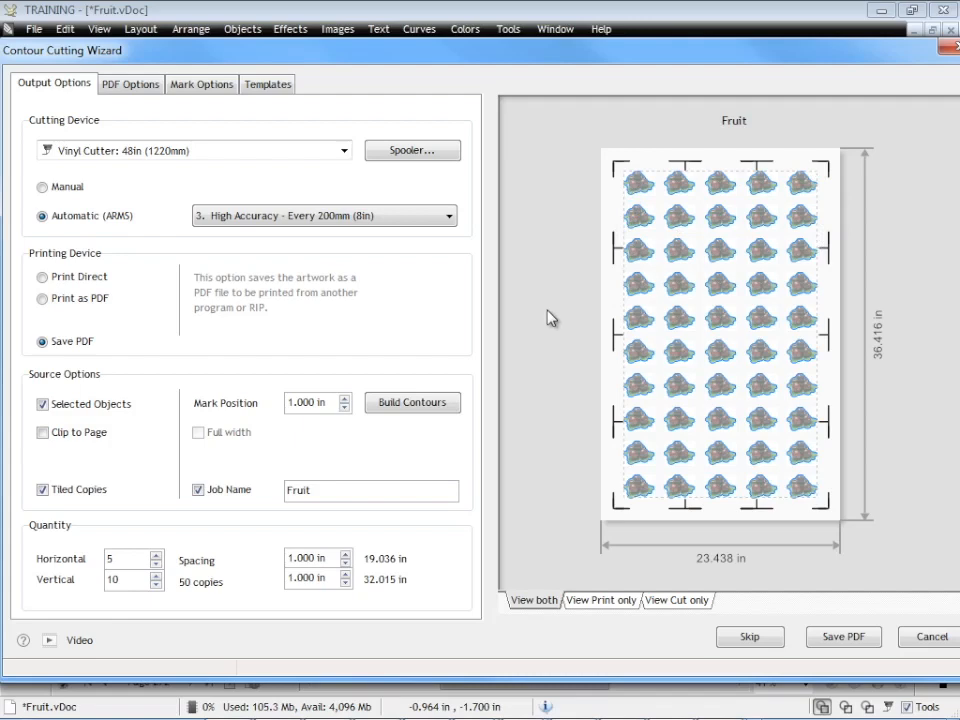
{"action": "mouse_move", "coordinate": [559, 310]}
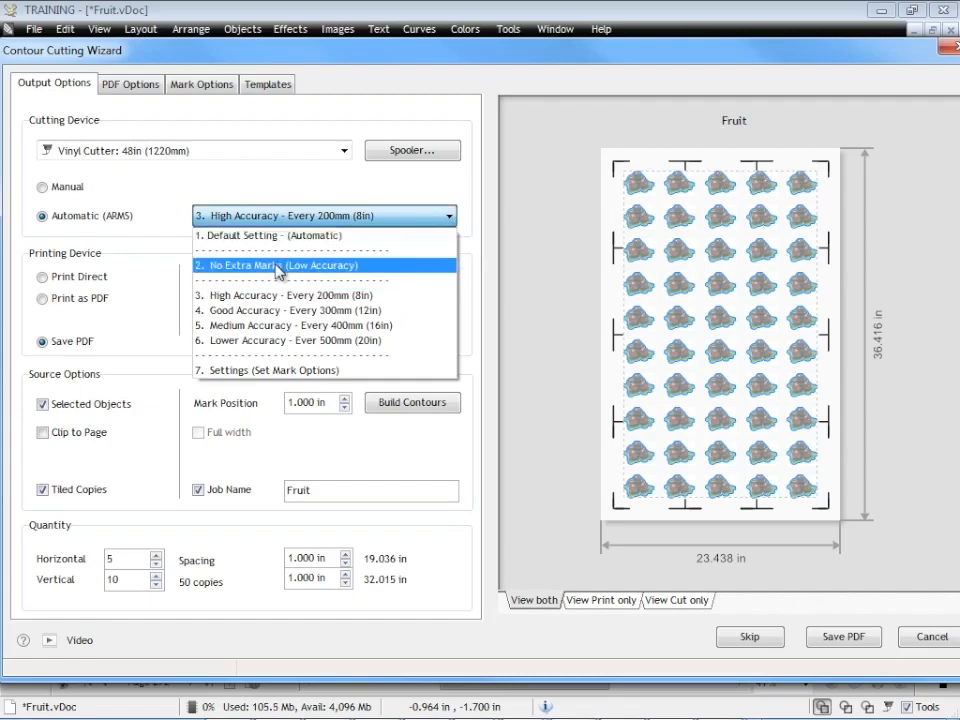
Preview no-extra-marks and 500mm low-accuracy ARMS options, then keep High Accuracy every 200mm.
{"action": "left_click", "coordinate": [280, 265]}
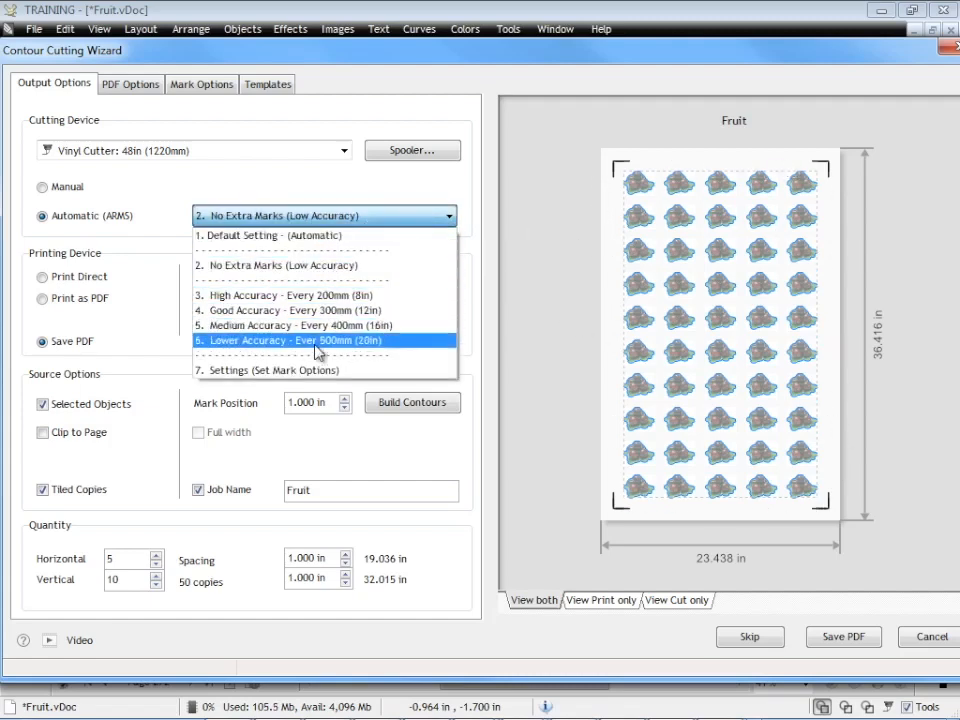
{"action": "left_click", "coordinate": [290, 340]}
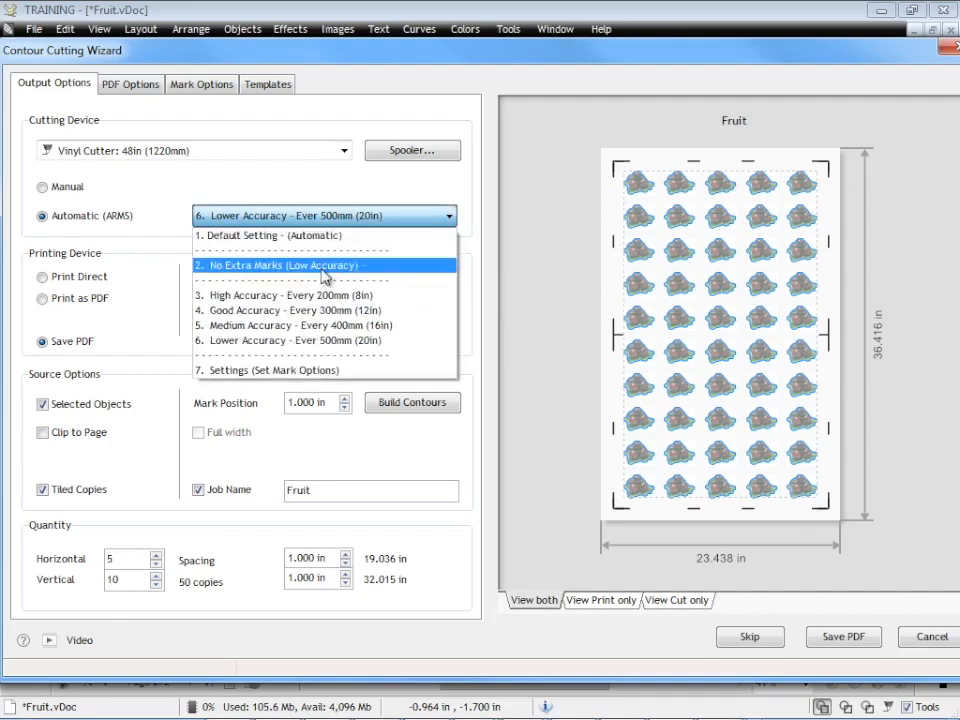
{"action": "left_click", "coordinate": [293, 295]}
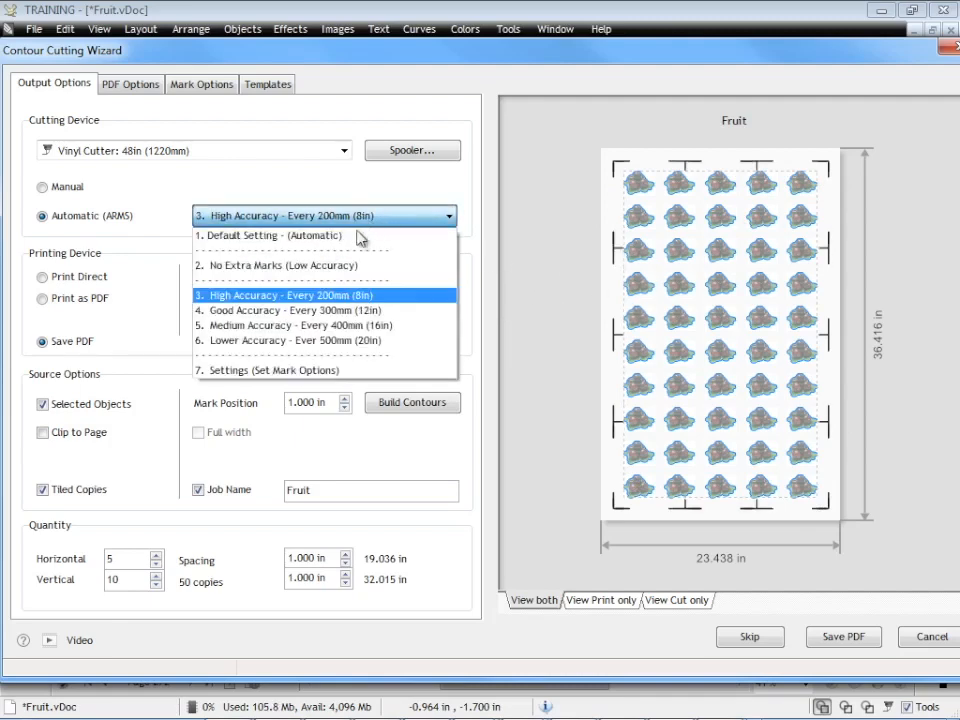
{"action": "left_click", "coordinate": [268, 234]}
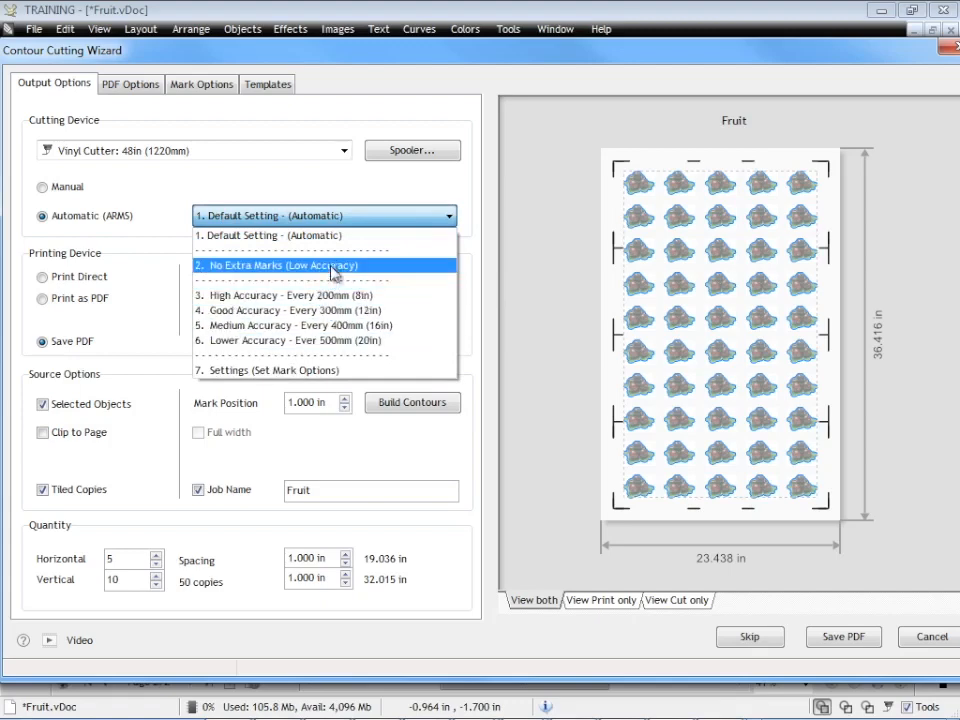
{"action": "mouse_move", "coordinate": [325, 295]}
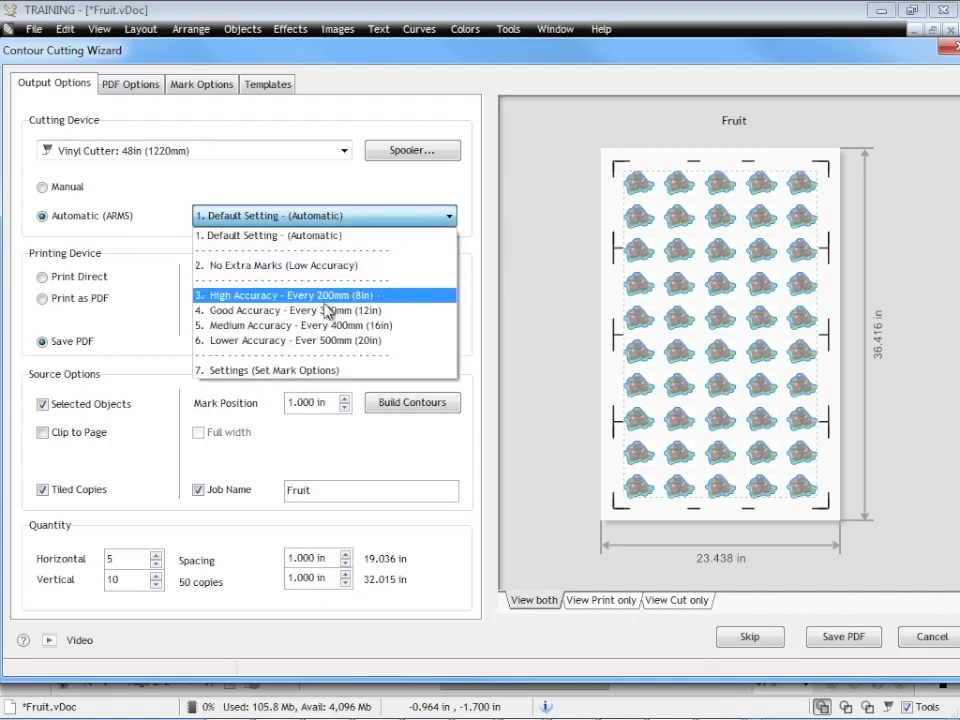
{"action": "left_click", "coordinate": [287, 295]}
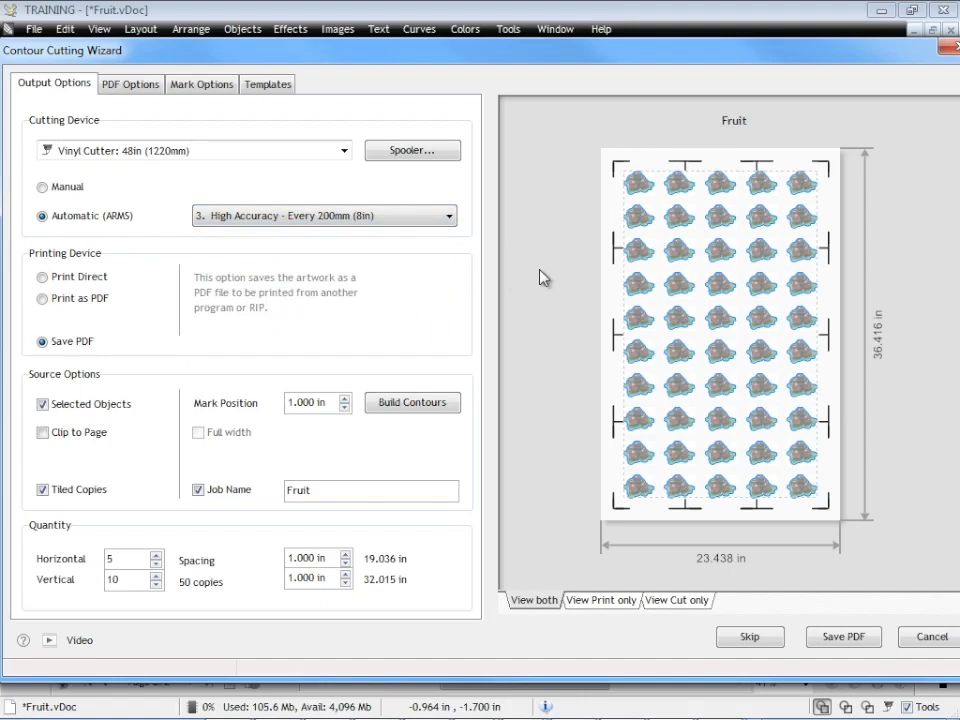
{"action": "left_click", "coordinate": [200, 85]}
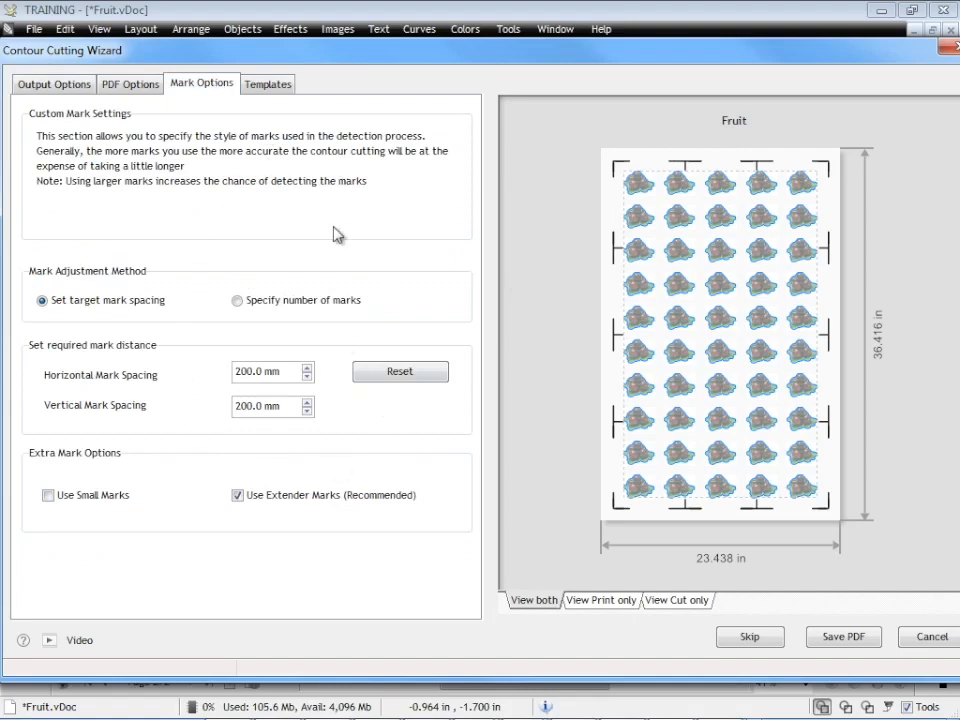
{"action": "left_click", "coordinate": [53, 83]}
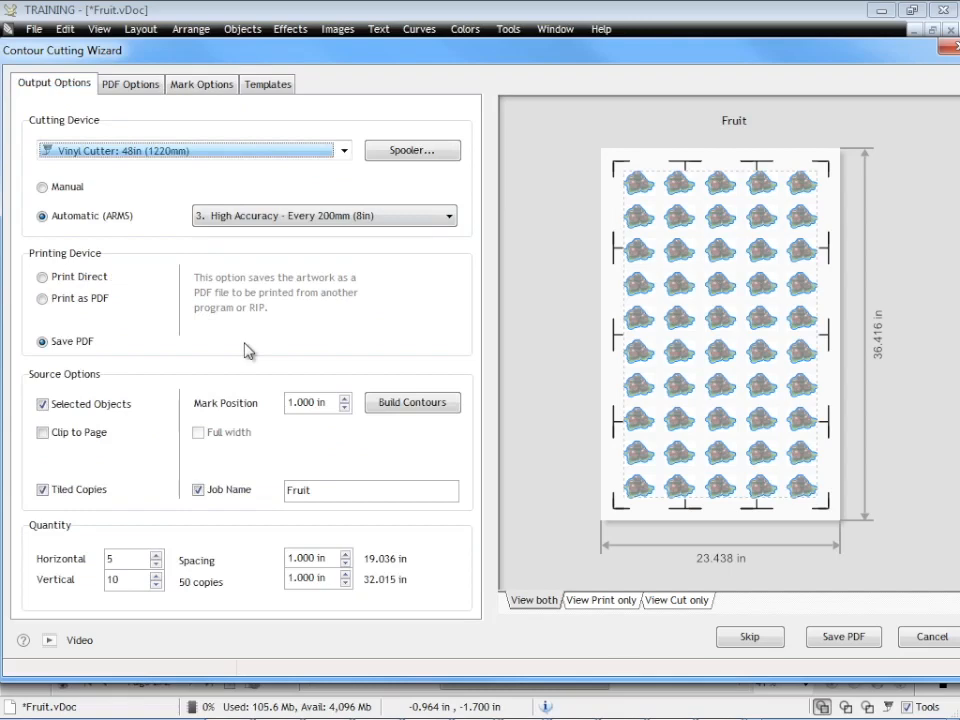
{"action": "mouse_move", "coordinate": [608, 350]}
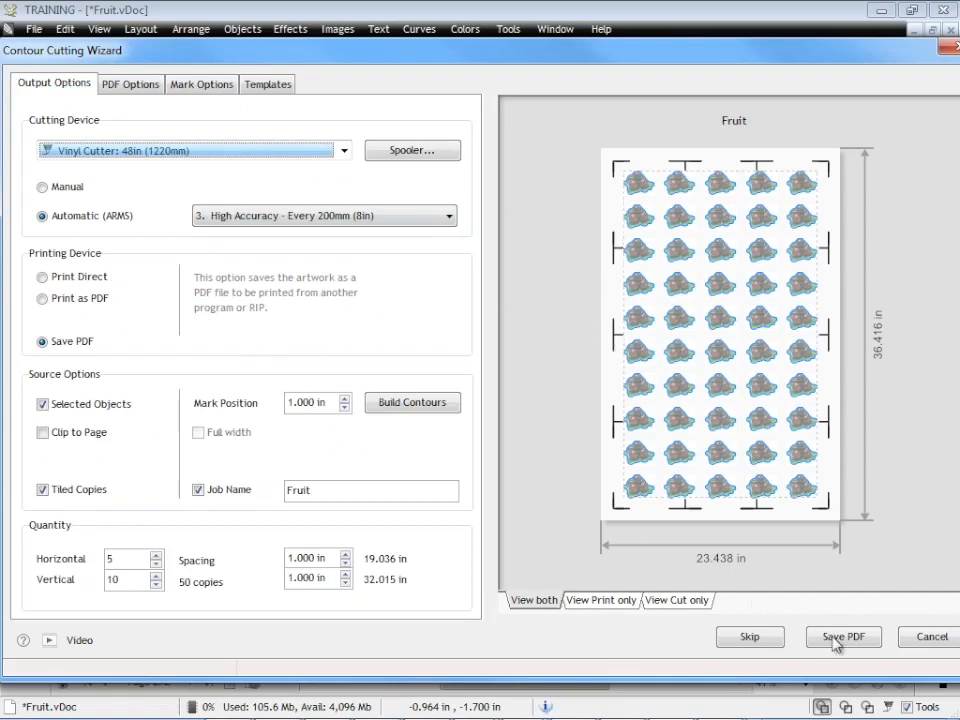
{"action": "mouse_move", "coordinate": [877, 595]}
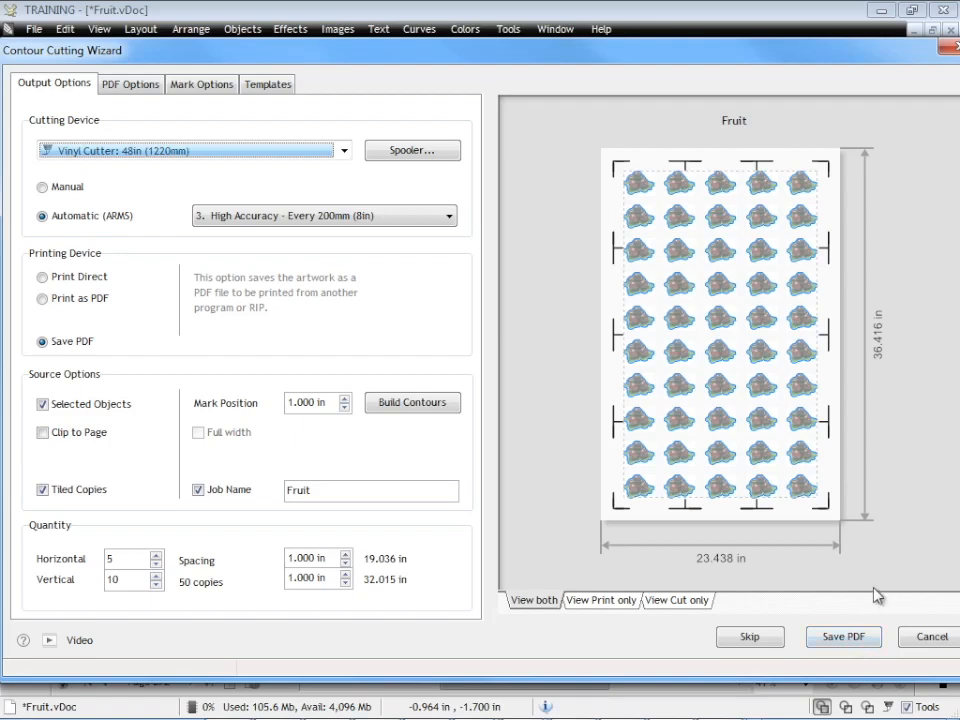
Save the tiled artwork with registration marks as Fruit.pdf in the Samples folder.
{"action": "left_click", "coordinate": [852, 637]}
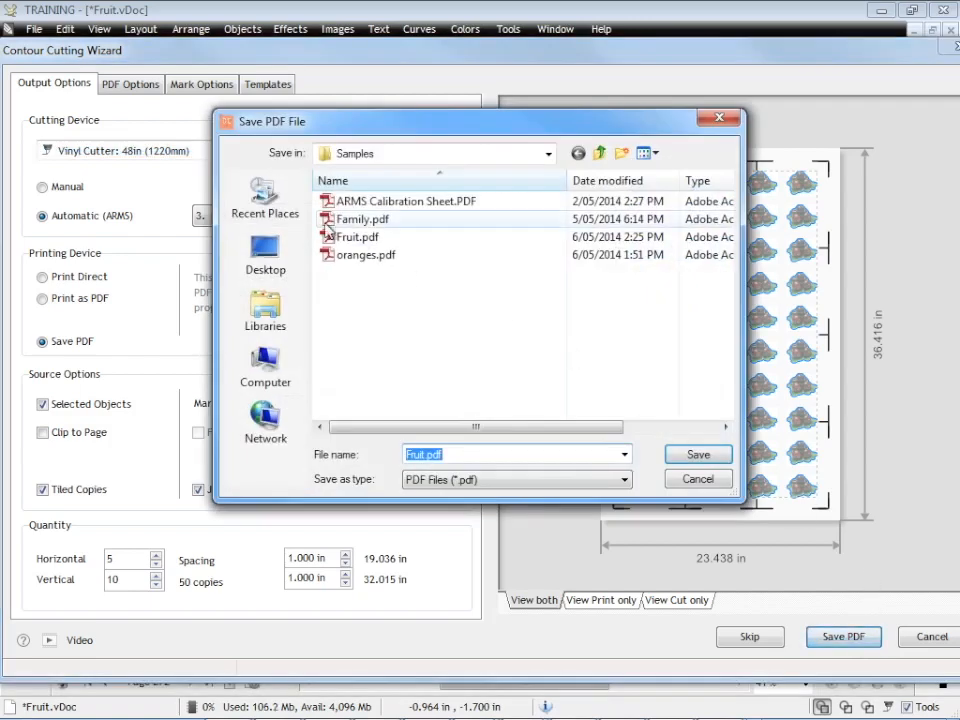
{"action": "left_click", "coordinate": [356, 237]}
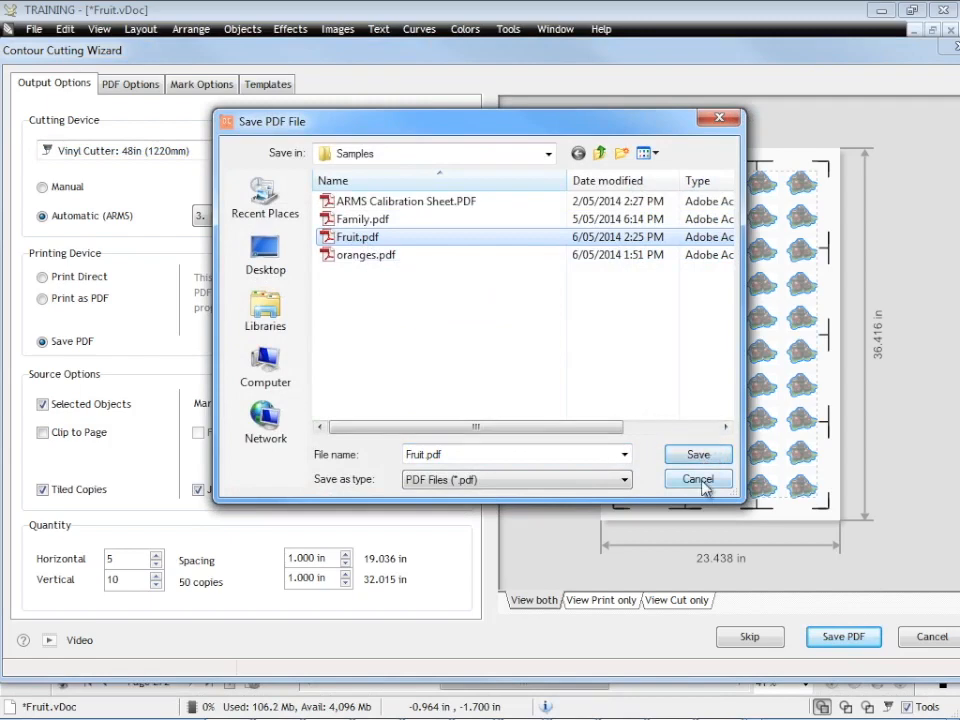
{"action": "left_click", "coordinate": [698, 479]}
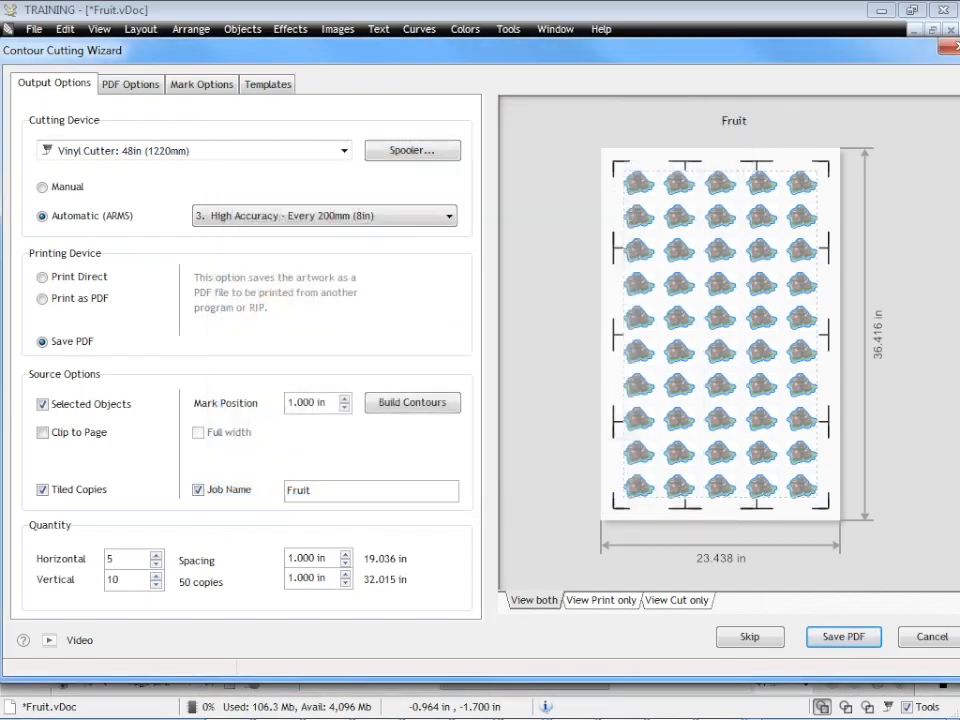
Open Fruit.pdf in Adobe Reader to check the 50 tiled fruit copies and marks.
{"action": "left_click", "coordinate": [844, 636]}
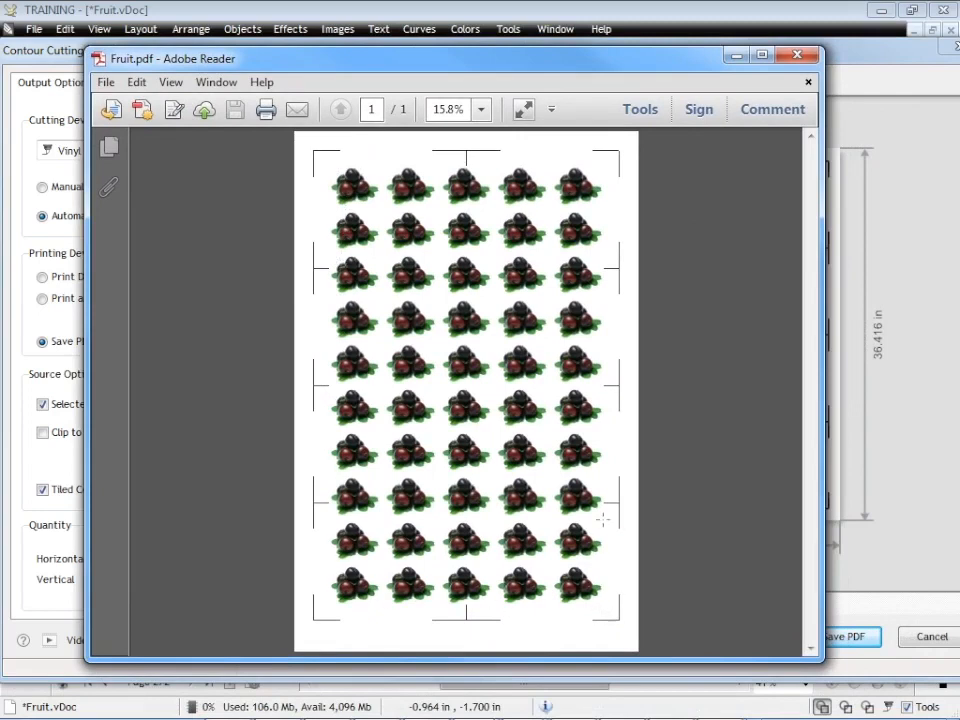
{"action": "mouse_move", "coordinate": [744, 264]}
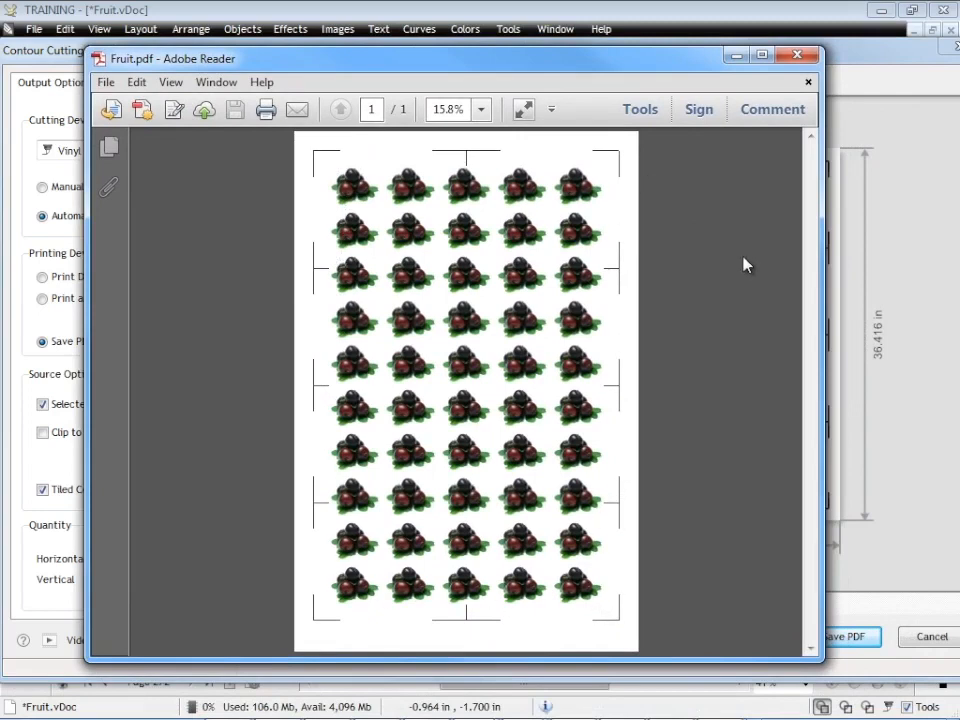
{"action": "mouse_move", "coordinate": [686, 347]}
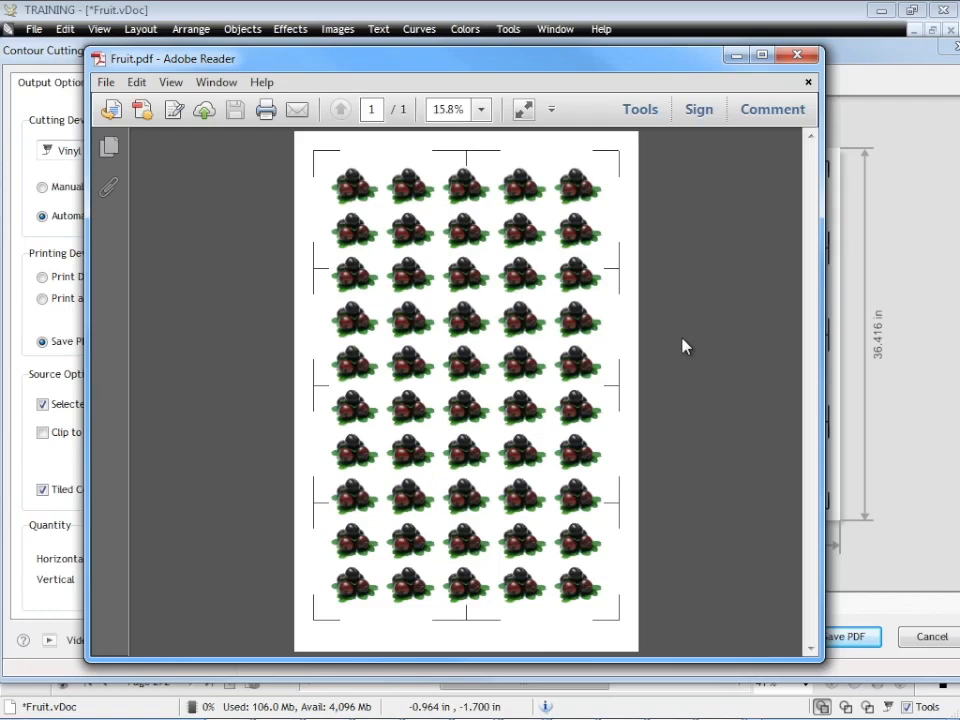
{"action": "mouse_move", "coordinate": [680, 338]}
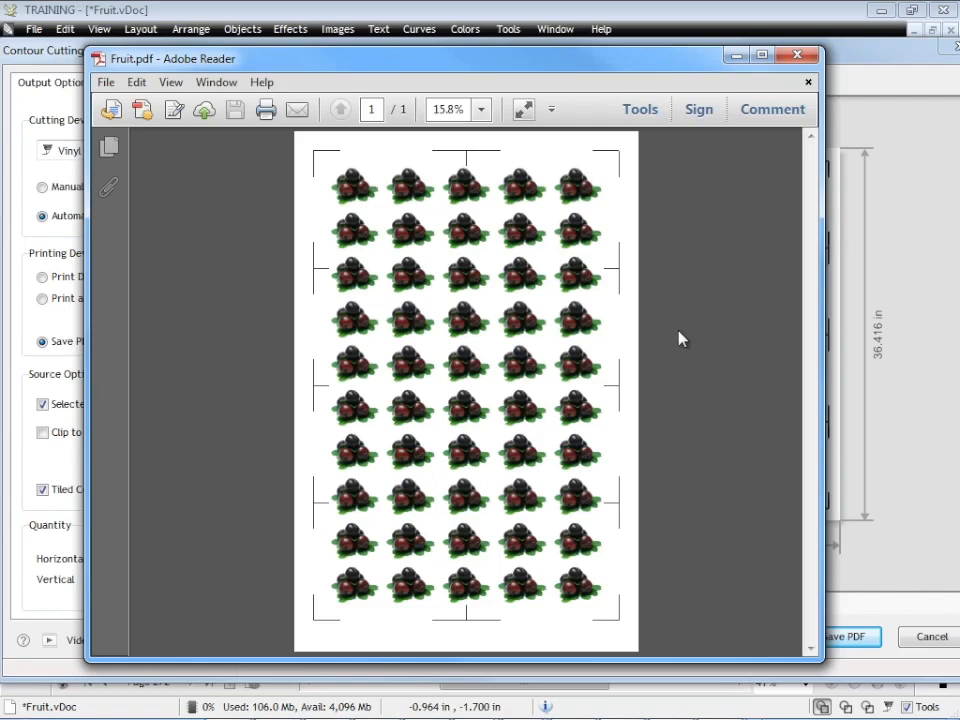
{"action": "mouse_move", "coordinate": [648, 253]}
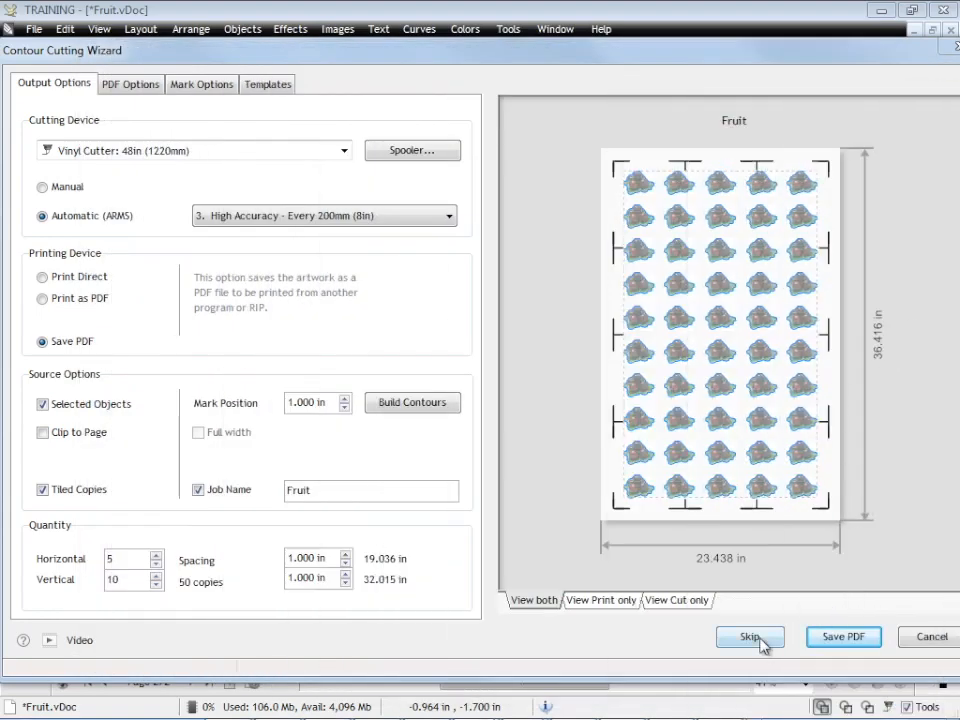
Skip printing and open the Align Cutfile Wizard with Automatic (ARMS) alignment.
{"action": "left_click", "coordinate": [749, 637]}
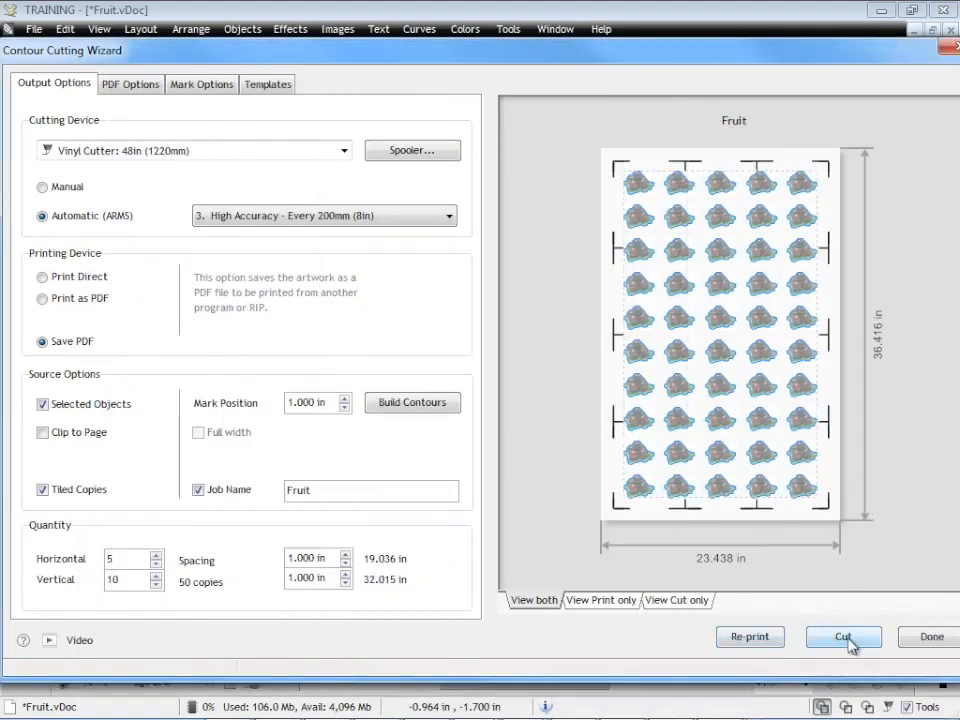
{"action": "left_click", "coordinate": [843, 636]}
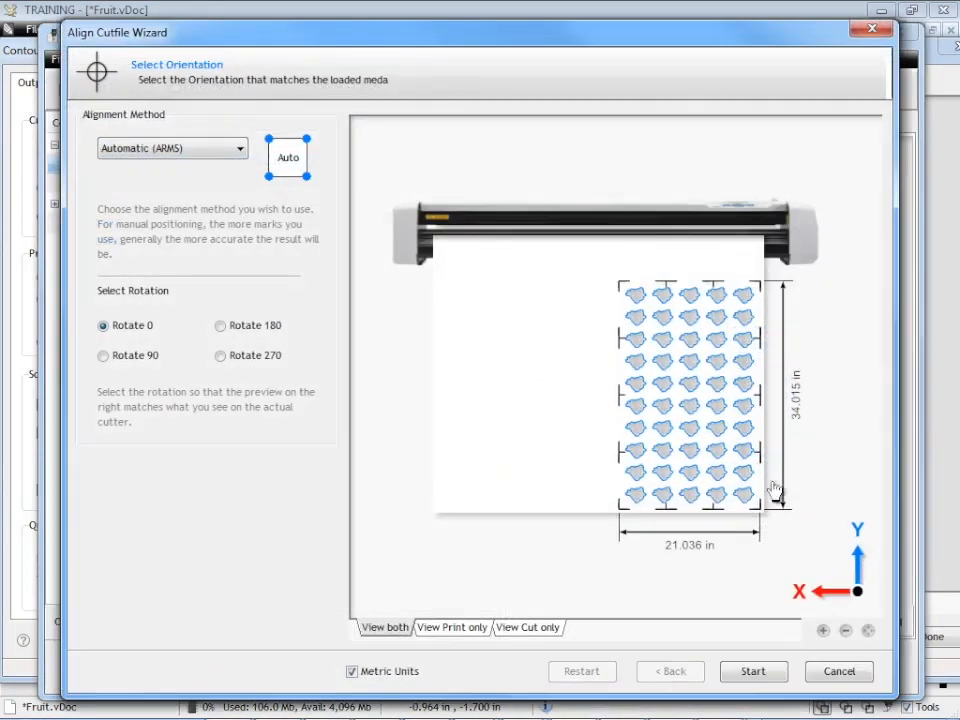
{"action": "mouse_move", "coordinate": [506, 458]}
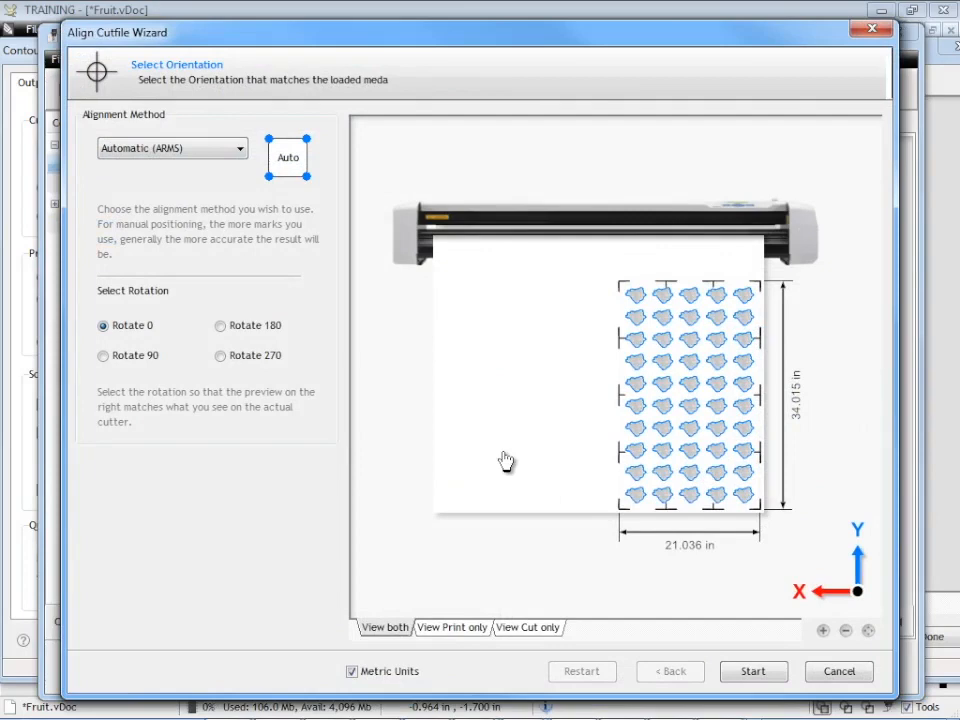
{"action": "mouse_move", "coordinate": [800, 546]}
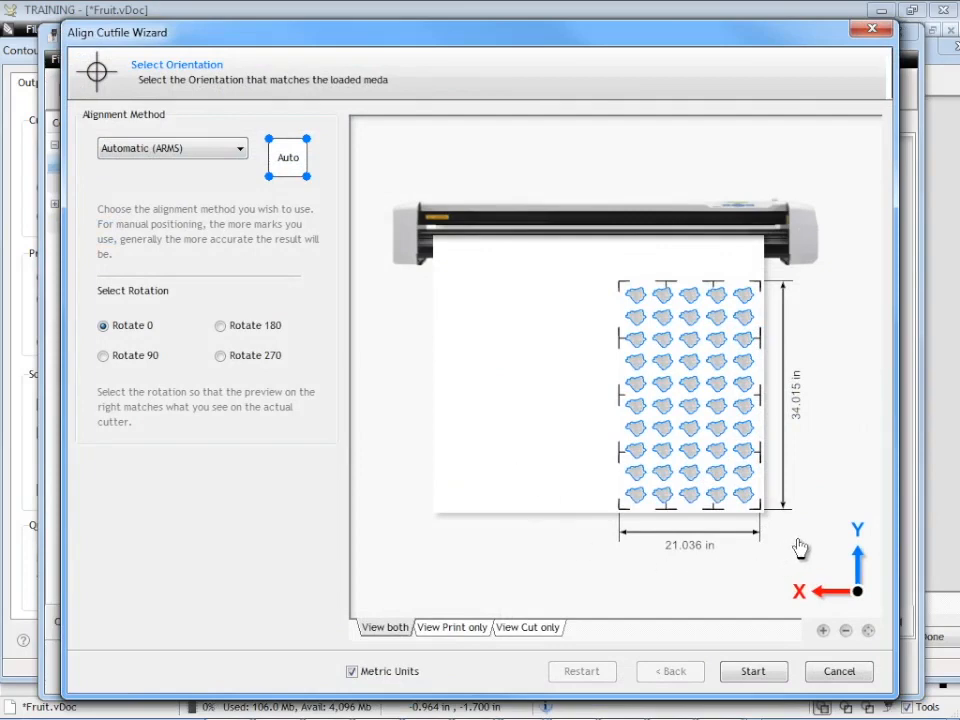
{"action": "mouse_move", "coordinate": [768, 373]}
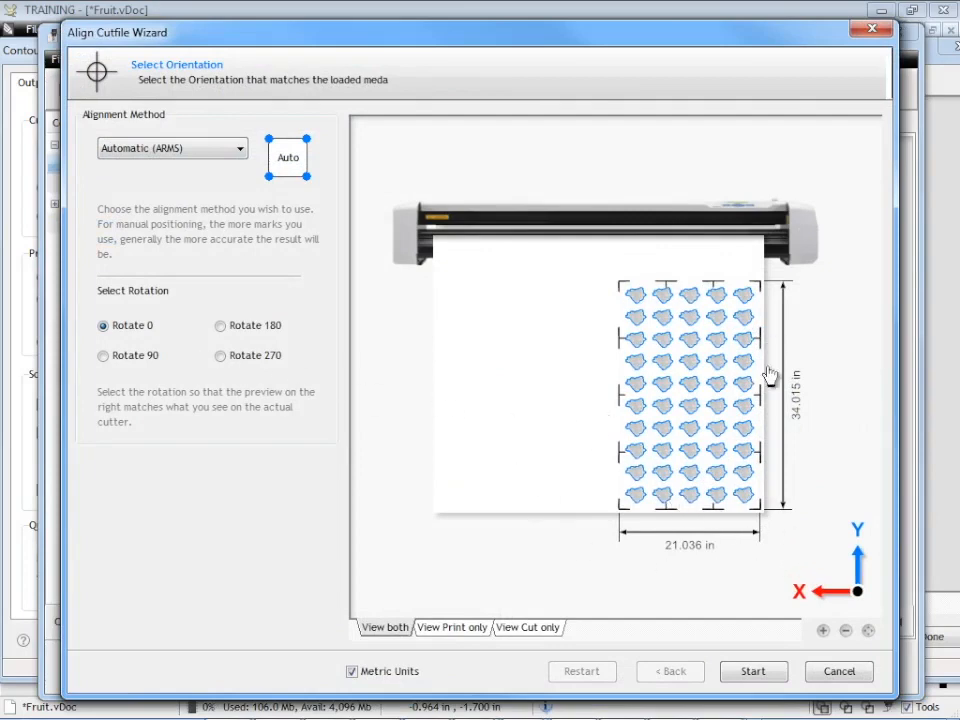
{"action": "mouse_move", "coordinate": [534, 470]}
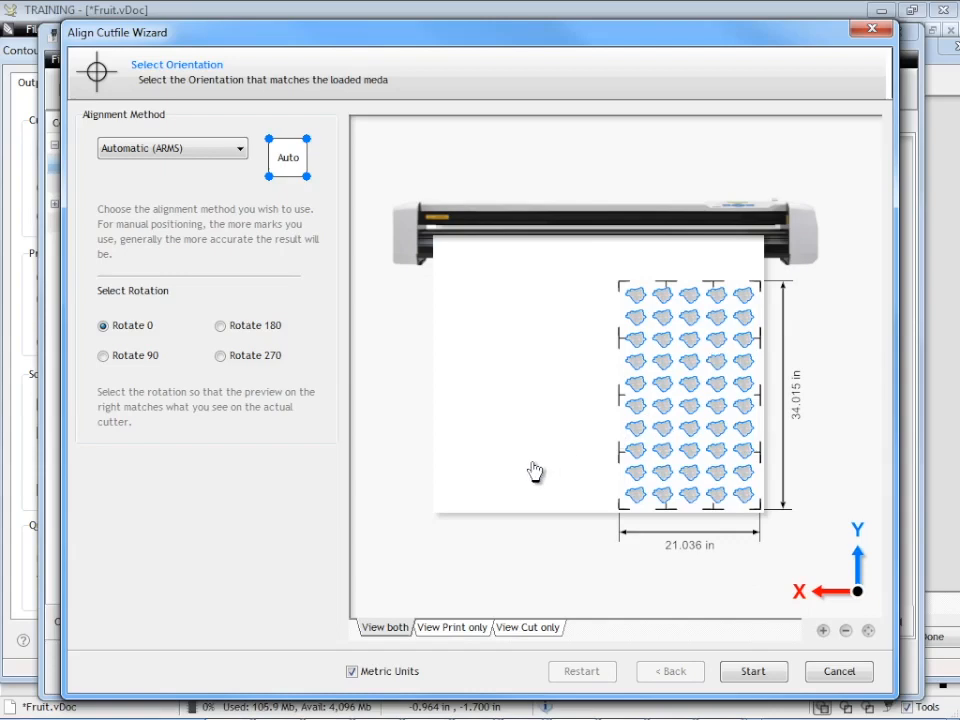
{"action": "mouse_move", "coordinate": [678, 400]}
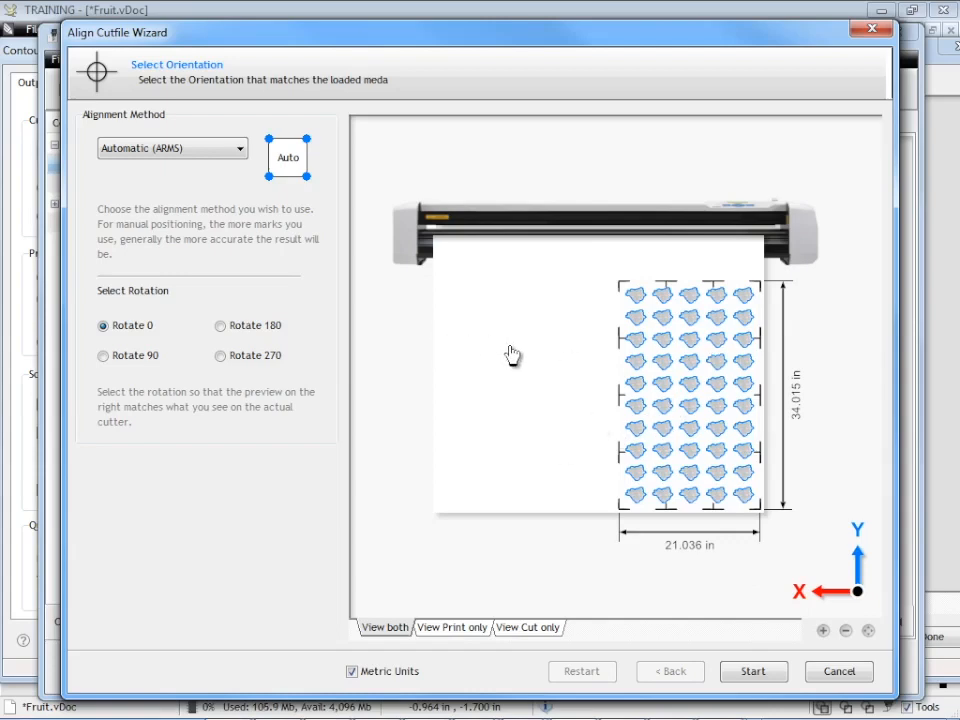
{"action": "left_click", "coordinate": [220, 325]}
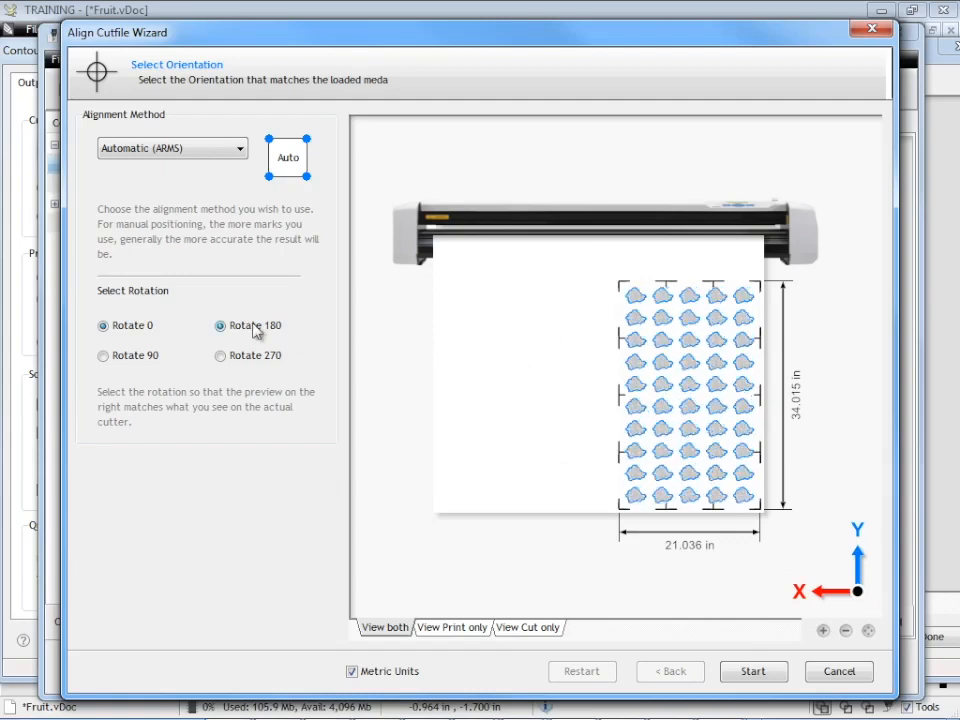
{"action": "left_click", "coordinate": [220, 355]}
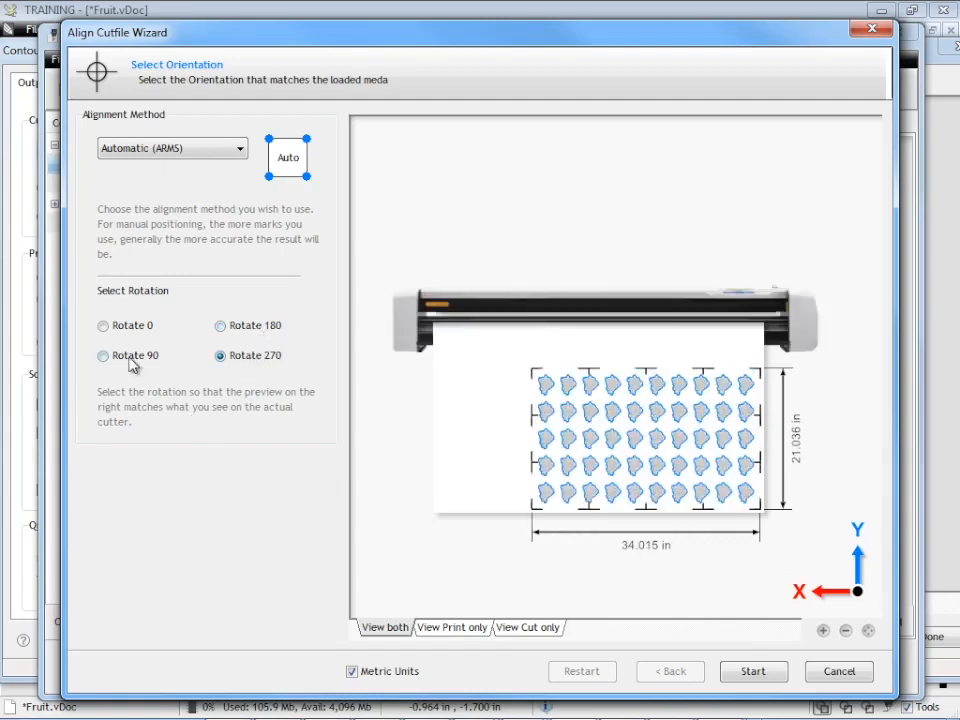
{"action": "left_click", "coordinate": [103, 325]}
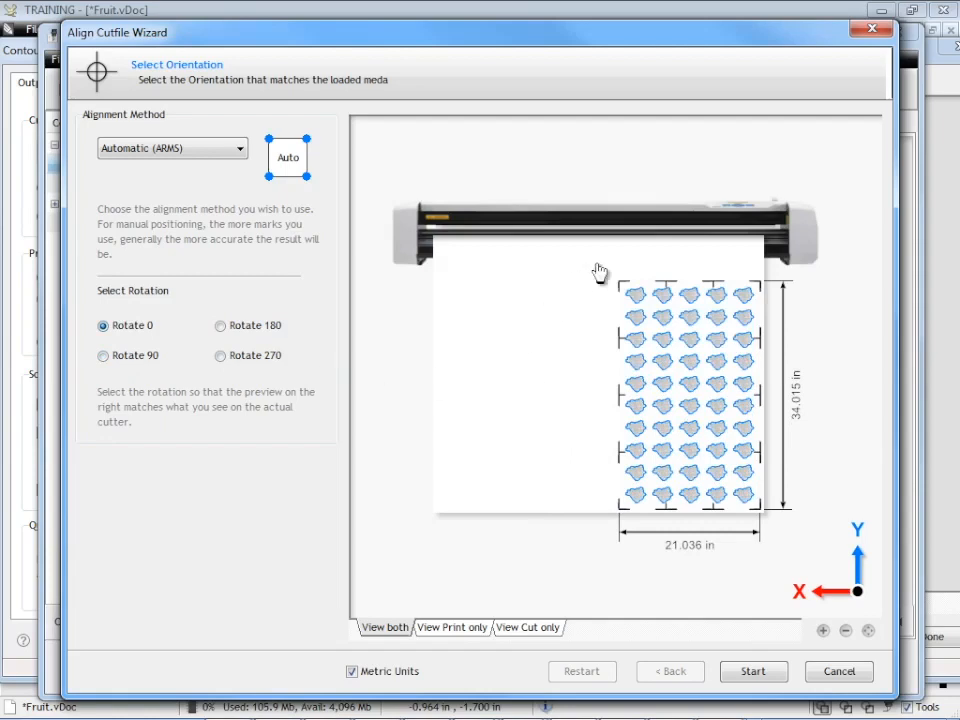
{"action": "mouse_move", "coordinate": [673, 569]}
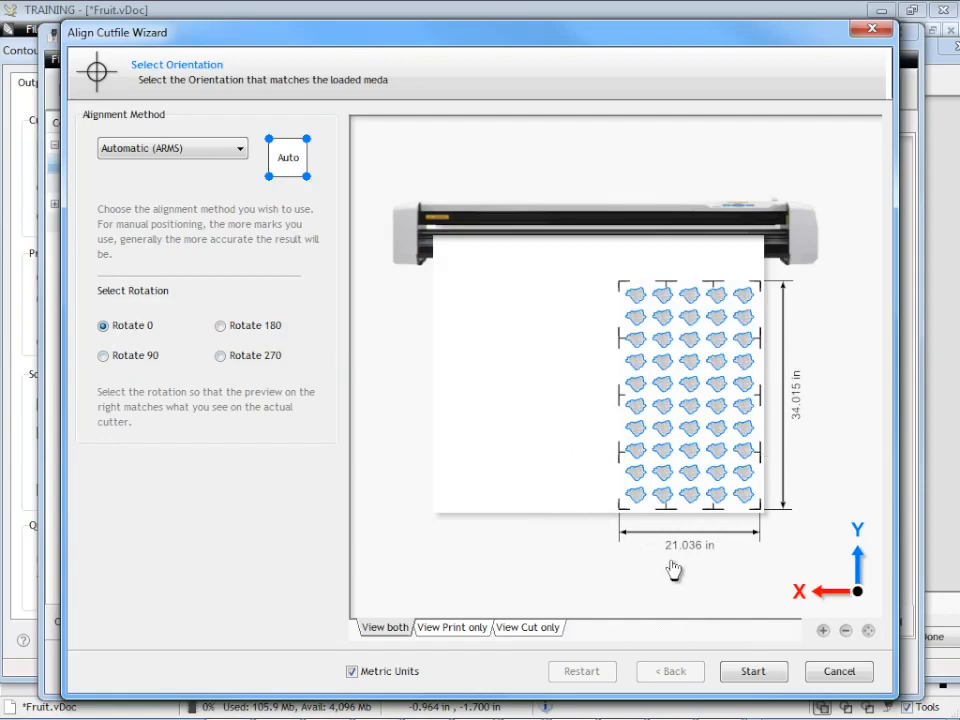
{"action": "mouse_move", "coordinate": [763, 529]}
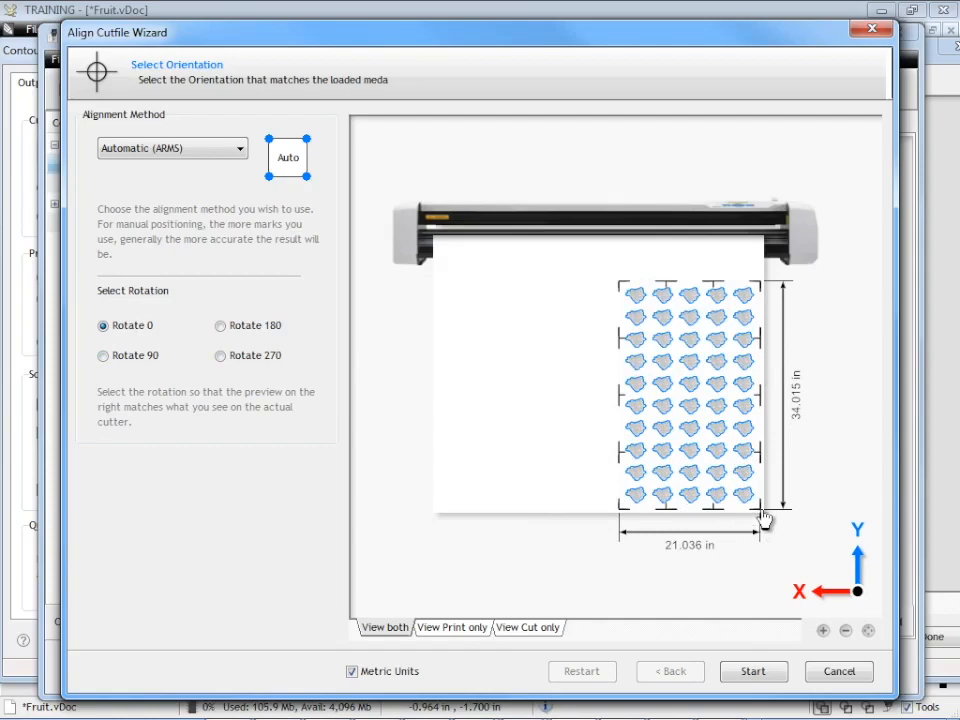
{"action": "mouse_move", "coordinate": [775, 546]}
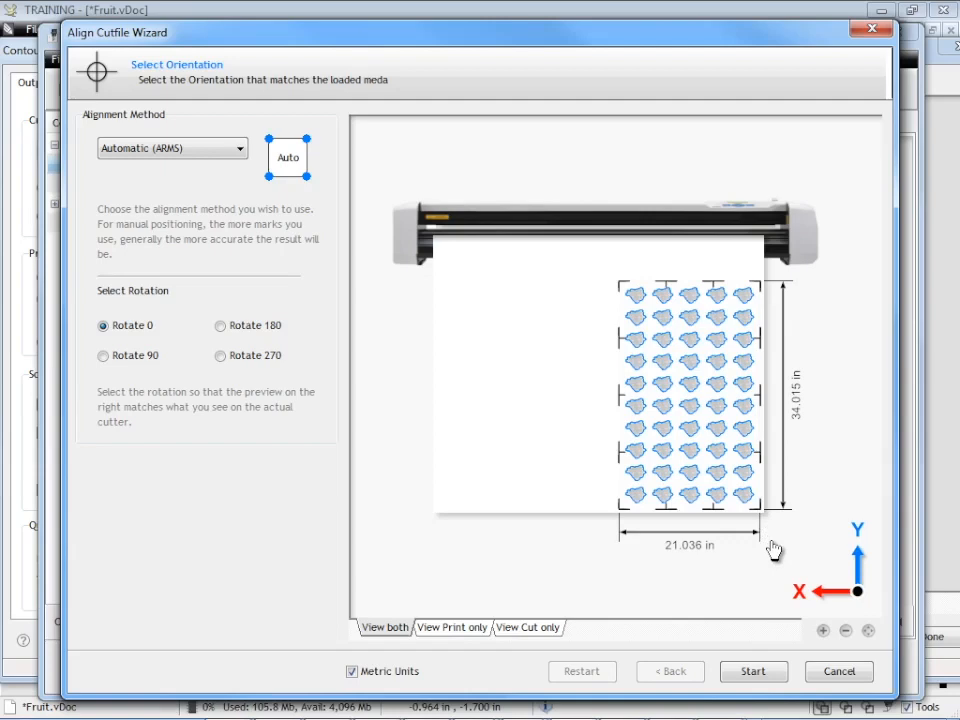
{"action": "mouse_move", "coordinate": [768, 538]}
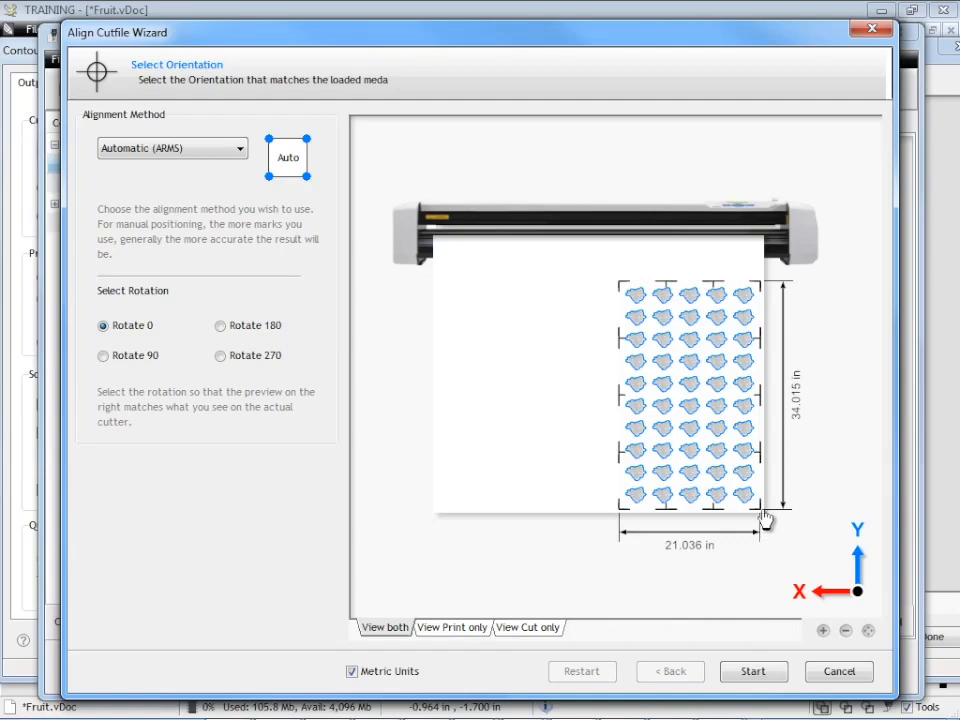
{"action": "mouse_move", "coordinate": [765, 518]}
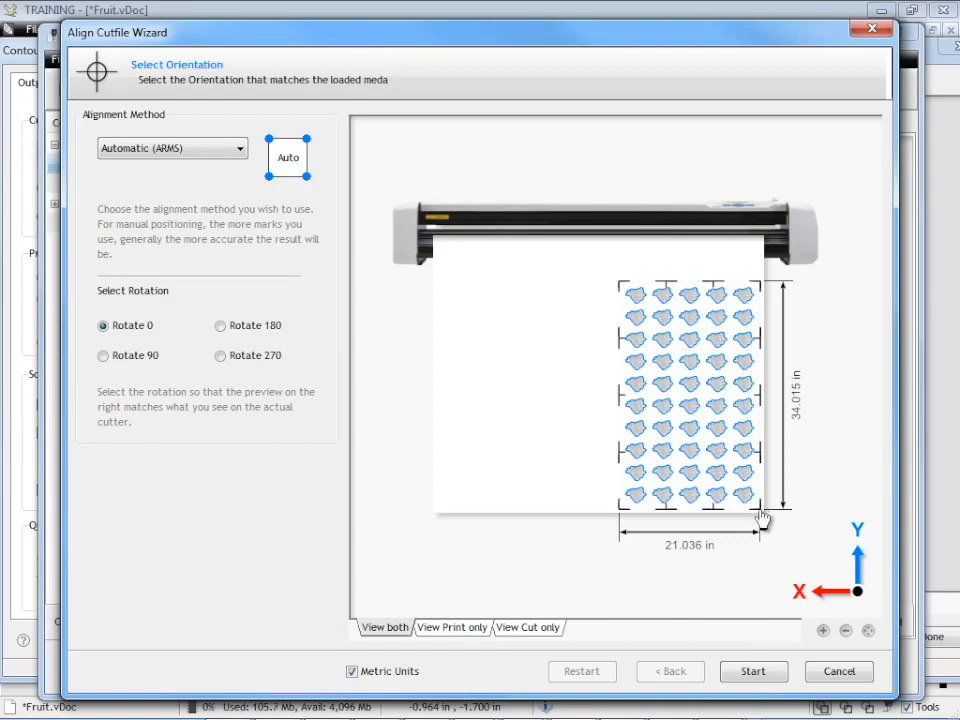
{"action": "mouse_move", "coordinate": [770, 555]}
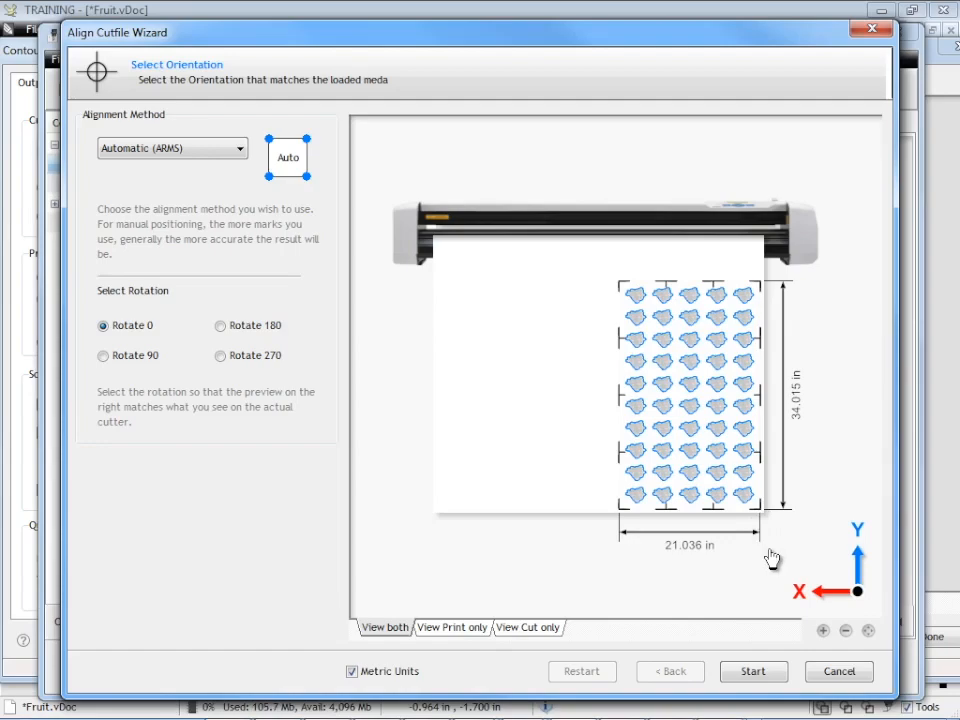
{"action": "left_click", "coordinate": [753, 671]}
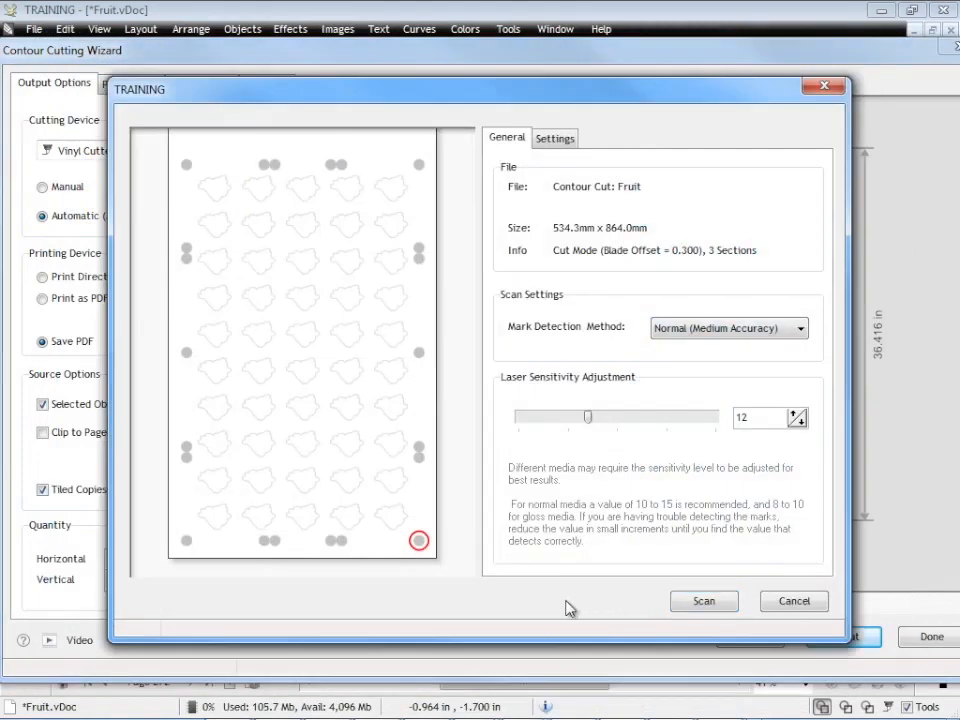
{"action": "mouse_move", "coordinate": [374, 205]}
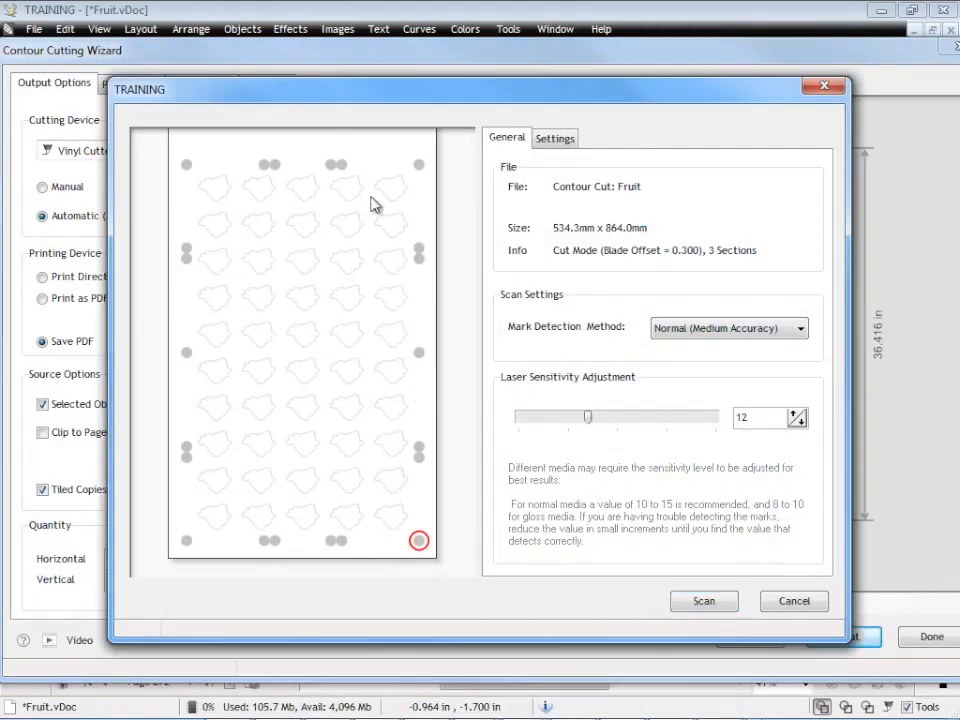
{"action": "mouse_move", "coordinate": [340, 560]}
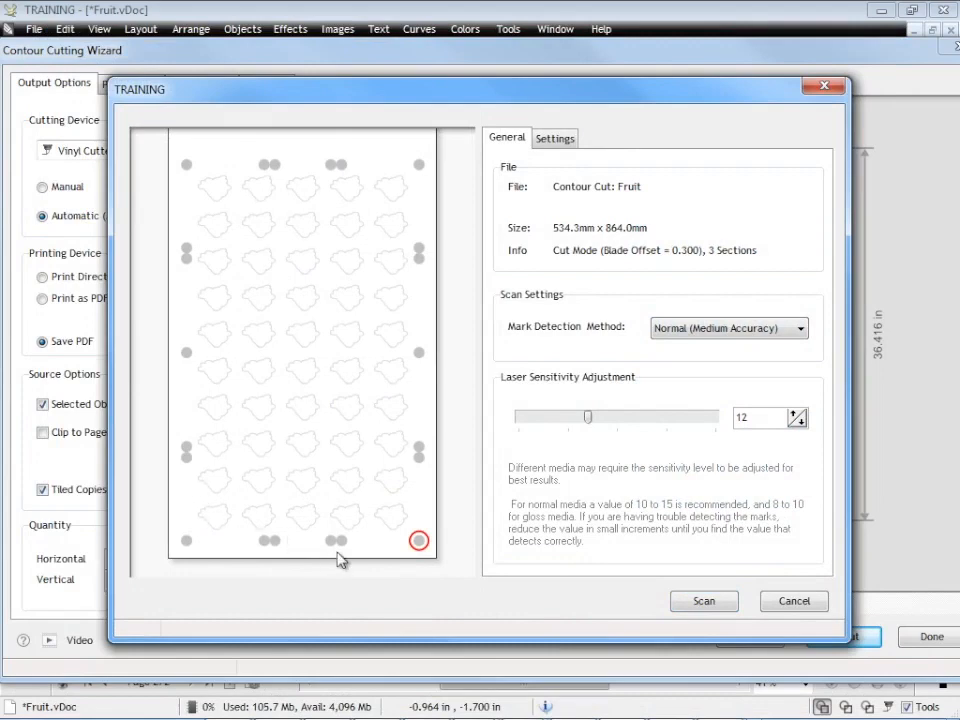
{"action": "mouse_move", "coordinate": [437, 238]}
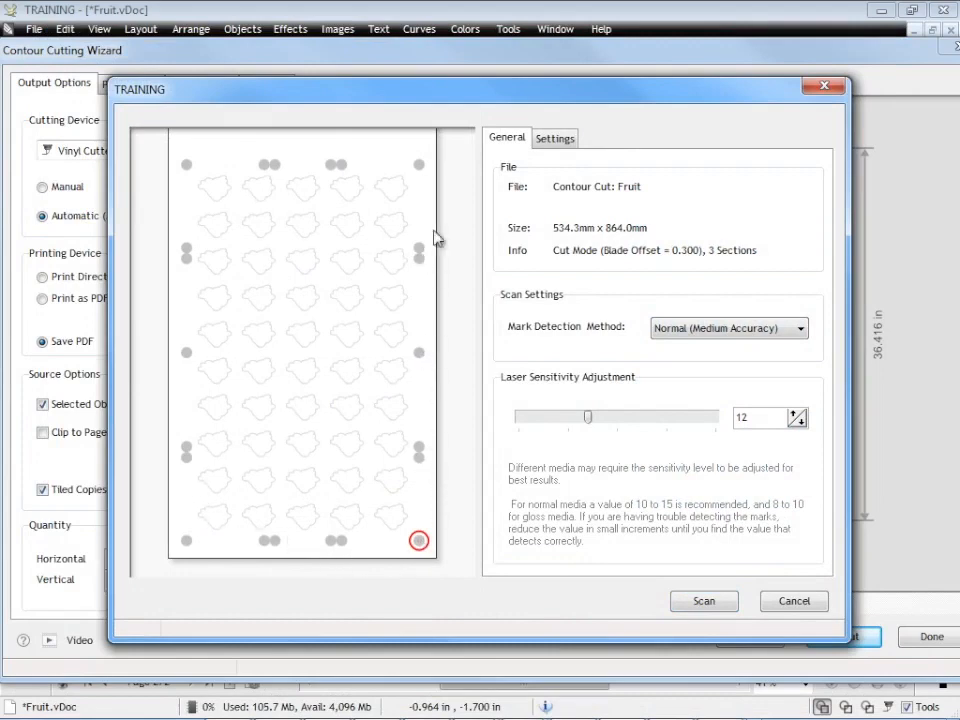
{"action": "mouse_move", "coordinate": [382, 569]}
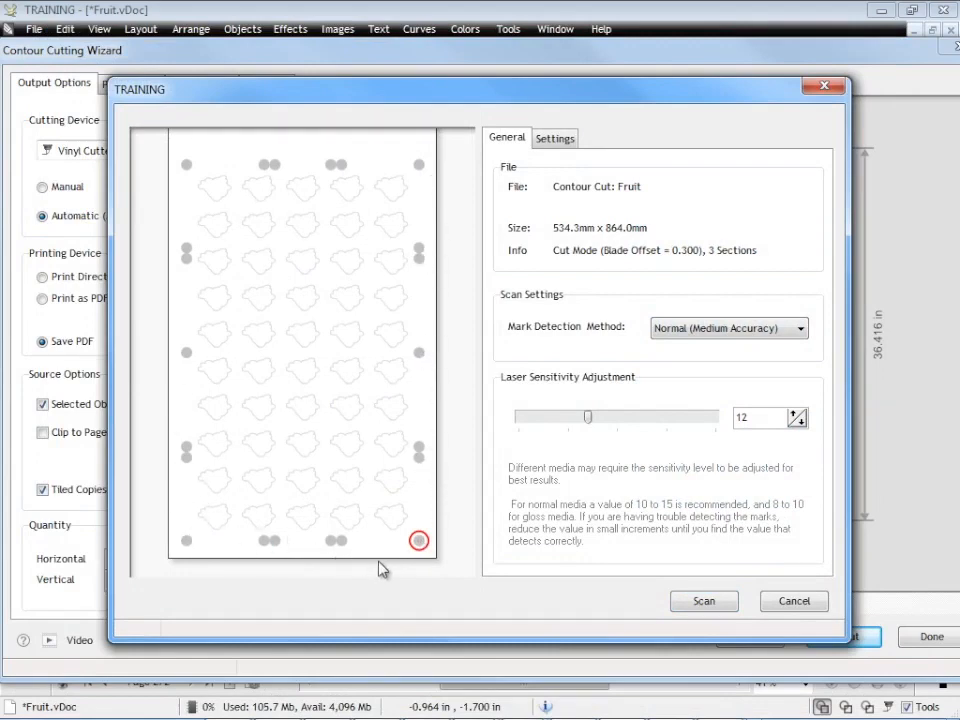
{"action": "mouse_move", "coordinate": [232, 165]}
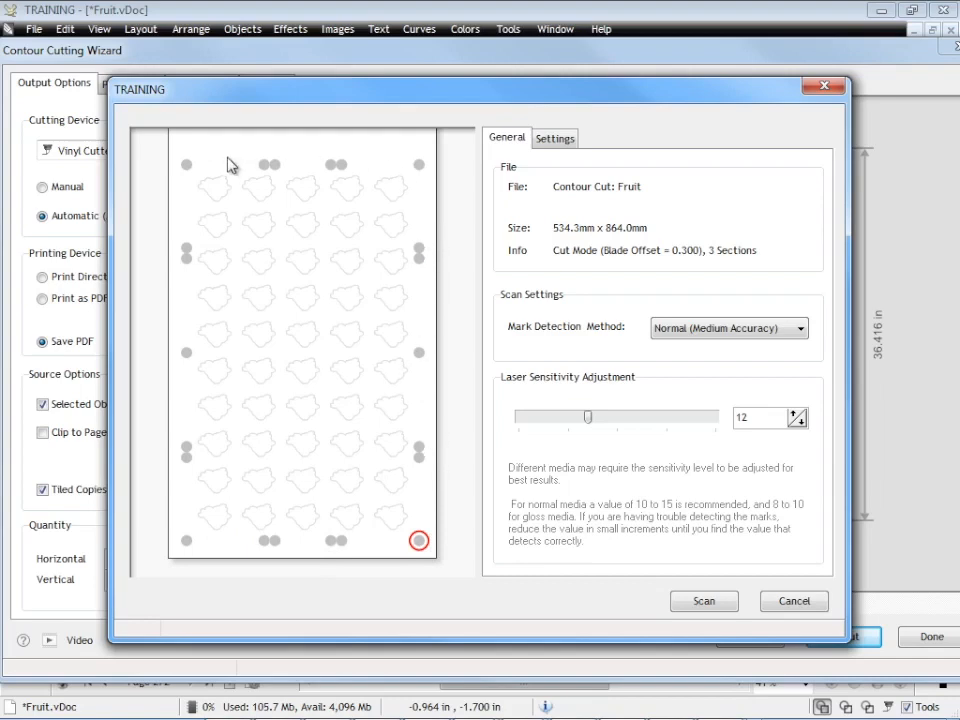
{"action": "mouse_move", "coordinate": [452, 549]}
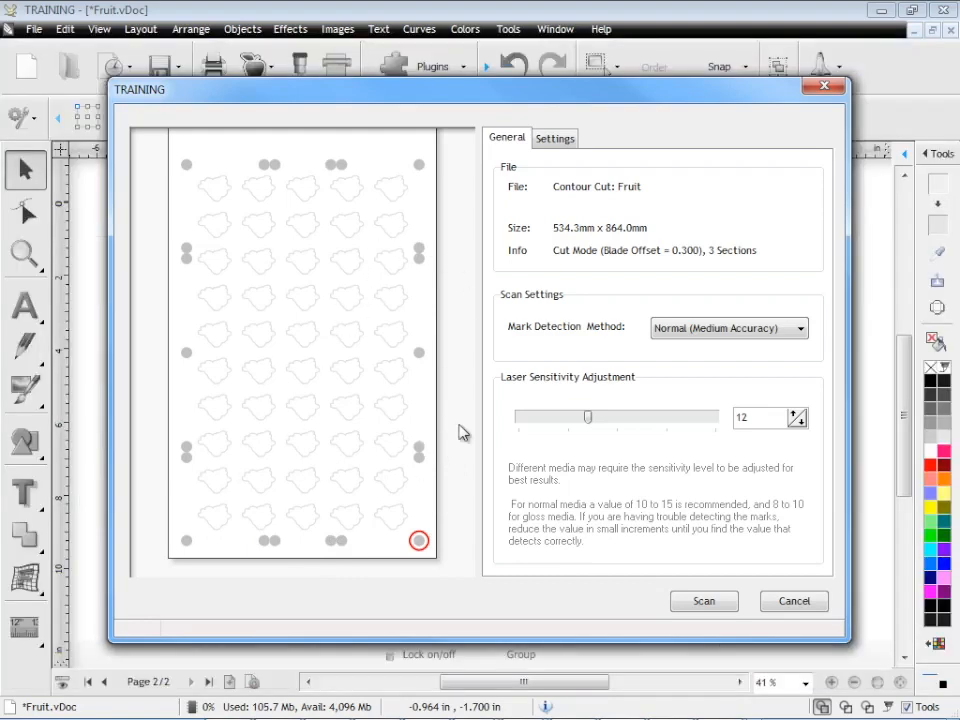
{"action": "mouse_move", "coordinate": [543, 386]}
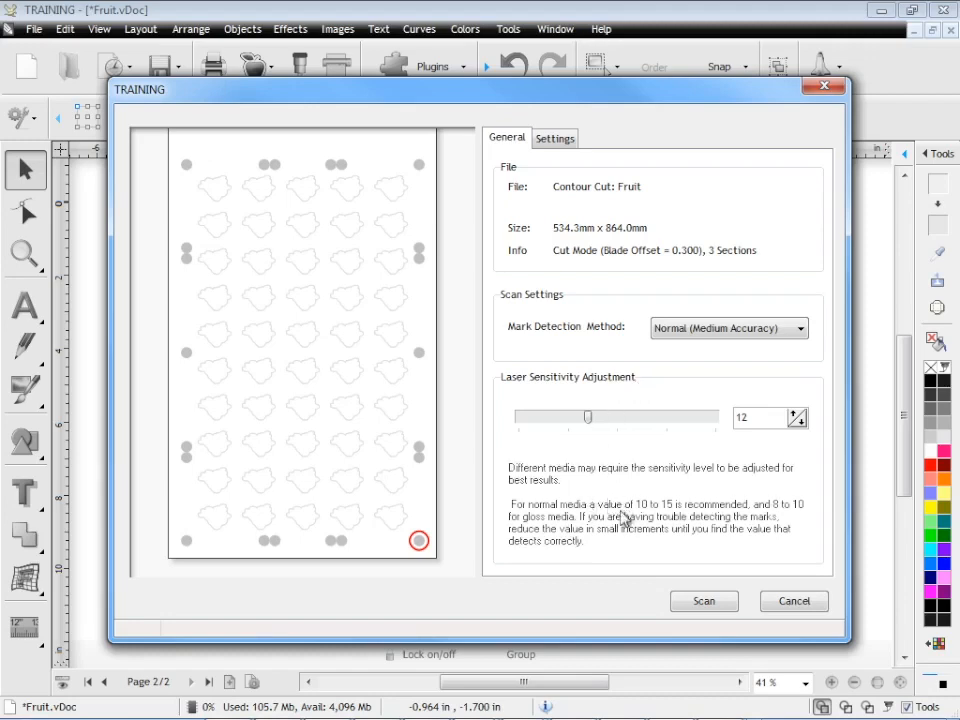
{"action": "mouse_move", "coordinate": [660, 508]}
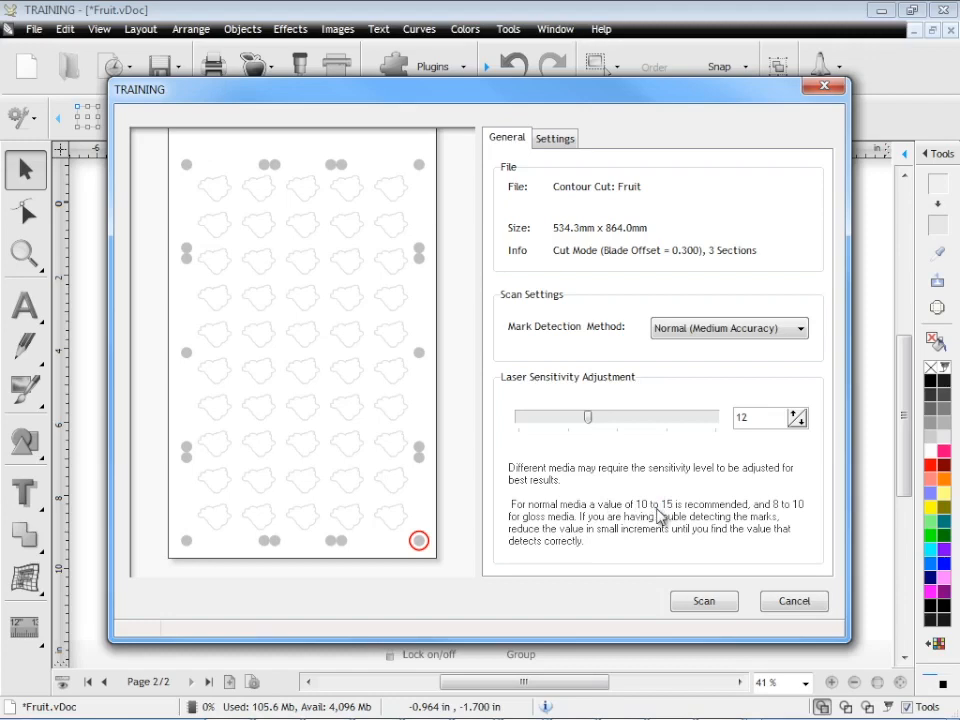
{"action": "mouse_move", "coordinate": [800, 516]}
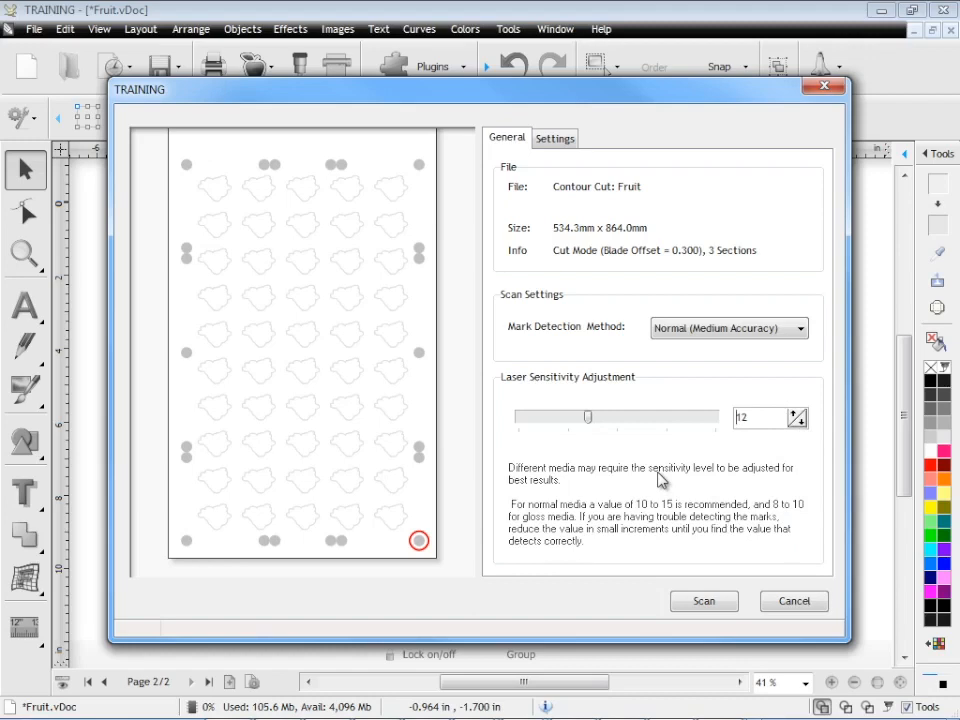
{"action": "mouse_move", "coordinate": [670, 486]}
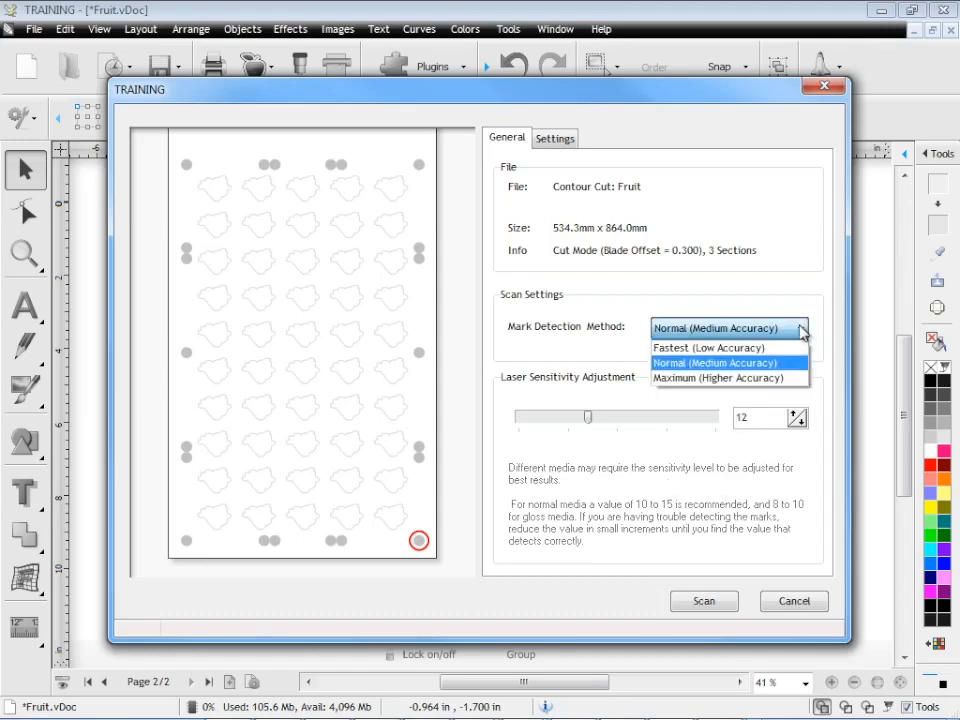
Set Mark Detection Method to Maximum (Higher Accuracy), keeping laser sensitivity at 12.
{"action": "left_click", "coordinate": [715, 362]}
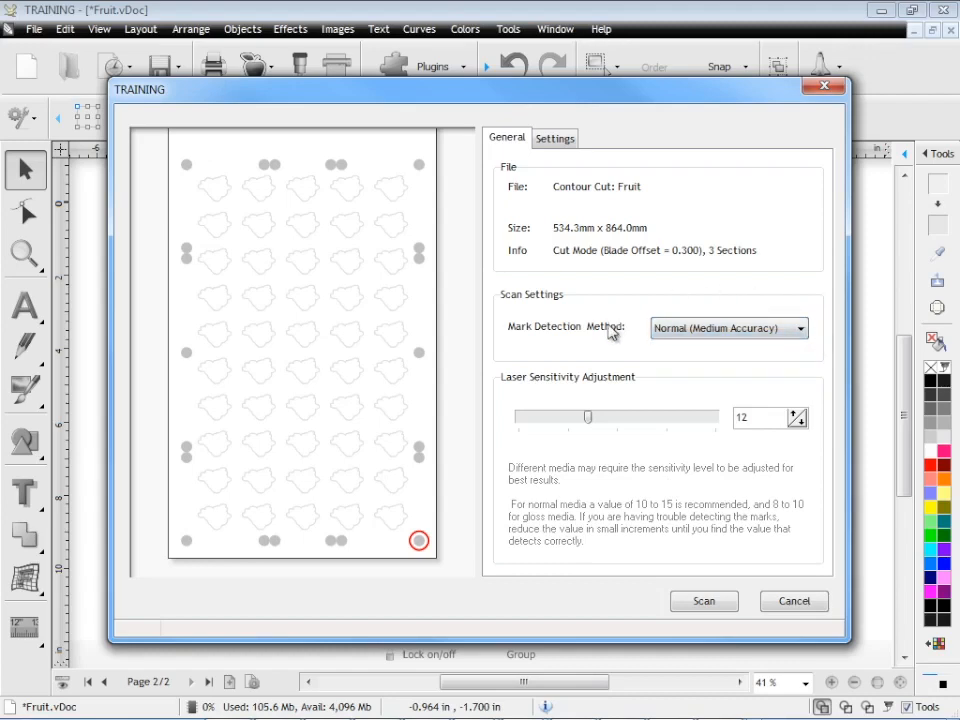
{"action": "mouse_move", "coordinate": [411, 375]}
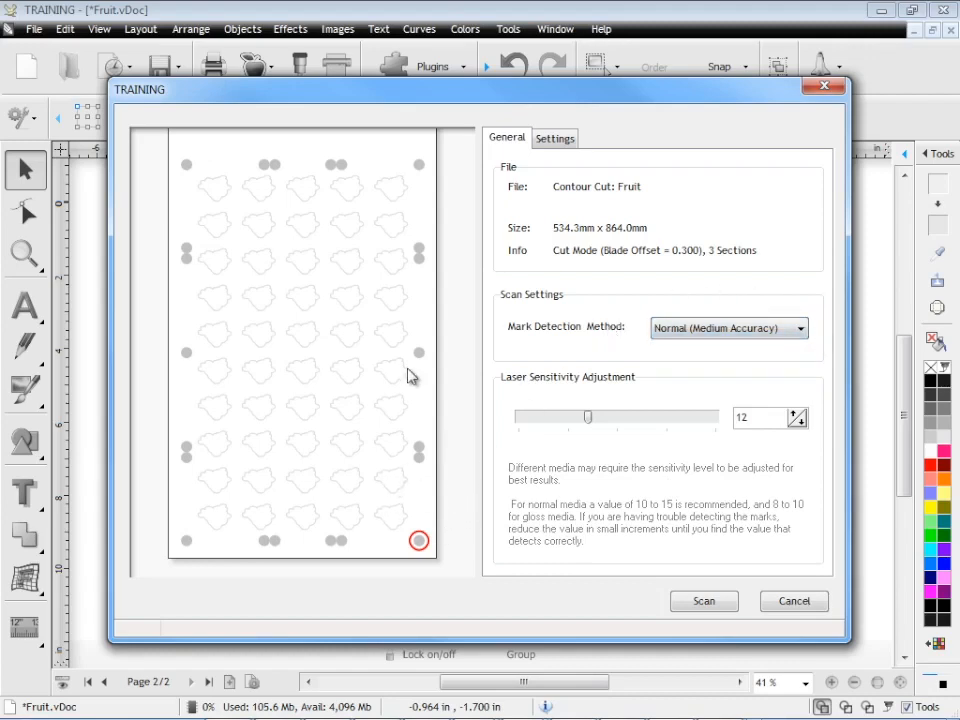
{"action": "mouse_move", "coordinate": [462, 408]}
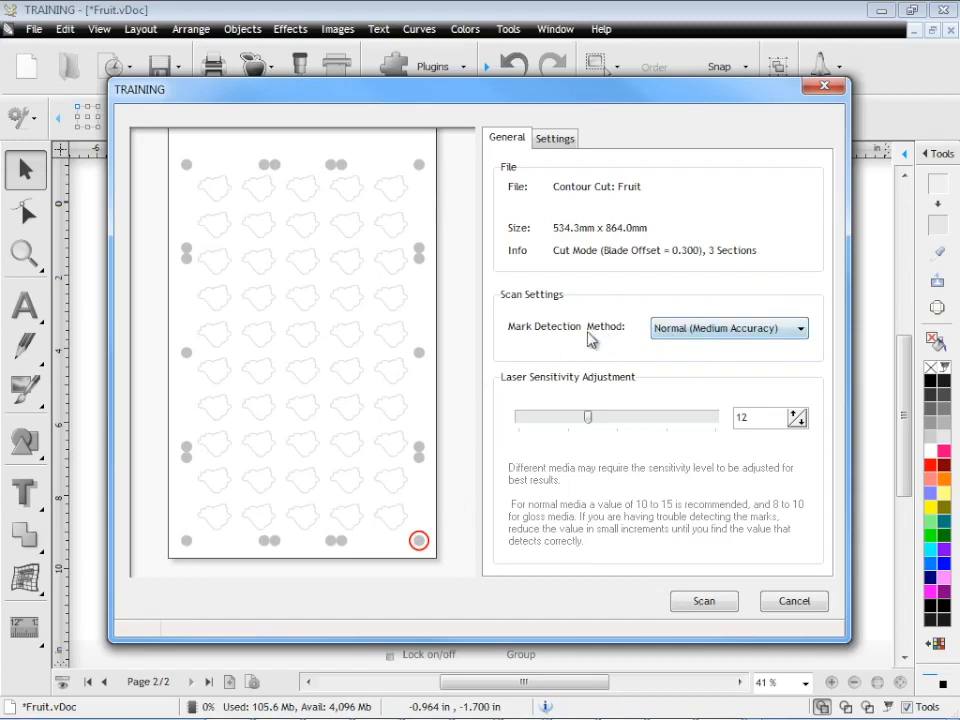
{"action": "left_click", "coordinate": [729, 328]}
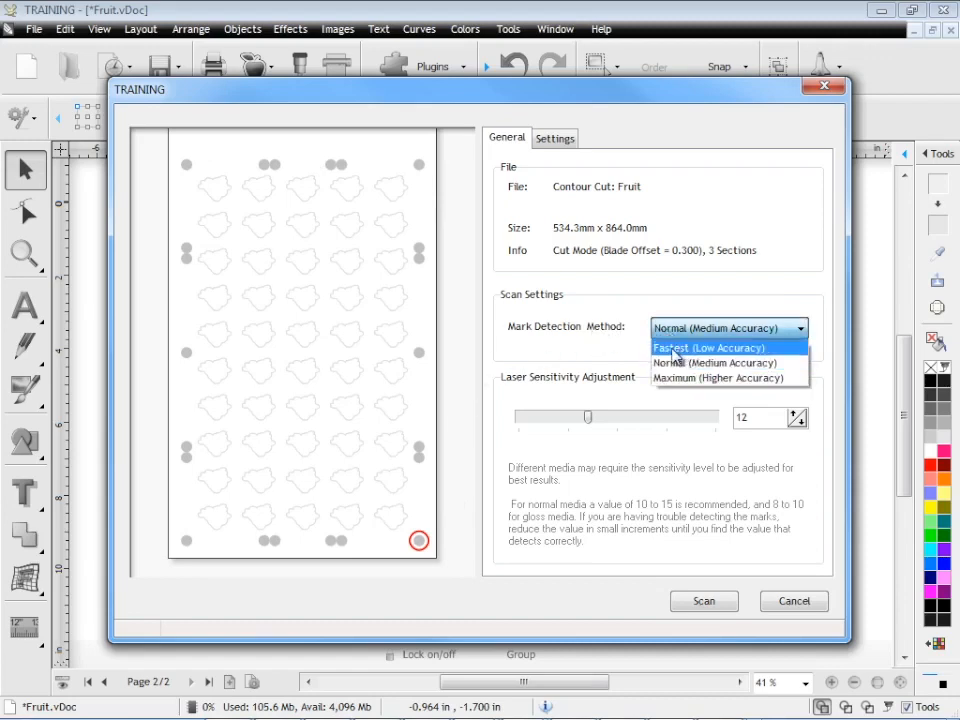
{"action": "left_click", "coordinate": [716, 378]}
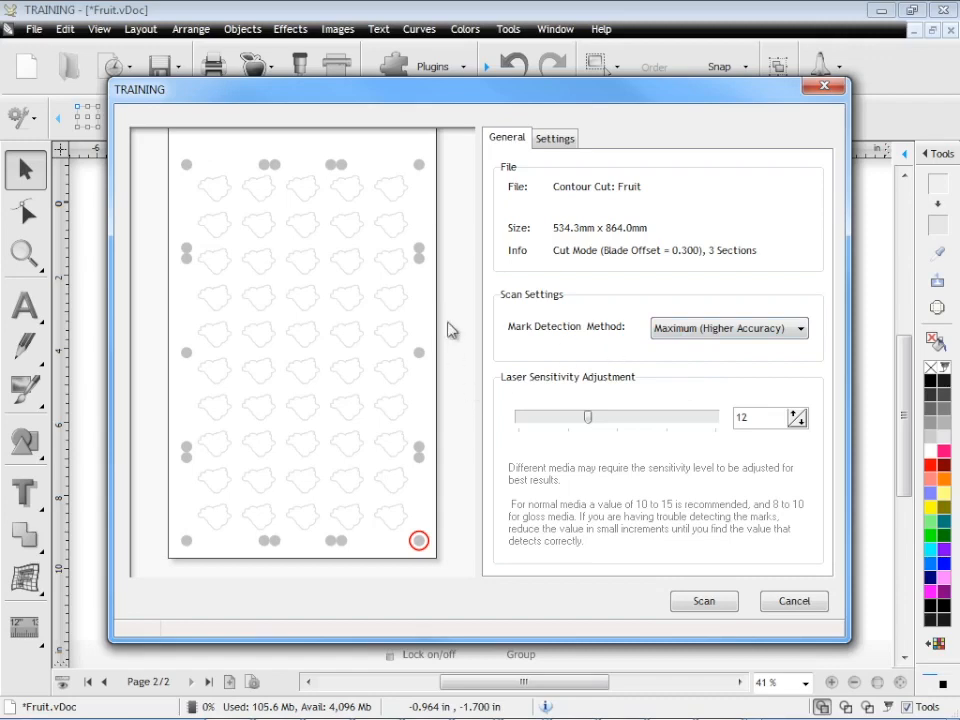
{"action": "mouse_move", "coordinate": [442, 311]}
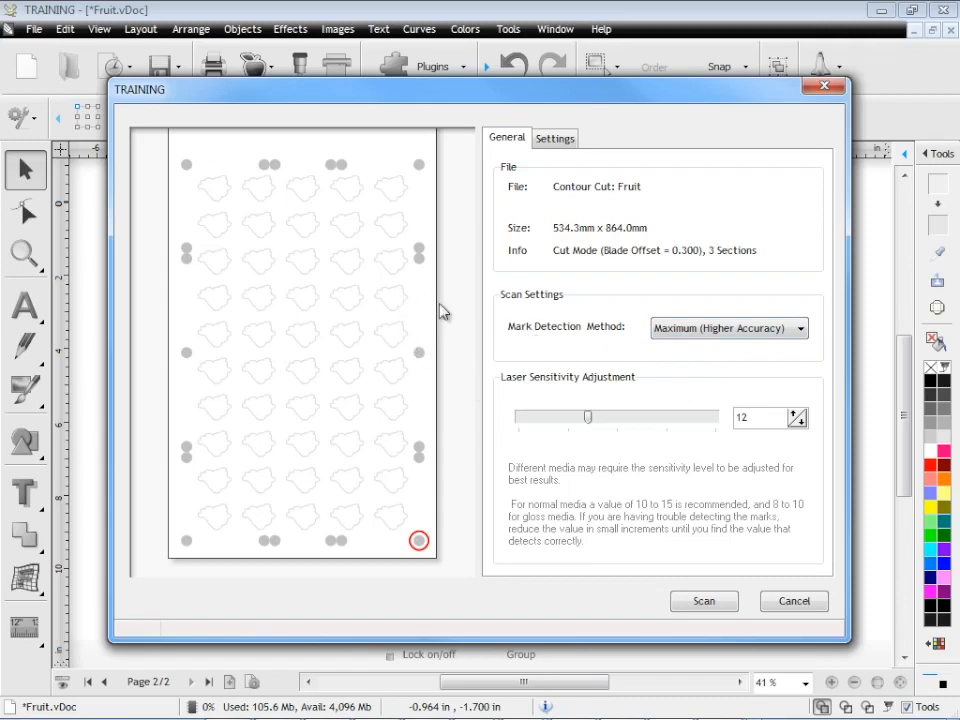
{"action": "mouse_move", "coordinate": [583, 333]}
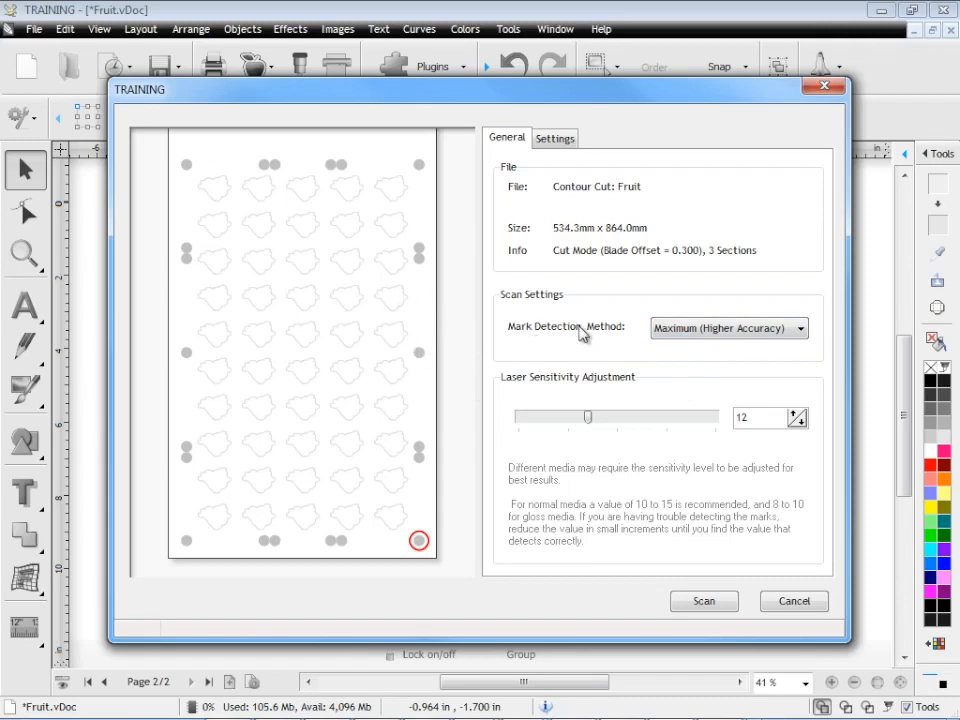
Show the scan's offset settings: X feed offset -1.32 mm, Y left offset 20.78 mm.
{"action": "left_click", "coordinate": [555, 137]}
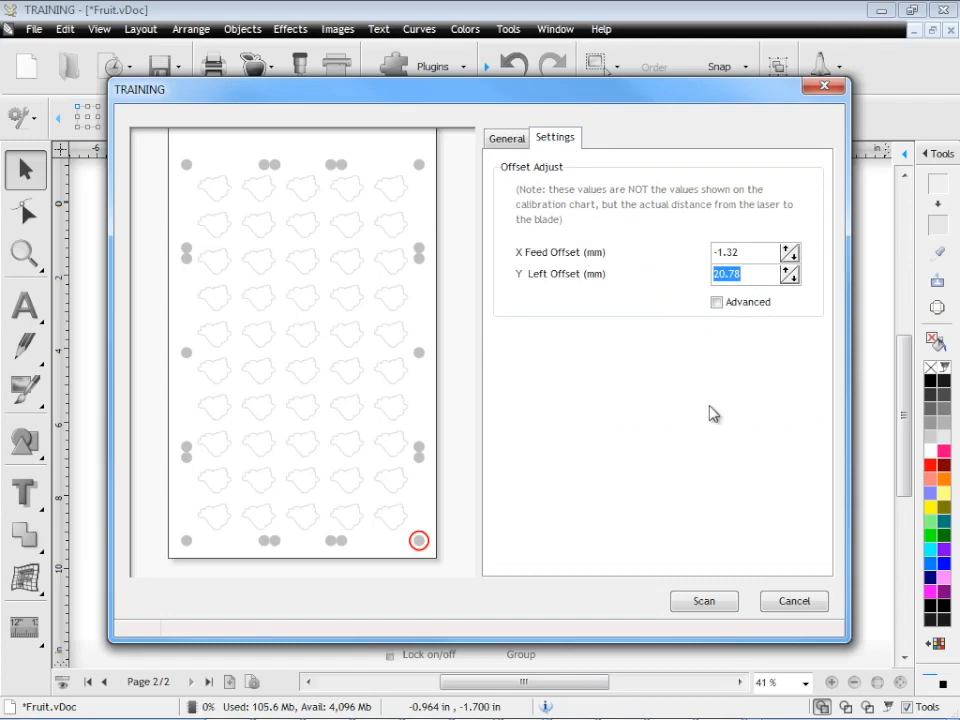
{"action": "mouse_move", "coordinate": [717, 416]}
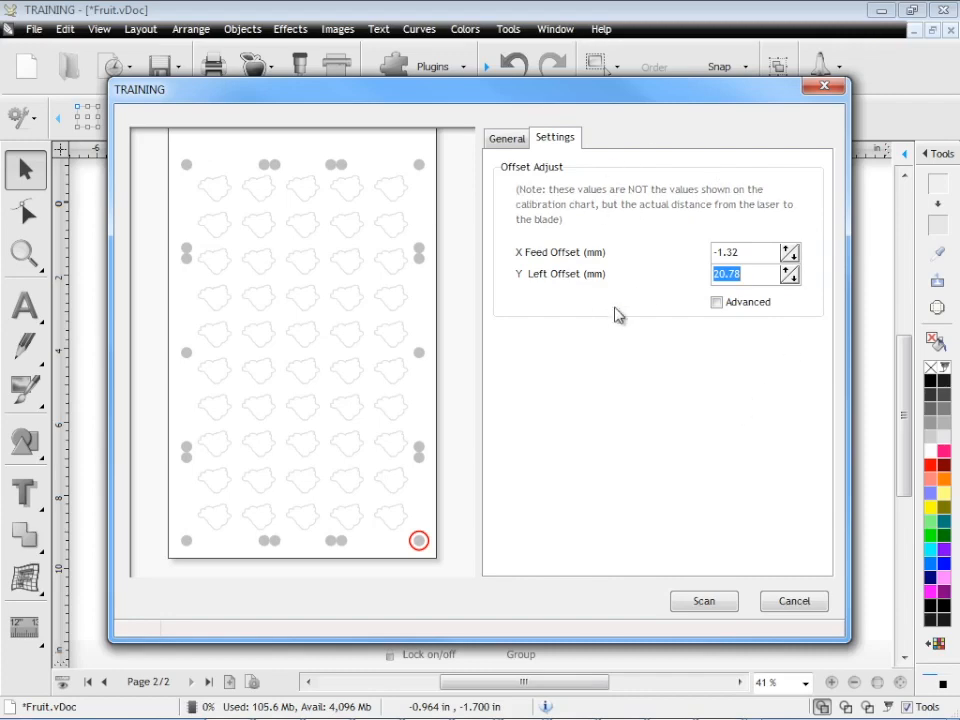
{"action": "mouse_move", "coordinate": [499, 210]}
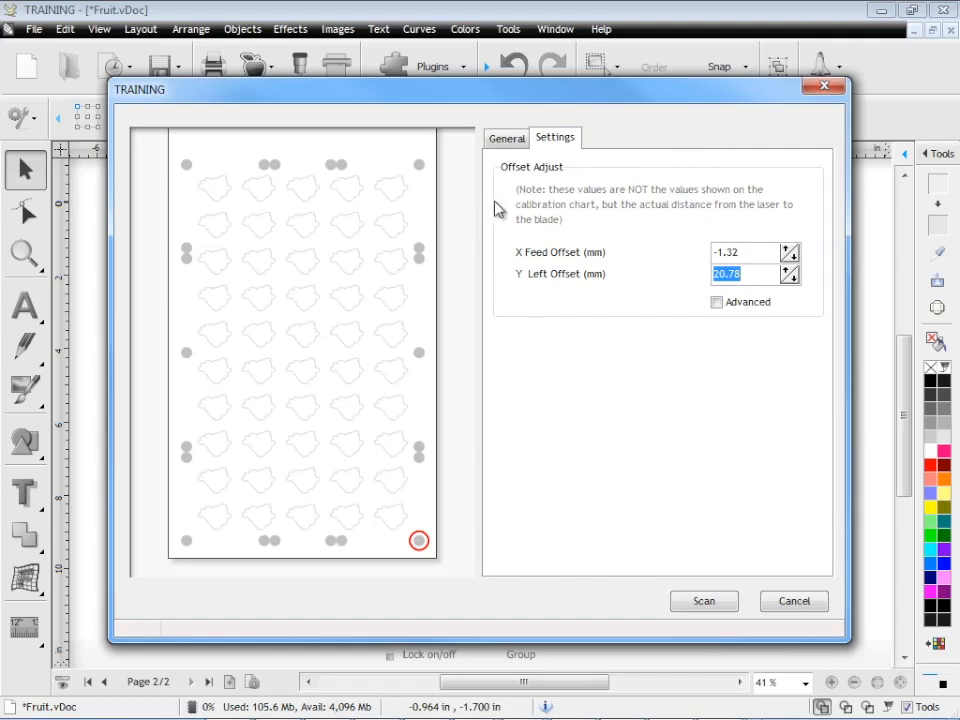
Scan the registration marks, confirm both prompts, and finish the cut in Vinyl Spooler.
{"action": "left_click", "coordinate": [506, 137]}
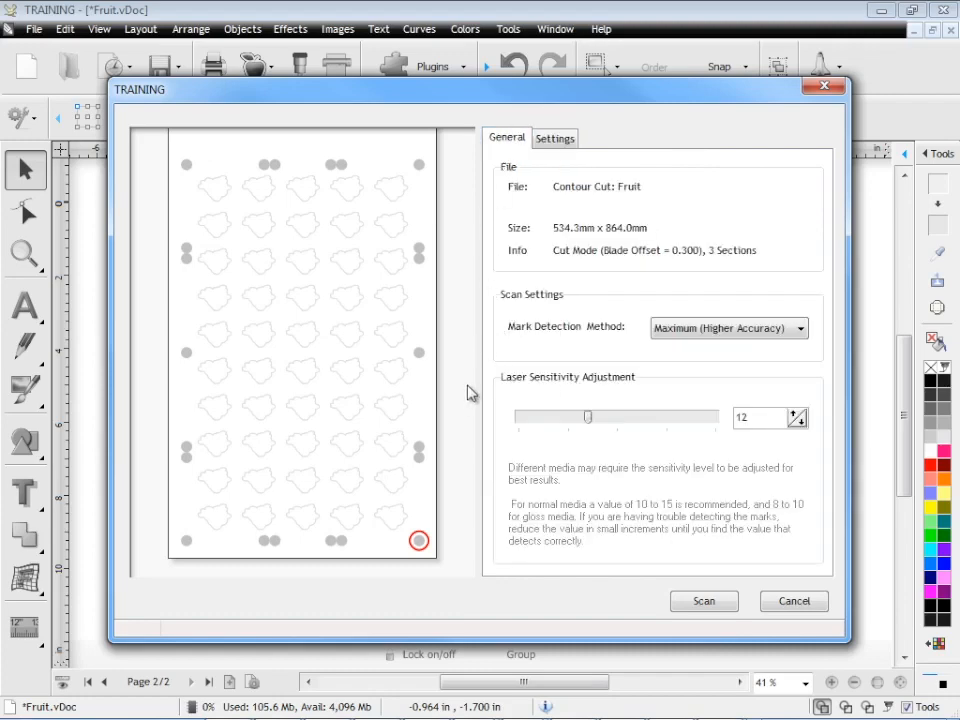
{"action": "mouse_move", "coordinate": [539, 584]}
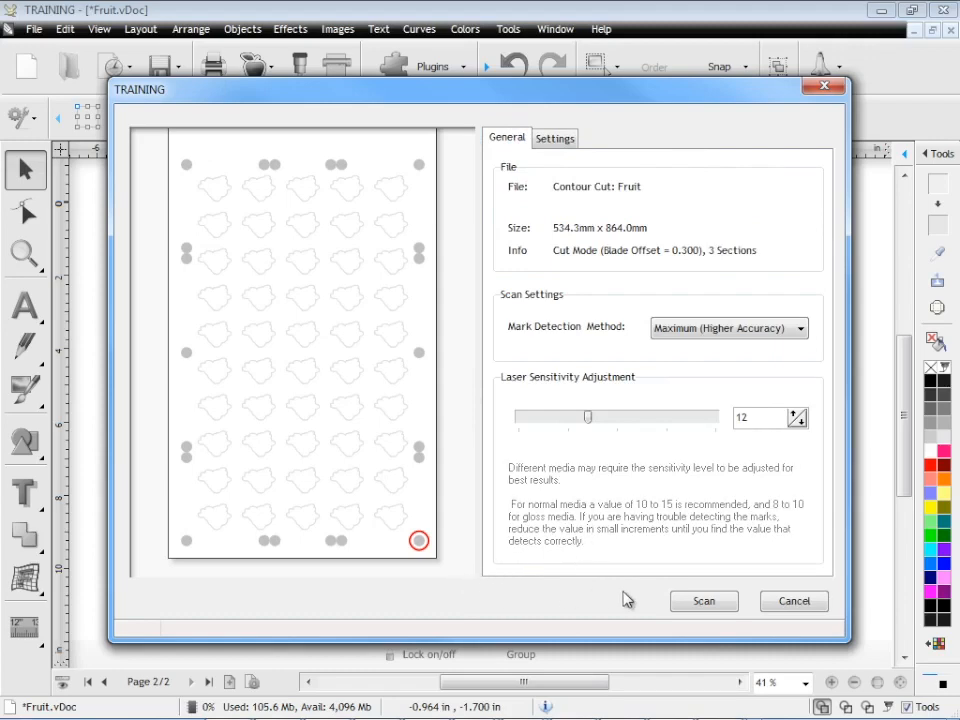
{"action": "left_click", "coordinate": [703, 601]}
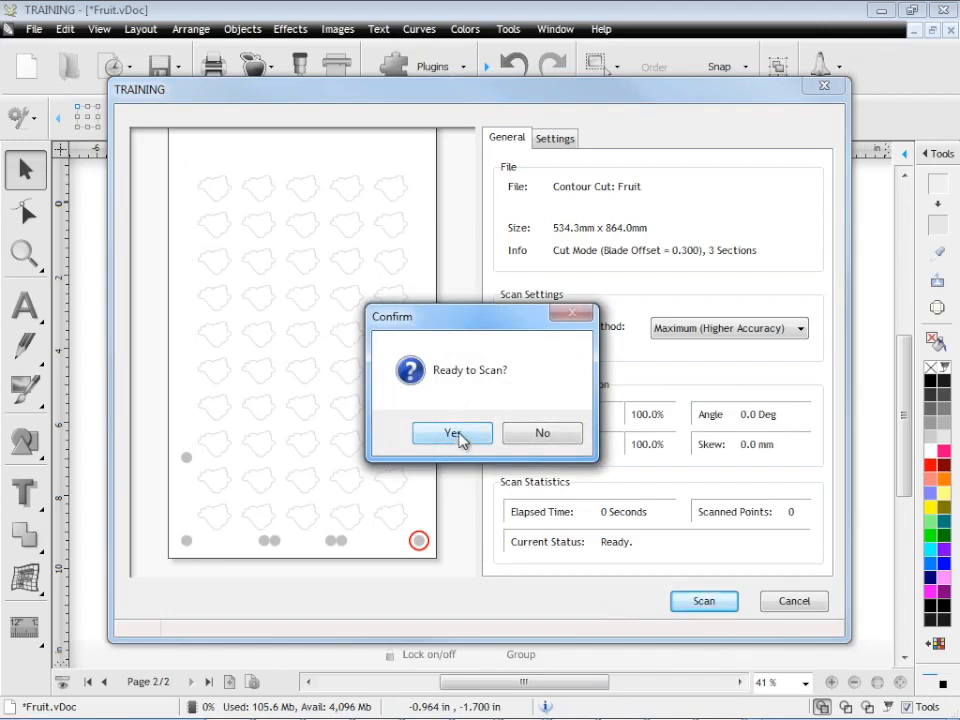
{"action": "left_click", "coordinate": [451, 433]}
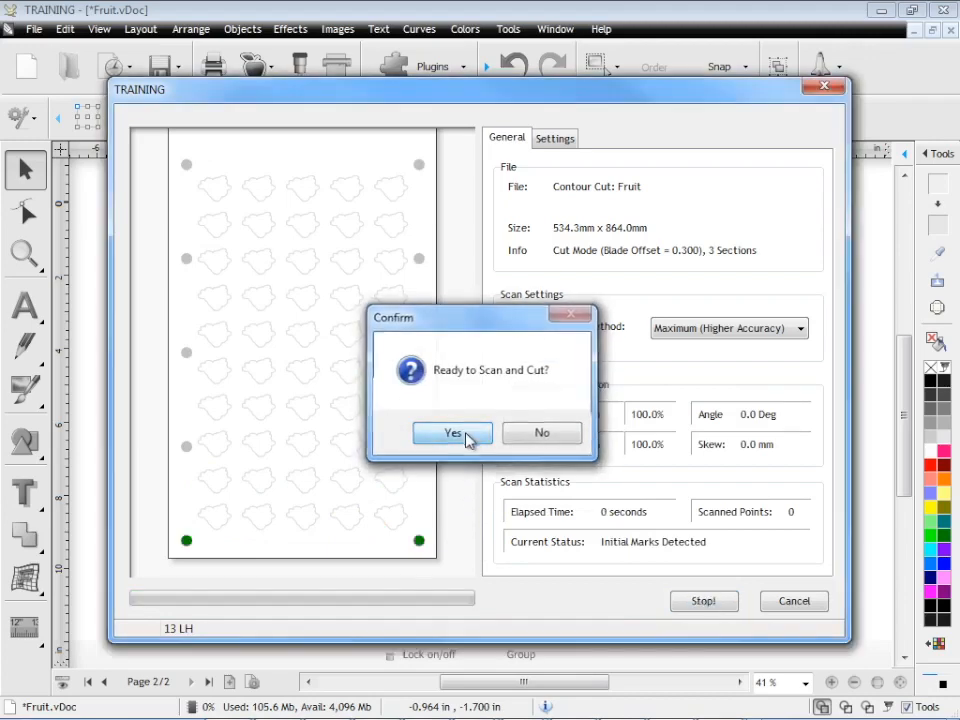
{"action": "left_click", "coordinate": [452, 433]}
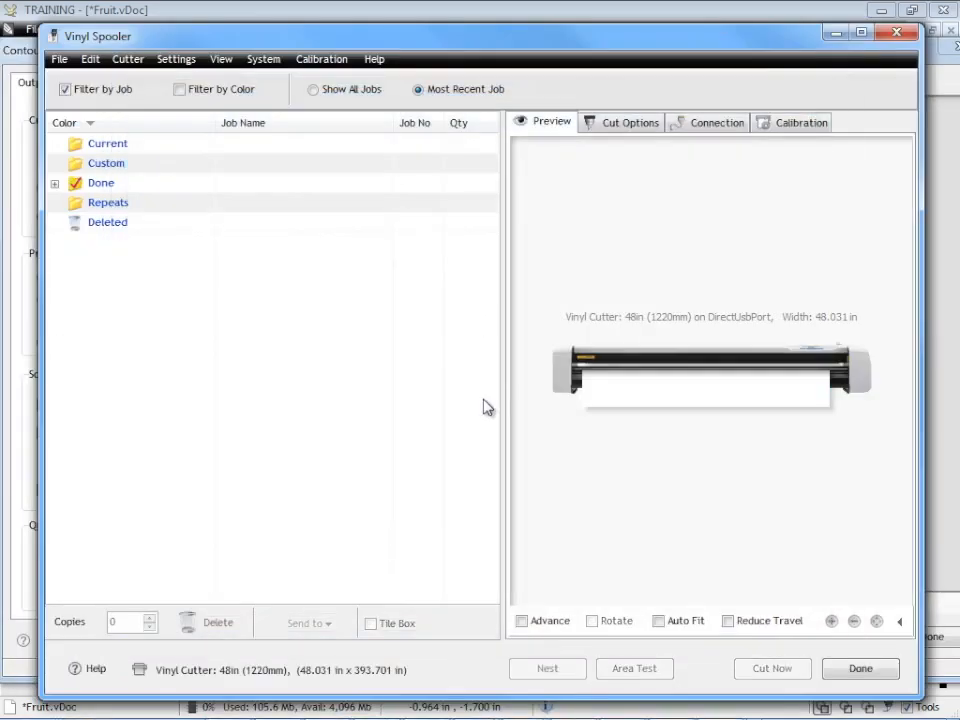
{"action": "left_click", "coordinate": [861, 668]}
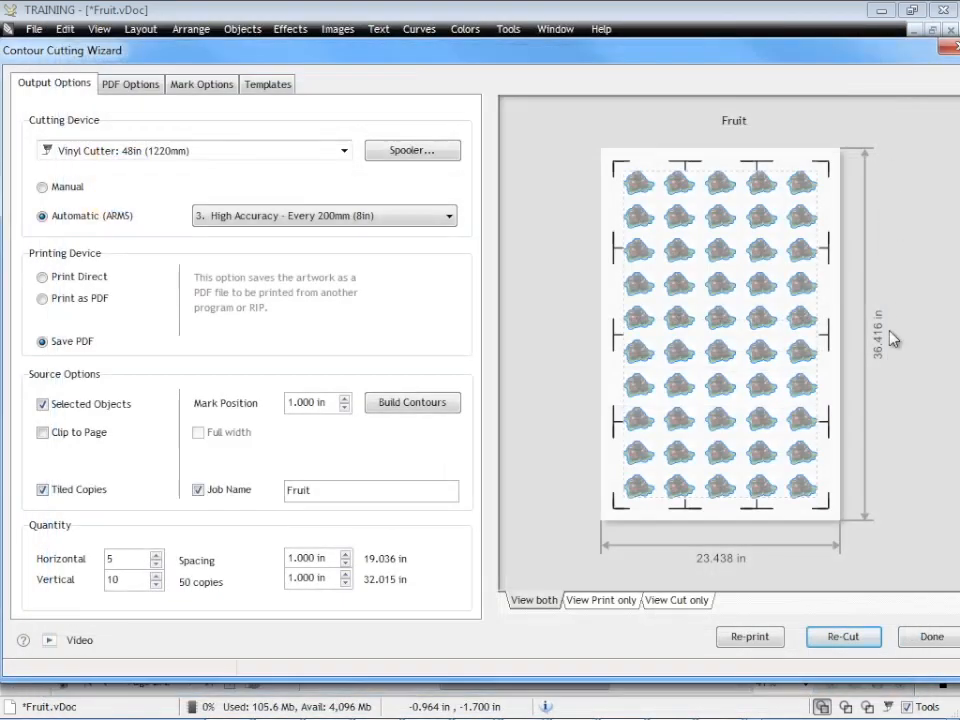
{"action": "mouse_move", "coordinate": [895, 357]}
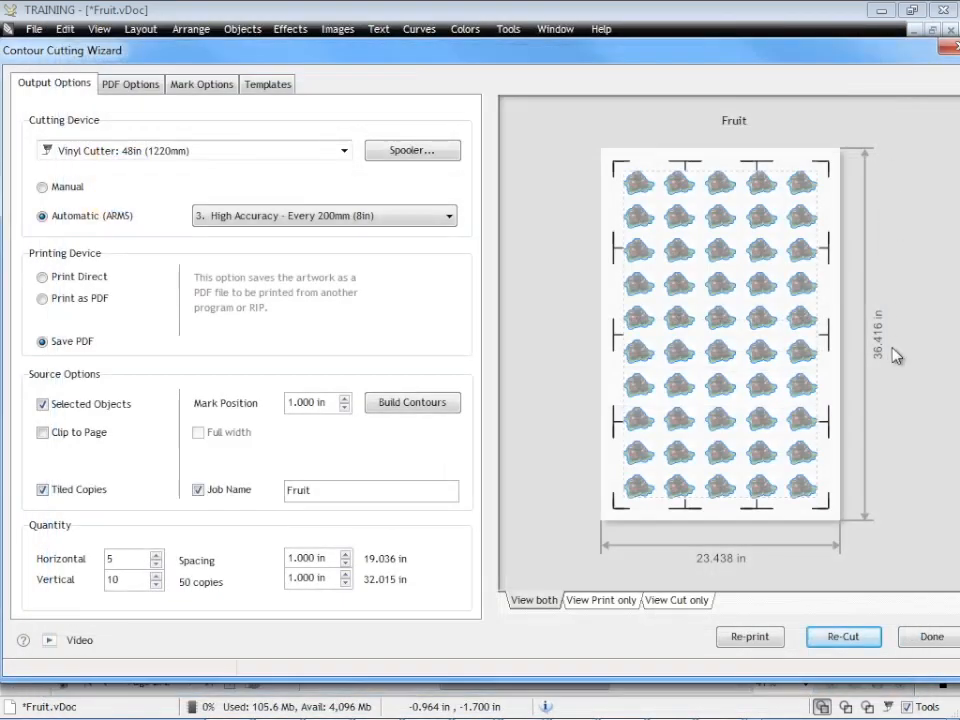
{"action": "mouse_move", "coordinate": [796, 457]}
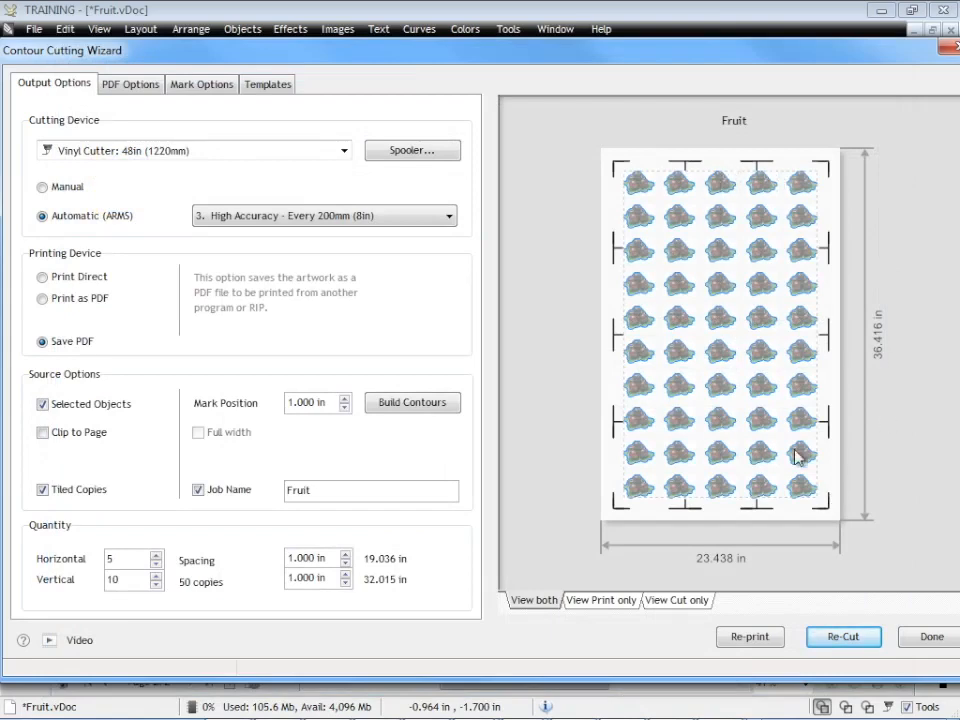
{"action": "mouse_move", "coordinate": [905, 492]}
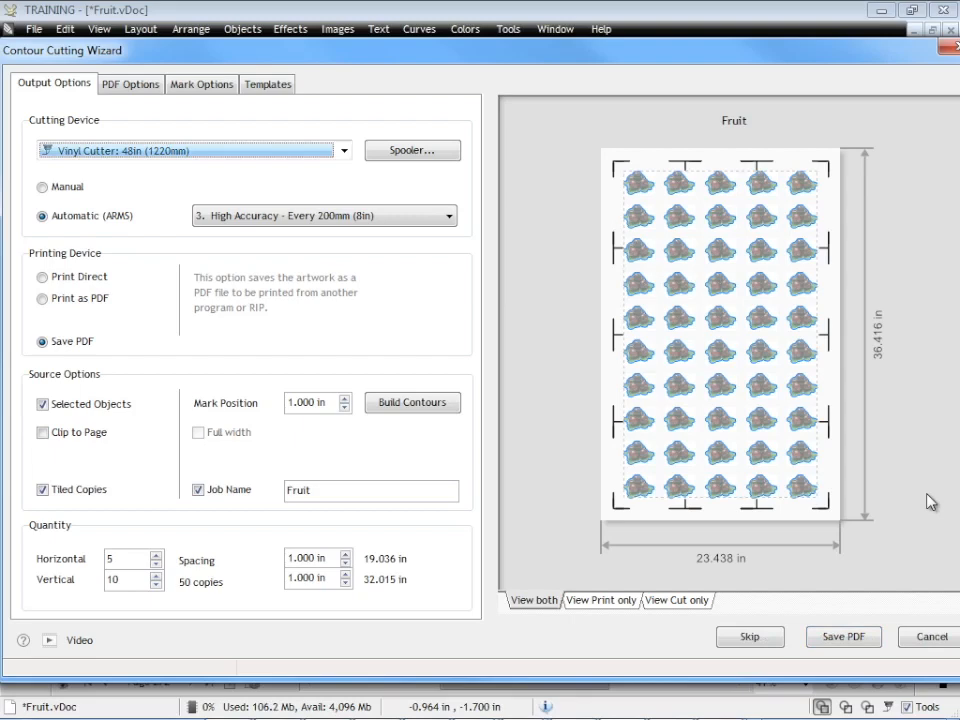
{"action": "left_click", "coordinate": [203, 84]}
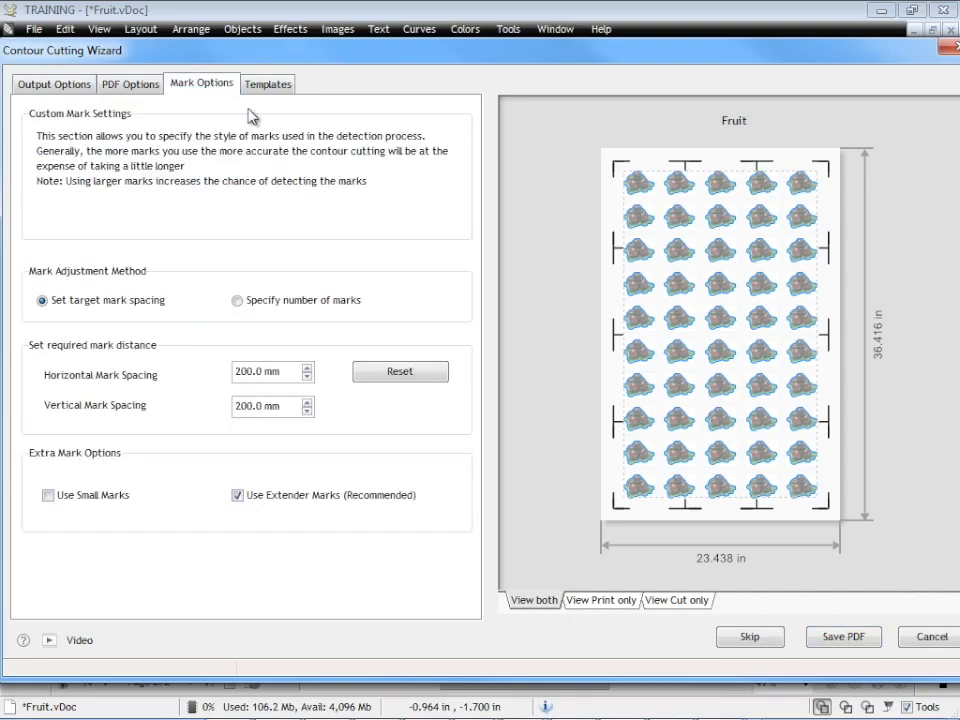
{"action": "mouse_move", "coordinate": [178, 405]}
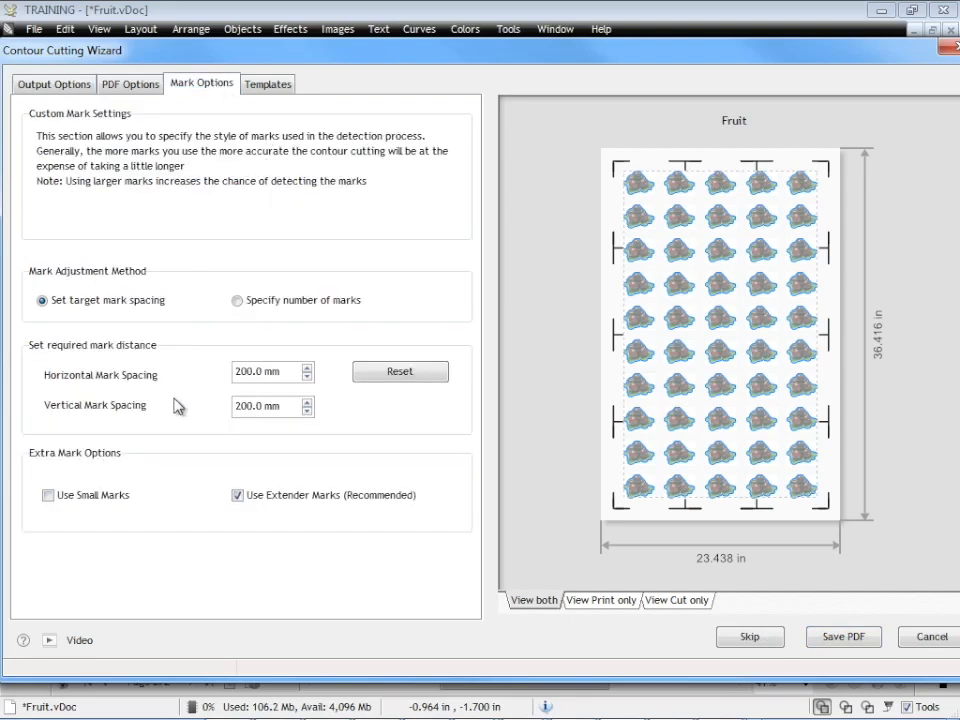
{"action": "mouse_move", "coordinate": [381, 273]}
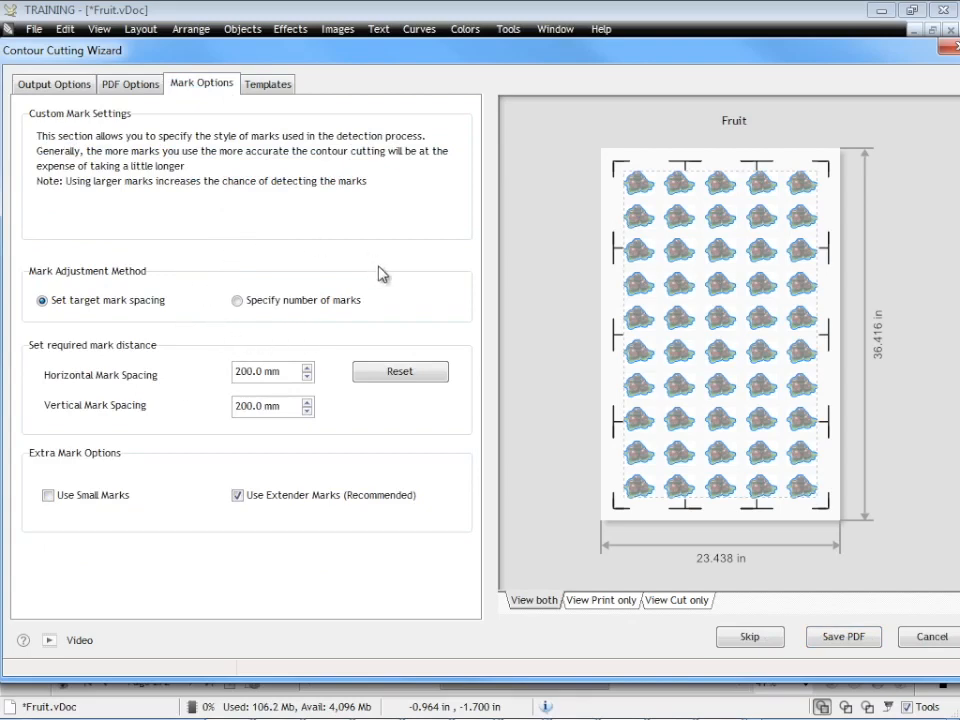
{"action": "mouse_move", "coordinate": [563, 270]}
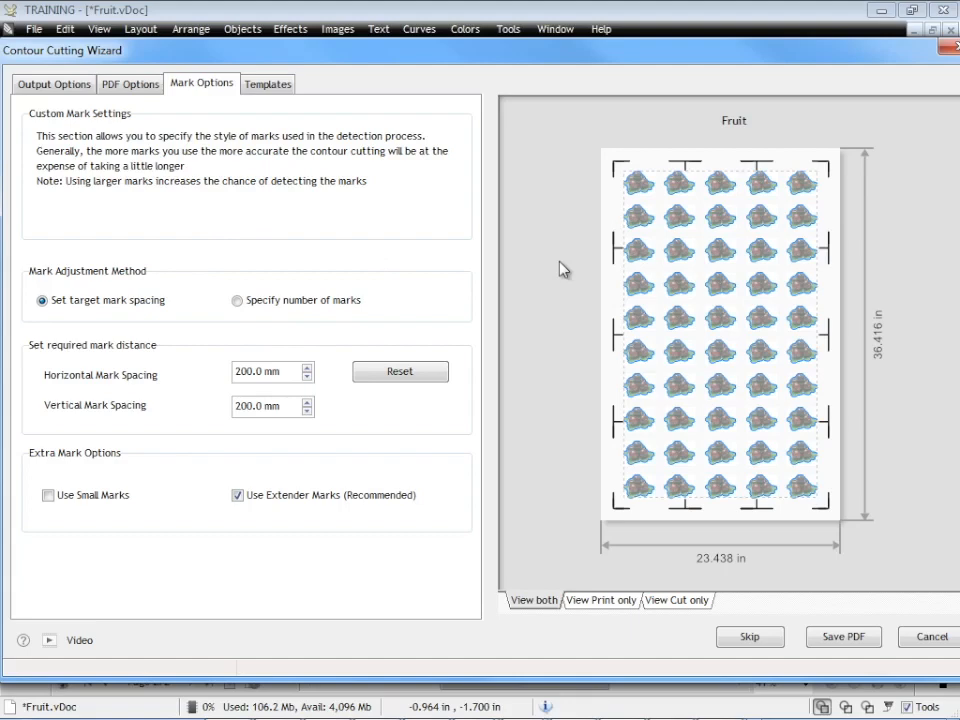
{"action": "mouse_move", "coordinate": [538, 357]}
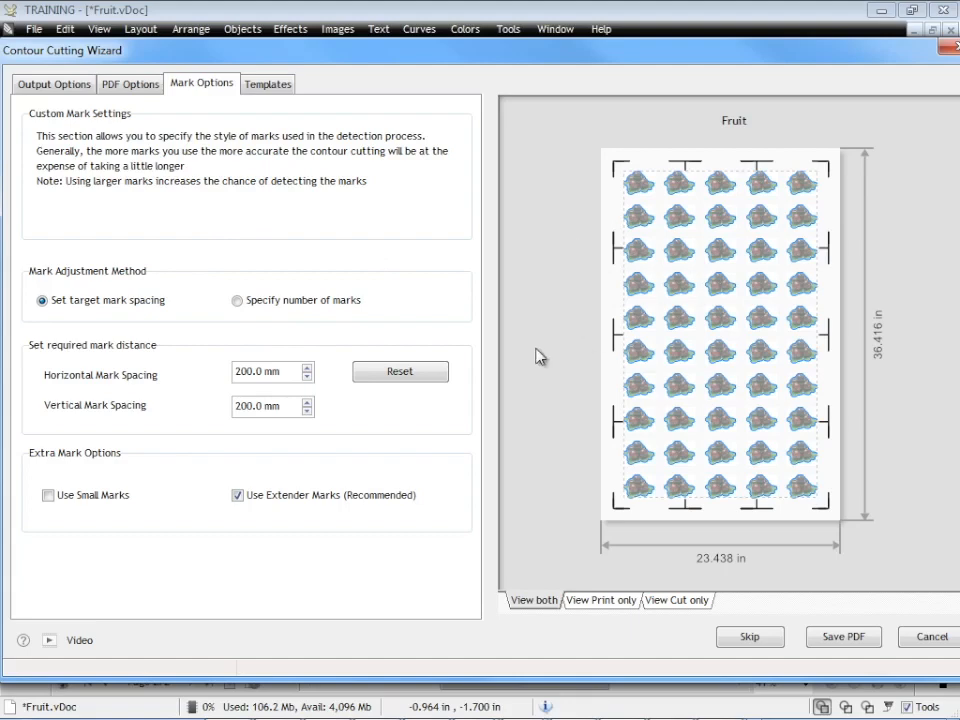
{"action": "mouse_move", "coordinate": [332, 301]}
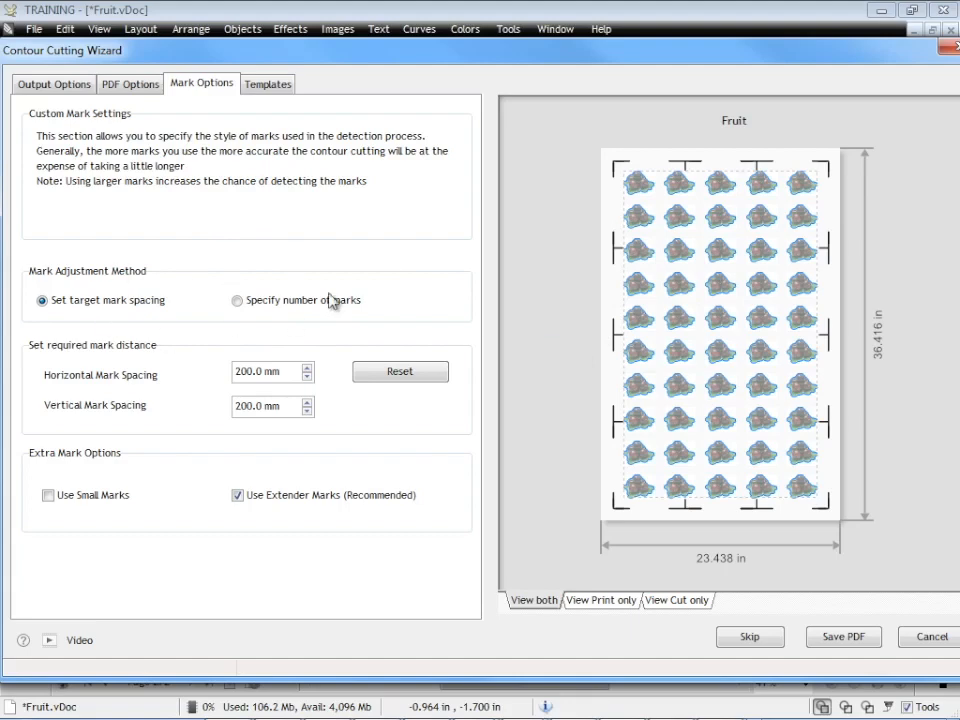
{"action": "mouse_move", "coordinate": [573, 293]}
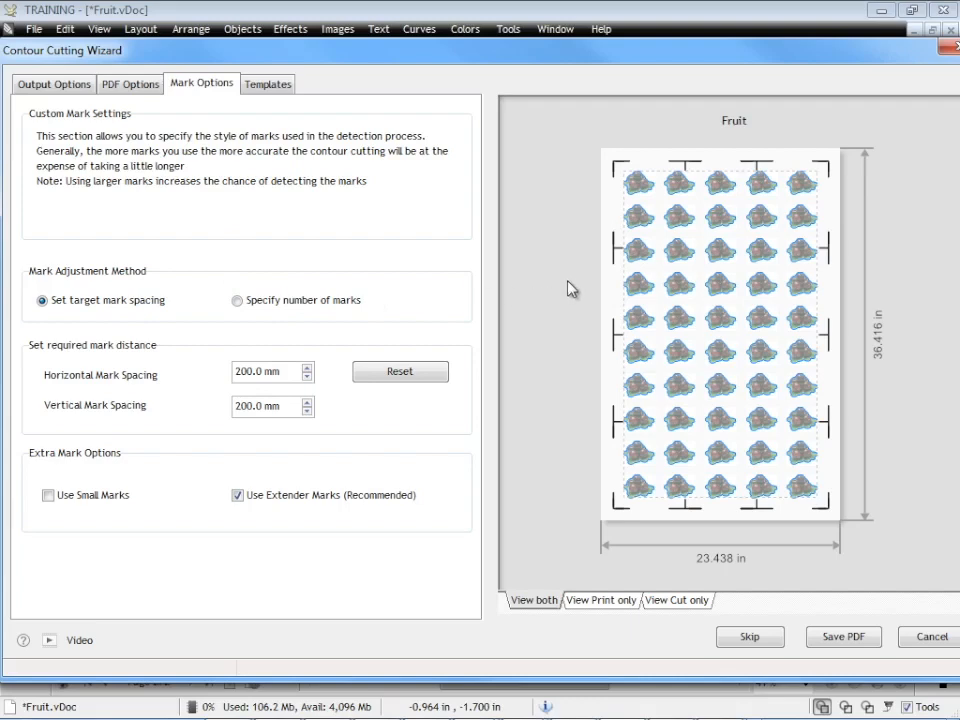
{"action": "mouse_move", "coordinate": [464, 285]}
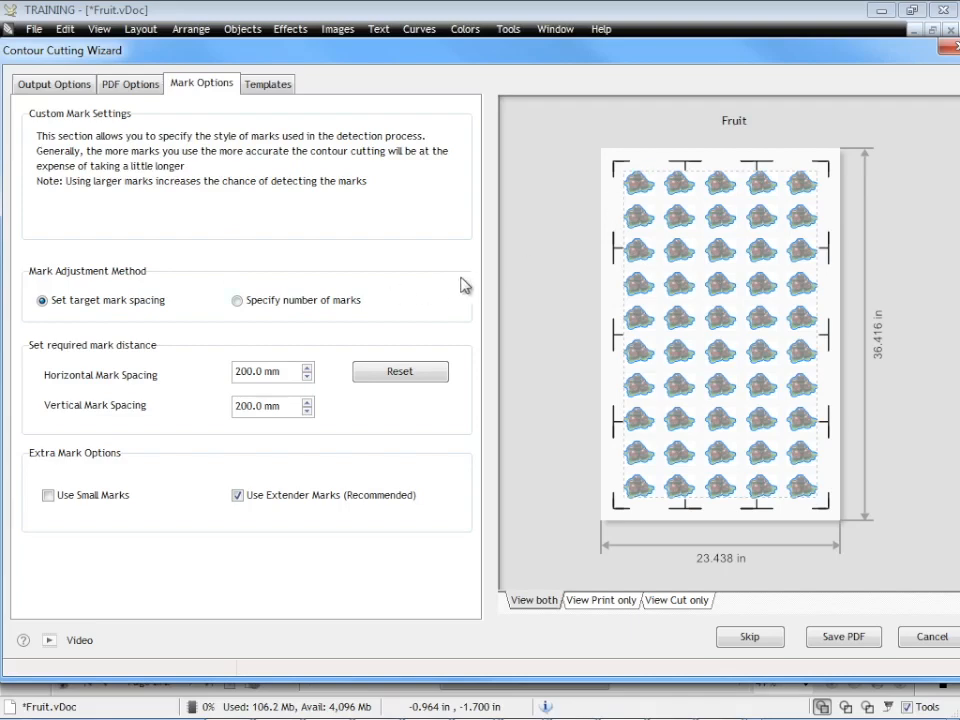
Specify registration marks by count: 2 horizontal and 4 vertical.
{"action": "left_click", "coordinate": [237, 300]}
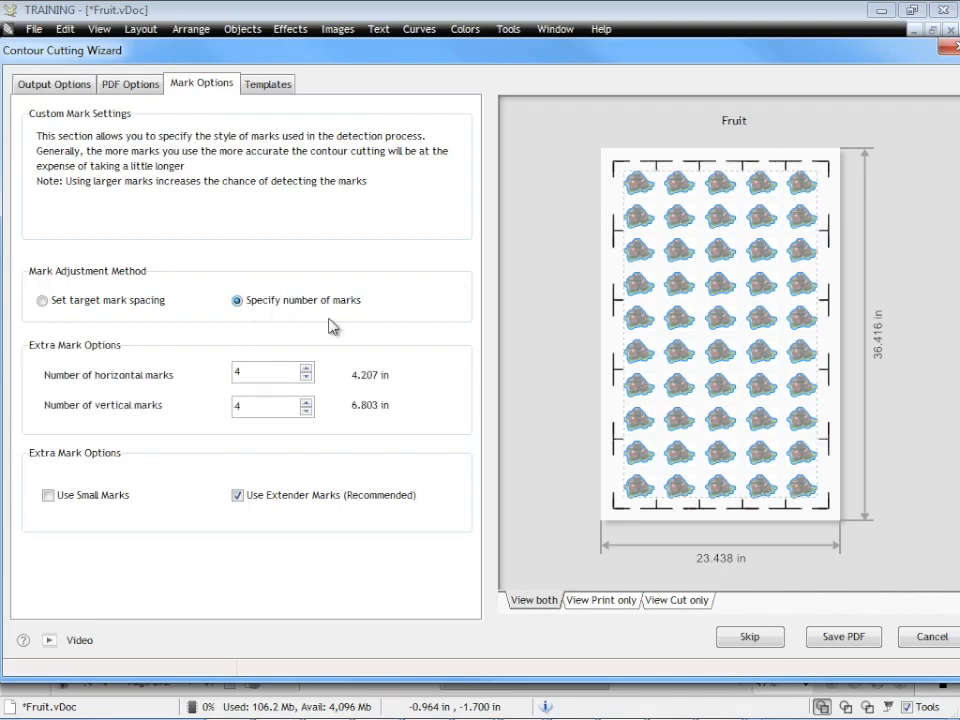
{"action": "left_click", "coordinate": [305, 378]}
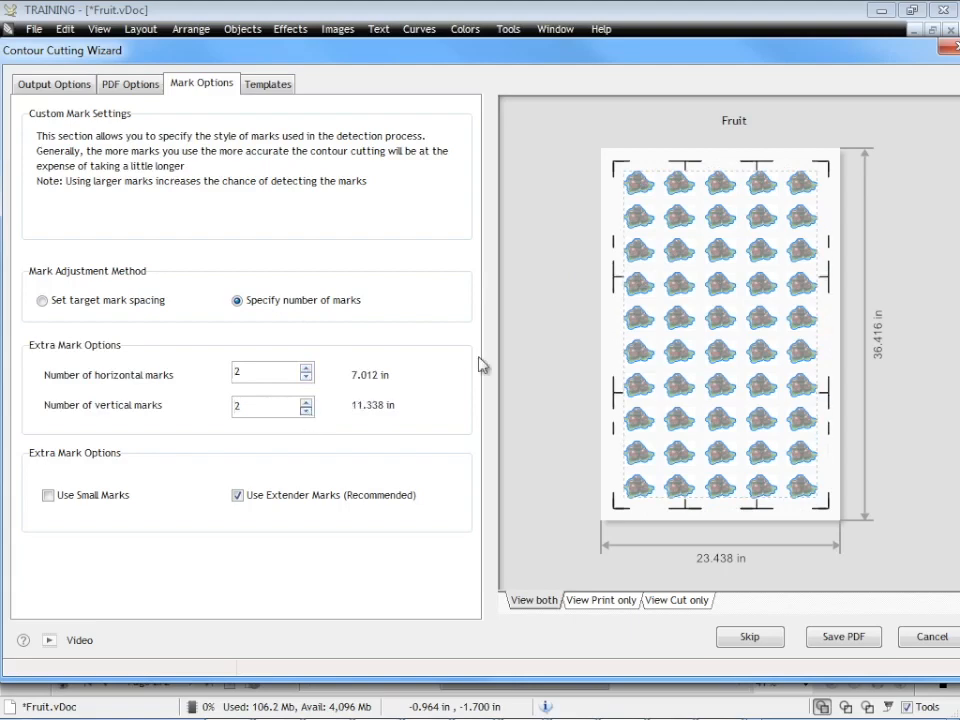
{"action": "mouse_move", "coordinate": [847, 305]}
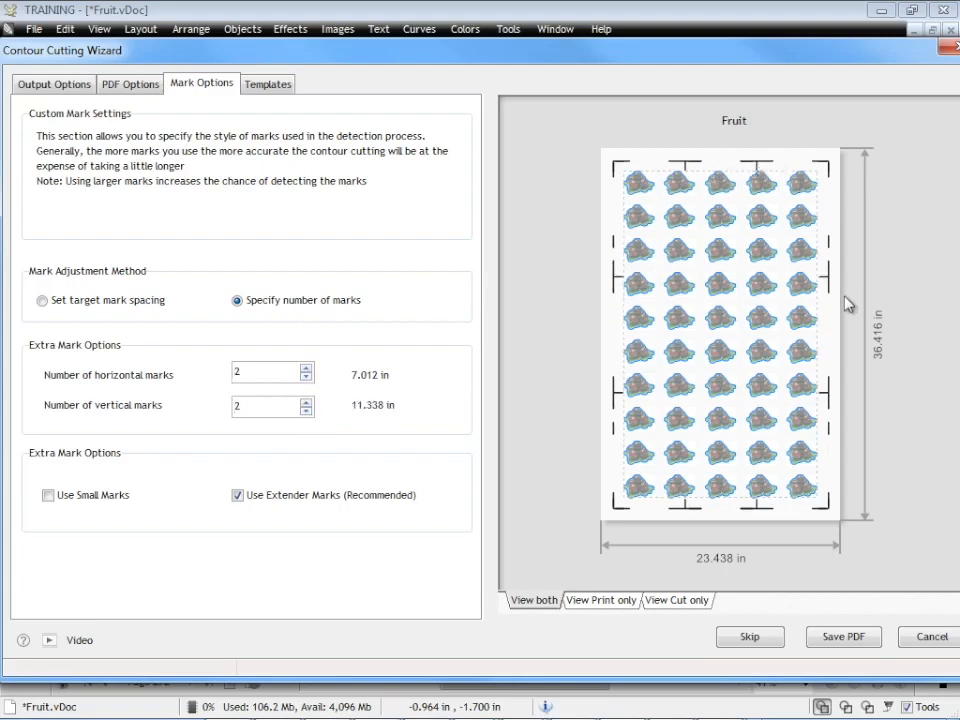
{"action": "left_click", "coordinate": [305, 411]}
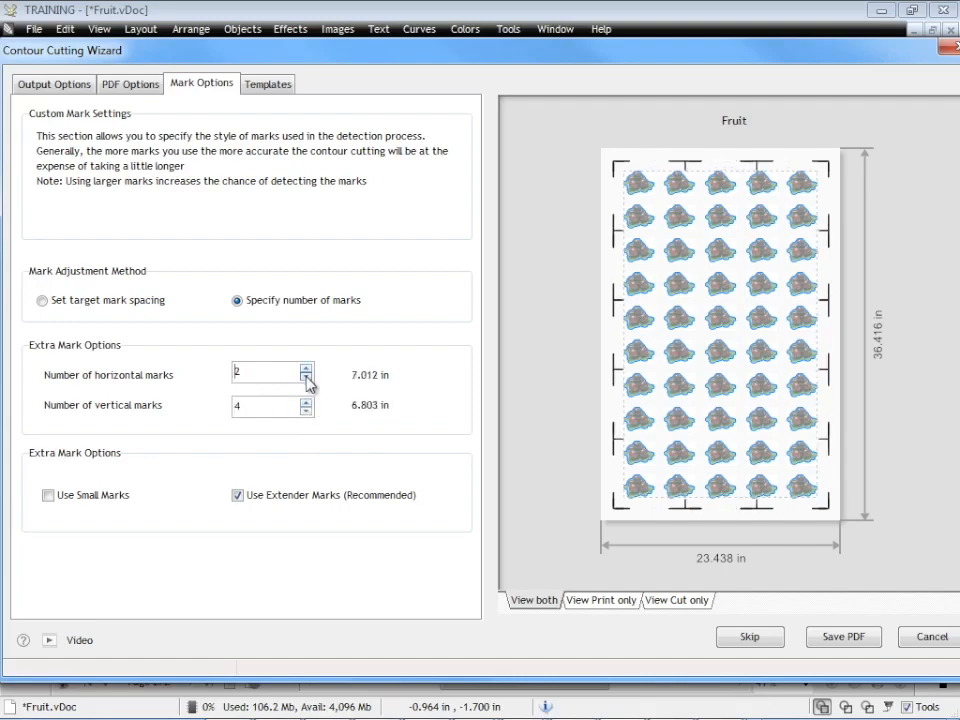
{"action": "mouse_move", "coordinate": [429, 349]}
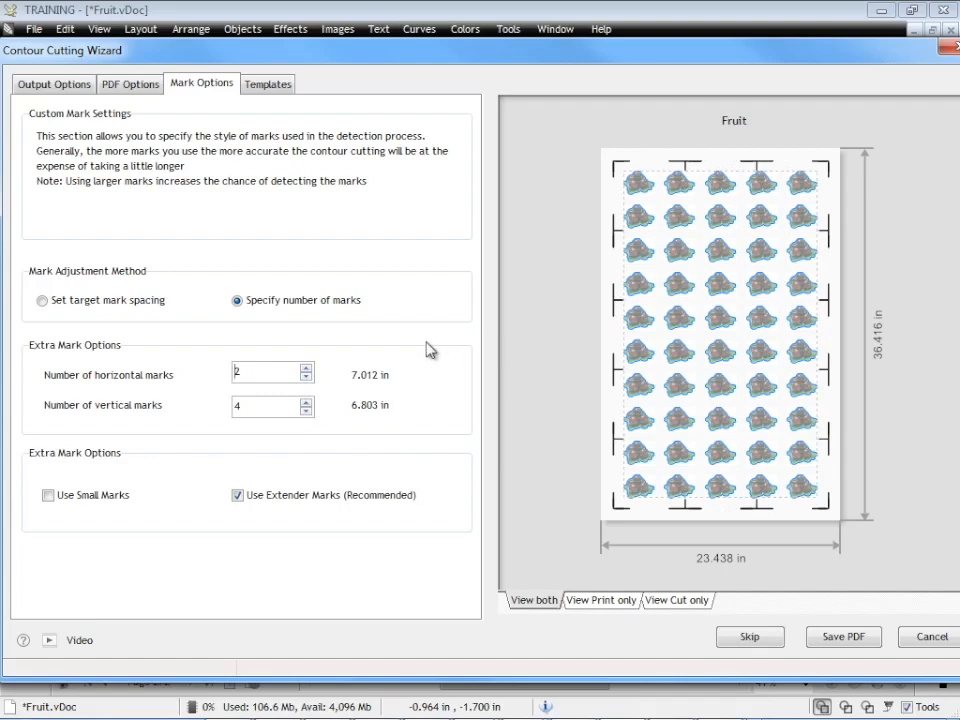
Set target mark spacing to 50.0 mm horizontally and vertically.
{"action": "left_click", "coordinate": [42, 300]}
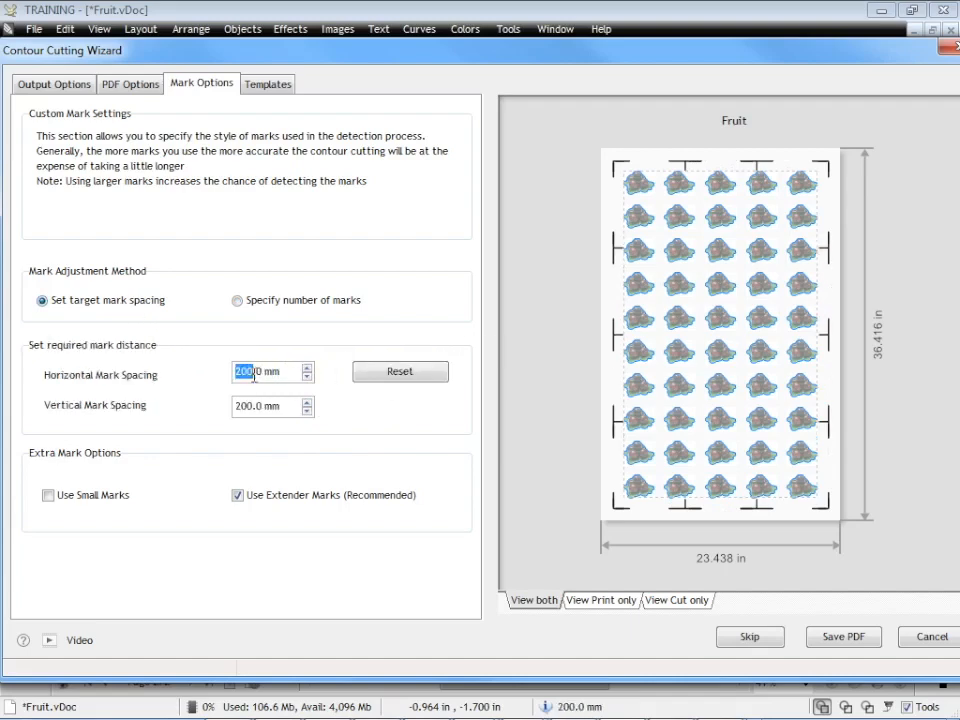
{"action": "type", "text": "50.0"}
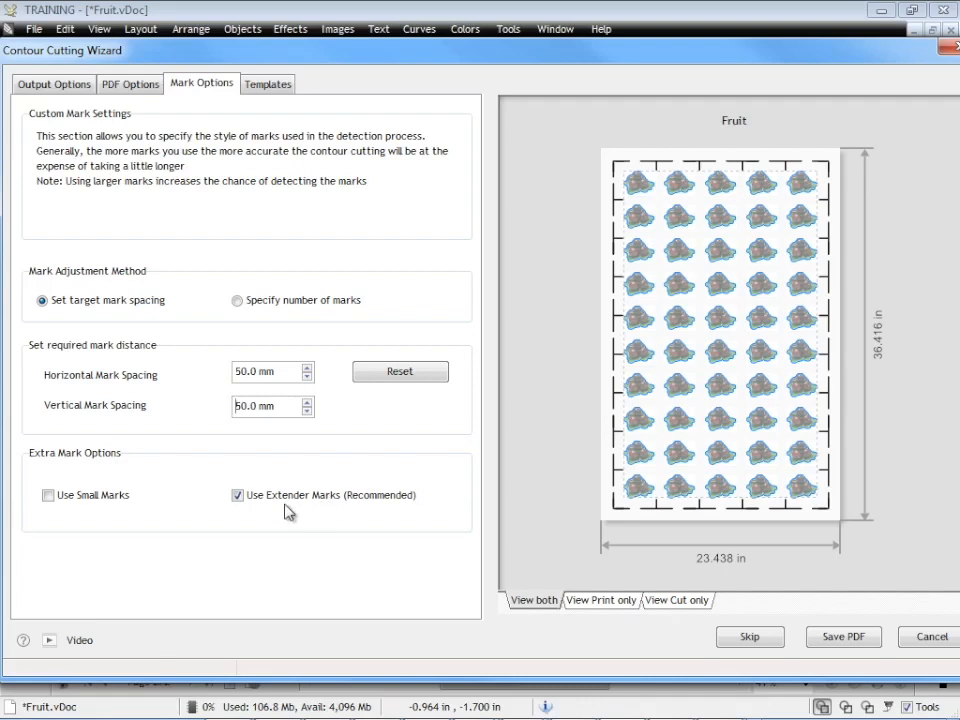
{"action": "mouse_move", "coordinate": [556, 465]}
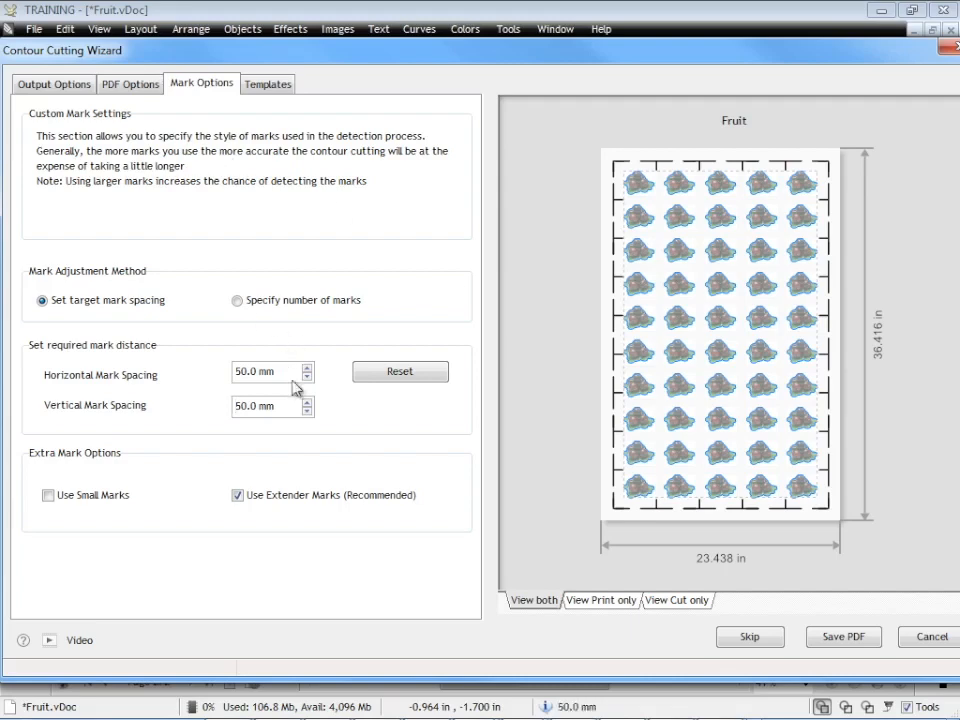
{"action": "left_click", "coordinate": [53, 83]}
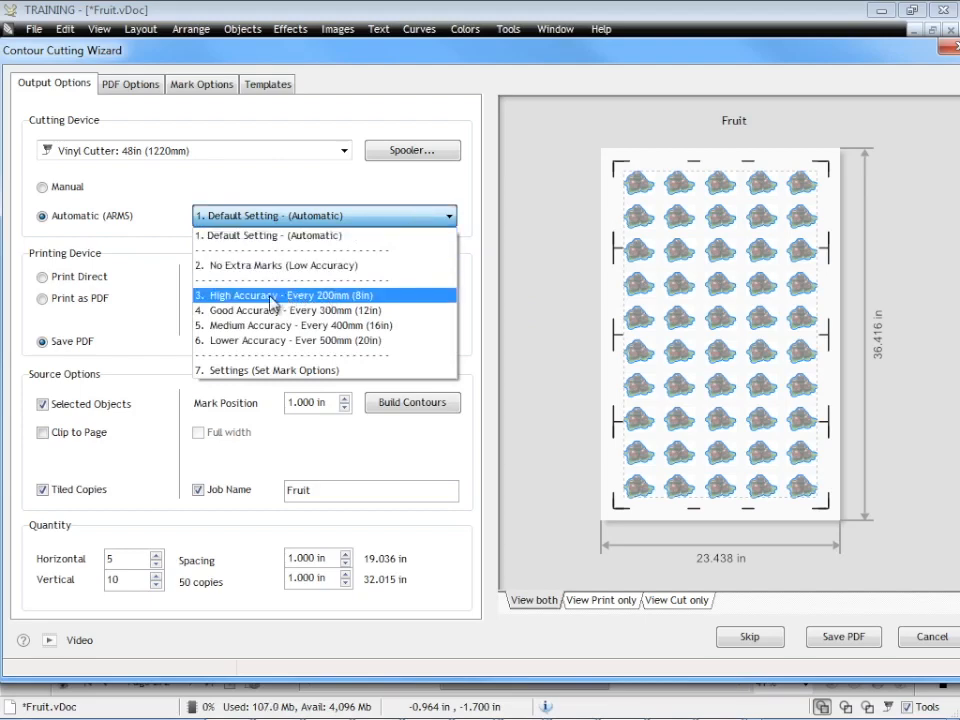
Choose the '3. High Accuracy - Every 200mm' ARMS preset and view the 200 mm mark spacing.
{"action": "left_click", "coordinate": [270, 295]}
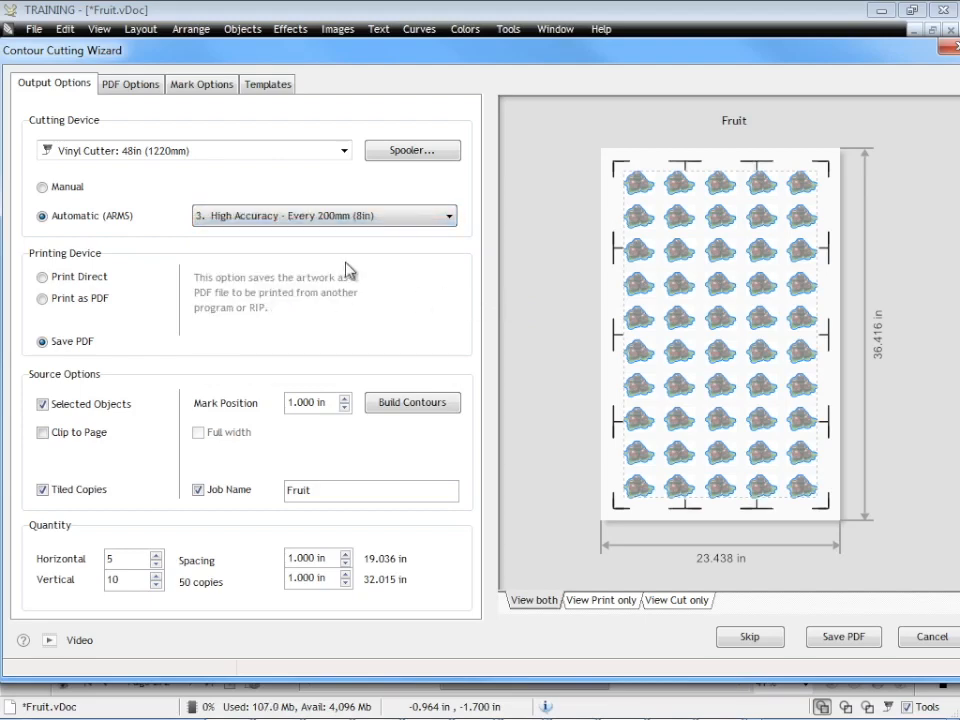
{"action": "mouse_move", "coordinate": [568, 263]}
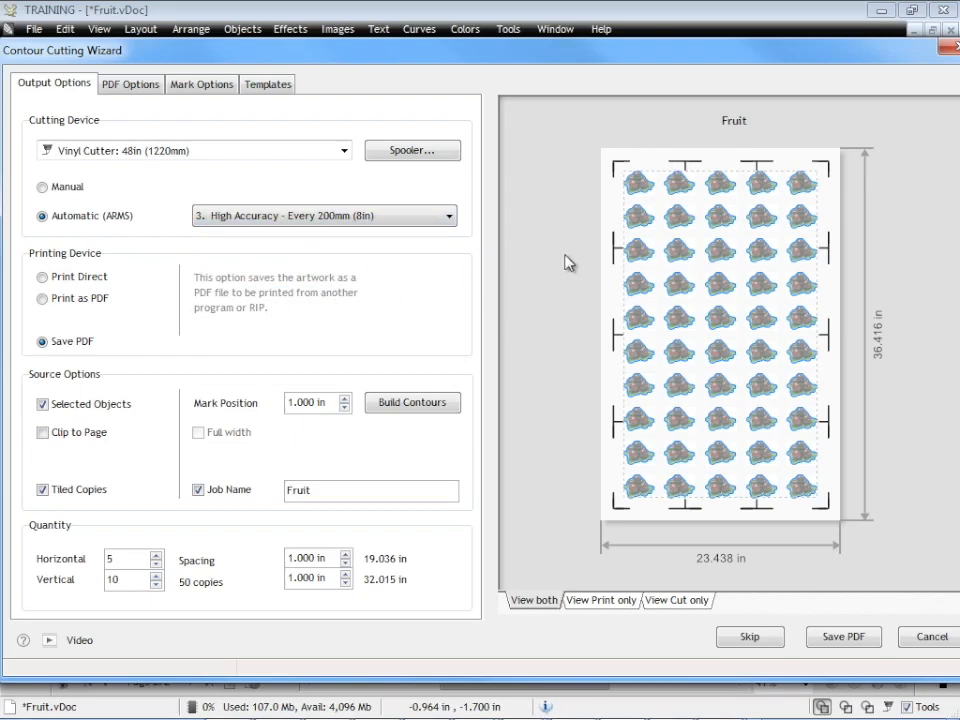
{"action": "mouse_move", "coordinate": [730, 505]}
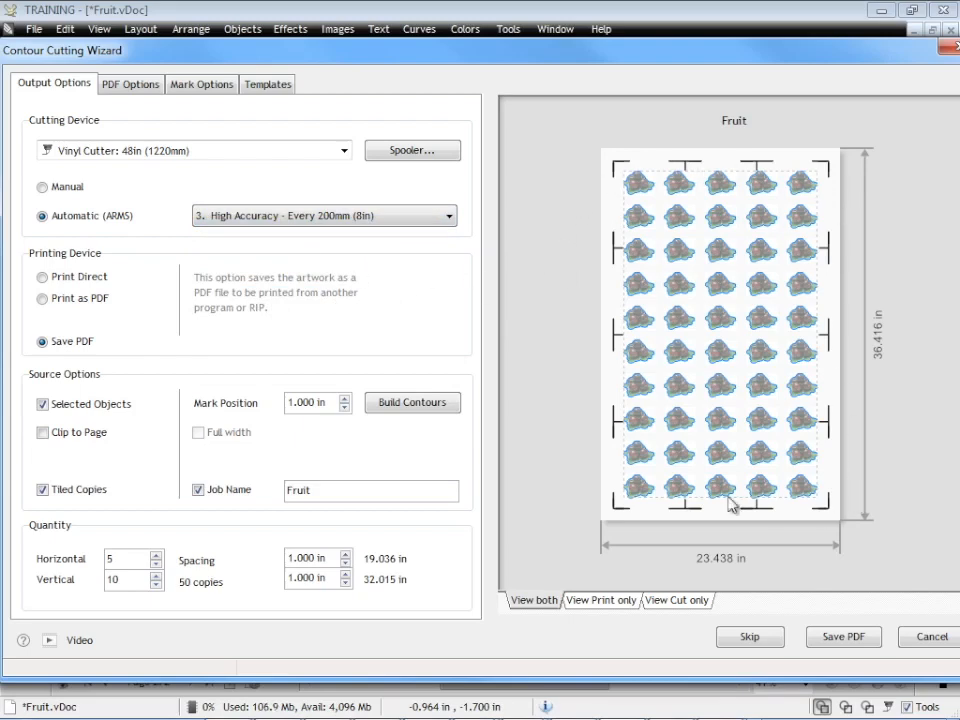
{"action": "mouse_move", "coordinate": [557, 416]}
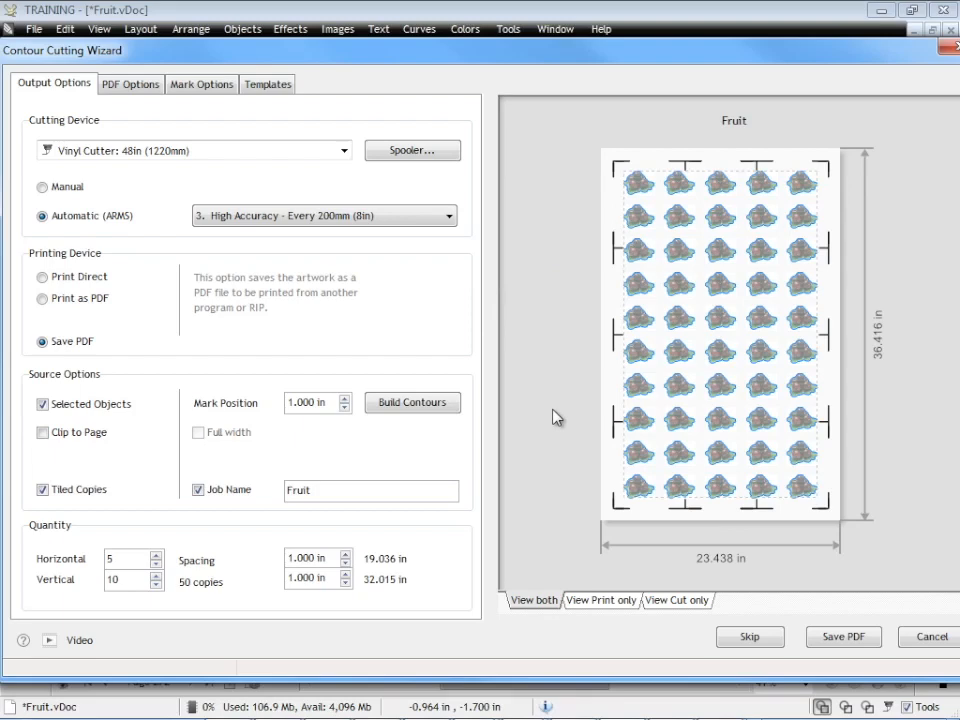
{"action": "mouse_move", "coordinate": [131, 479]}
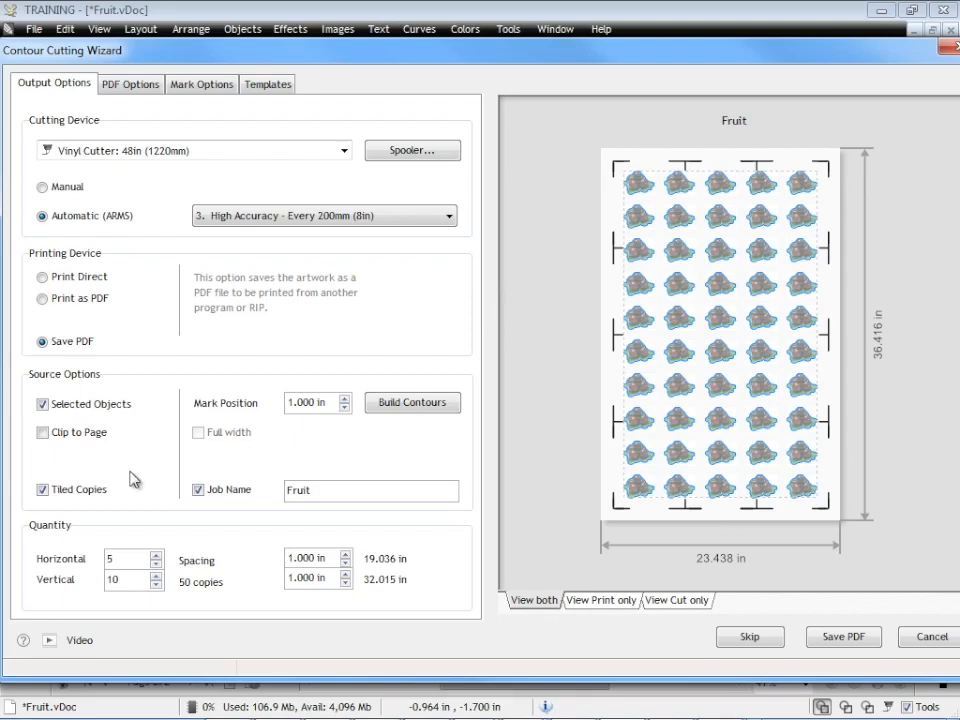
{"action": "mouse_move", "coordinate": [68, 525]}
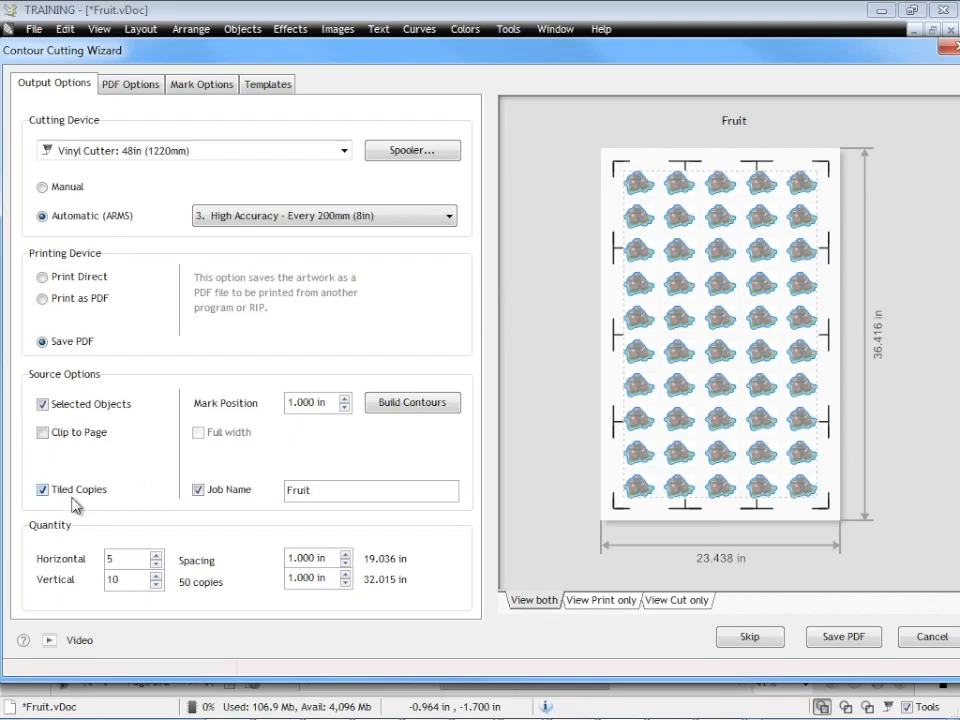
{"action": "mouse_move", "coordinate": [528, 398]}
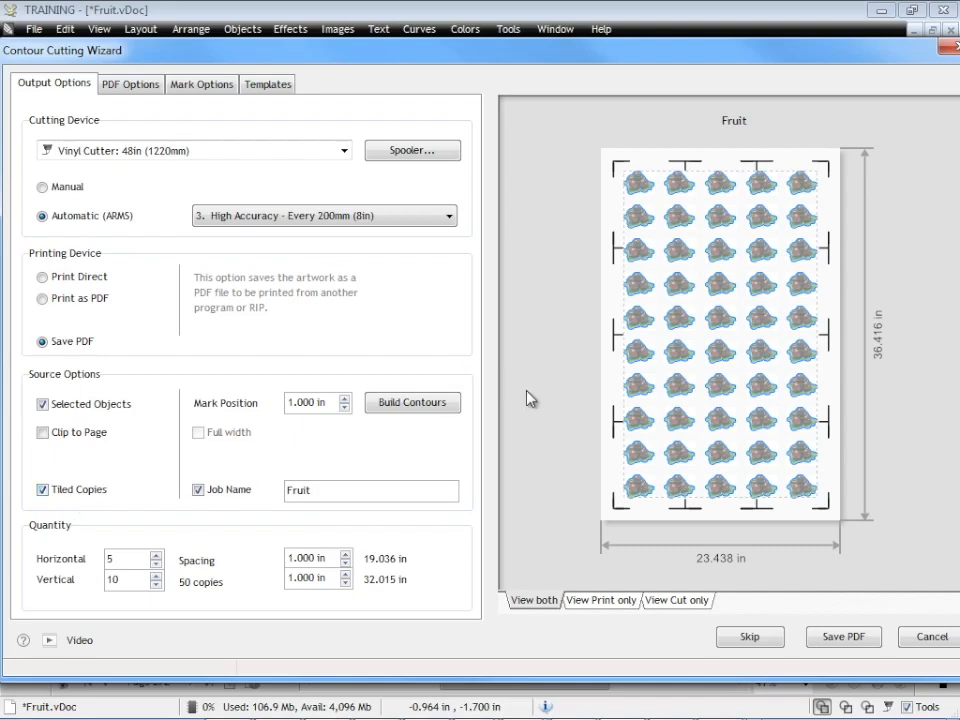
{"action": "mouse_move", "coordinate": [547, 378]}
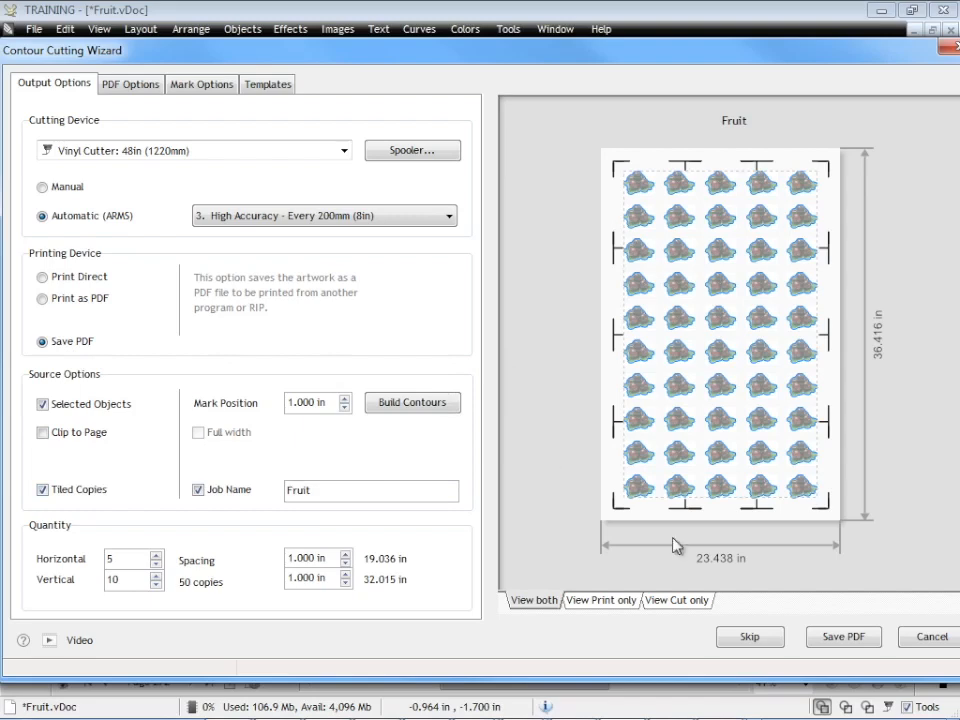
{"action": "mouse_move", "coordinate": [538, 432]}
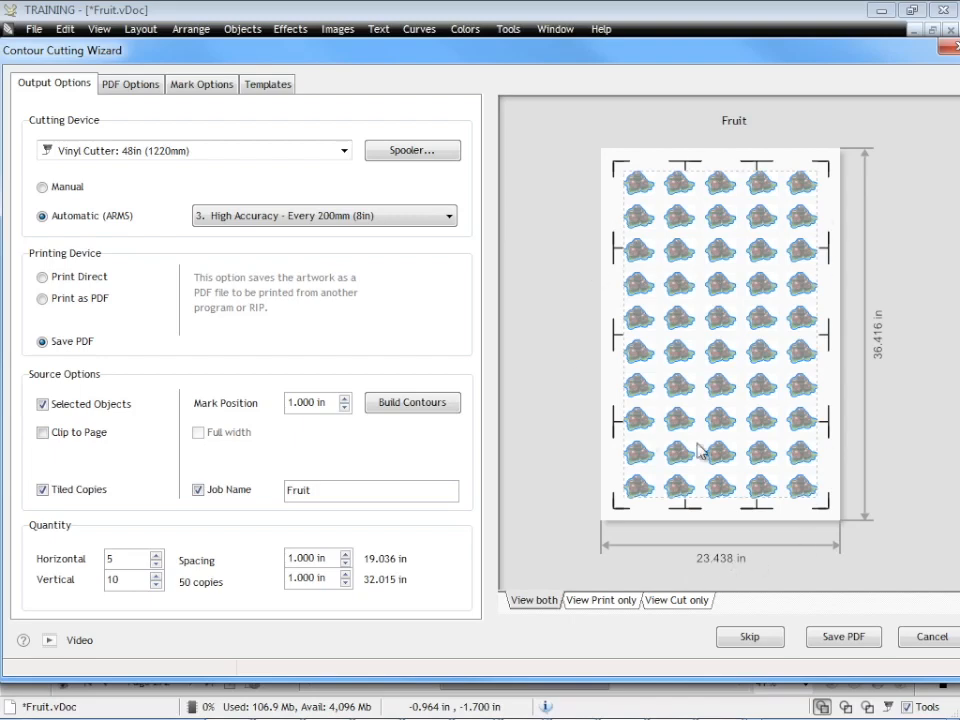
{"action": "mouse_move", "coordinate": [569, 348]}
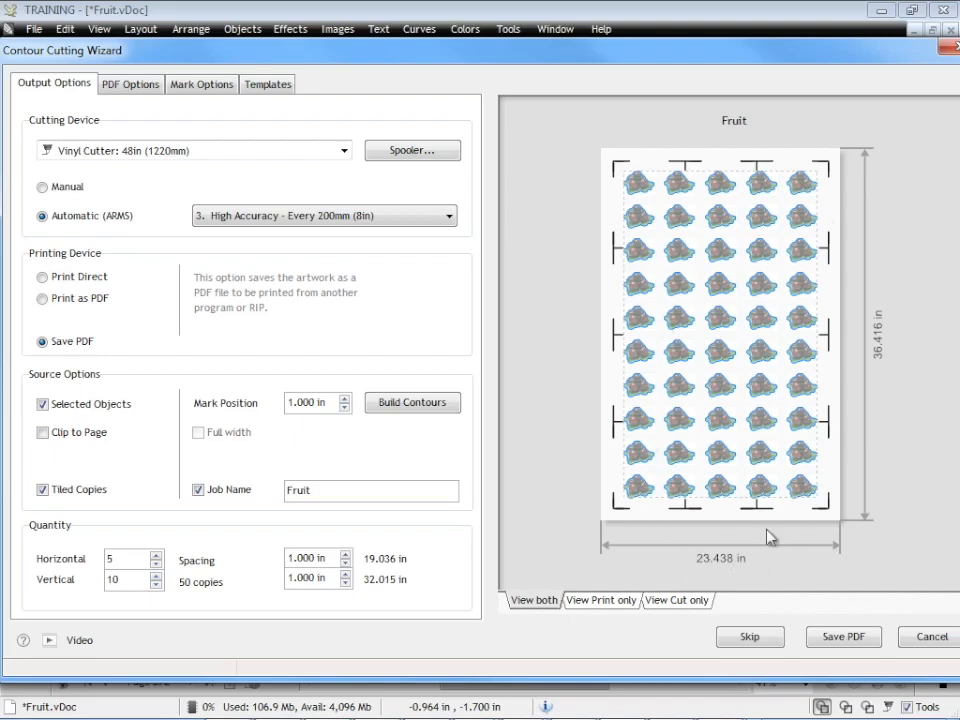
{"action": "mouse_move", "coordinate": [915, 399]}
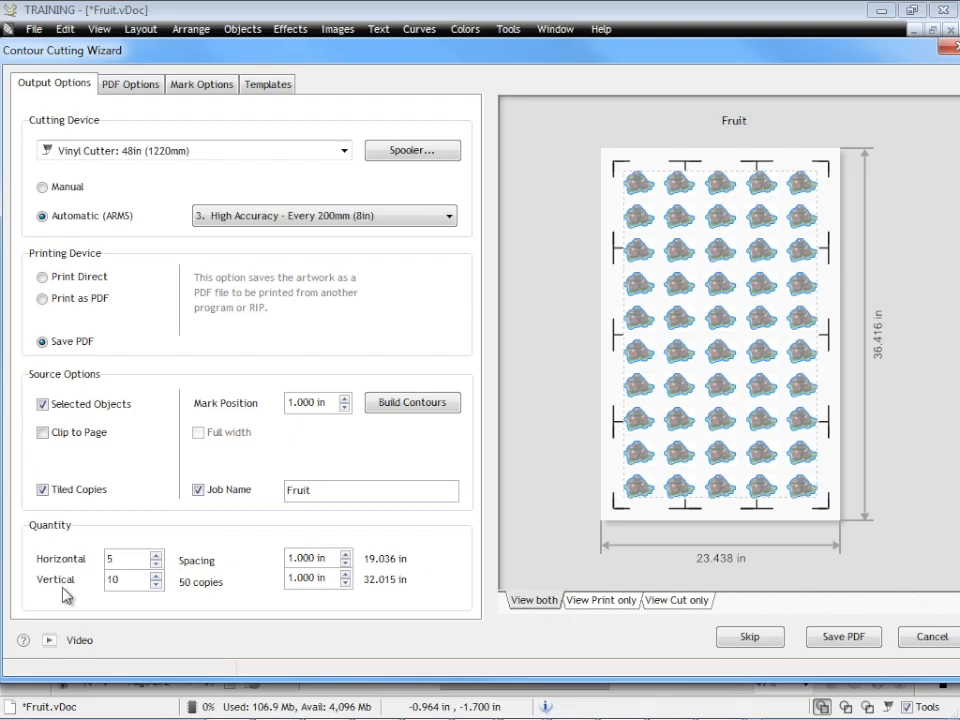
{"action": "mouse_move", "coordinate": [568, 476]}
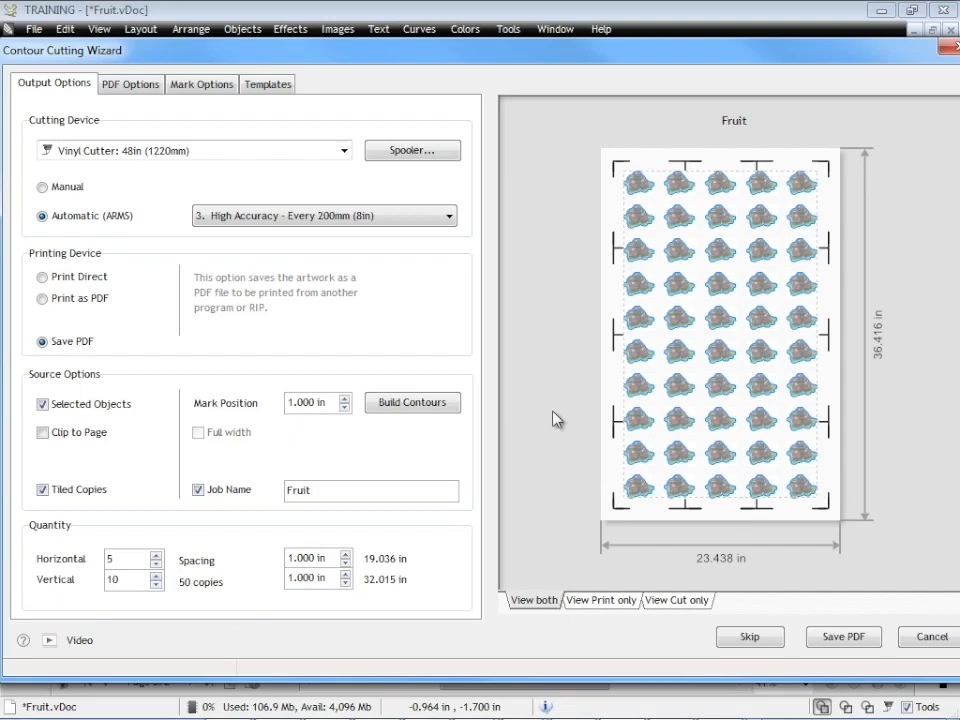
{"action": "mouse_move", "coordinate": [548, 428]}
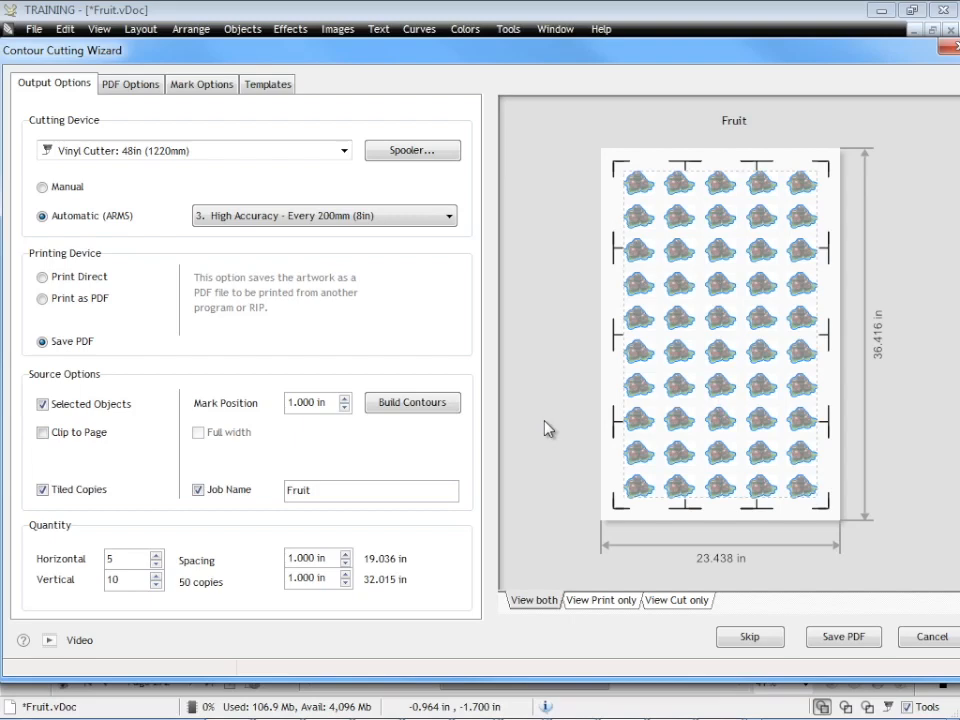
{"action": "mouse_move", "coordinate": [774, 483]}
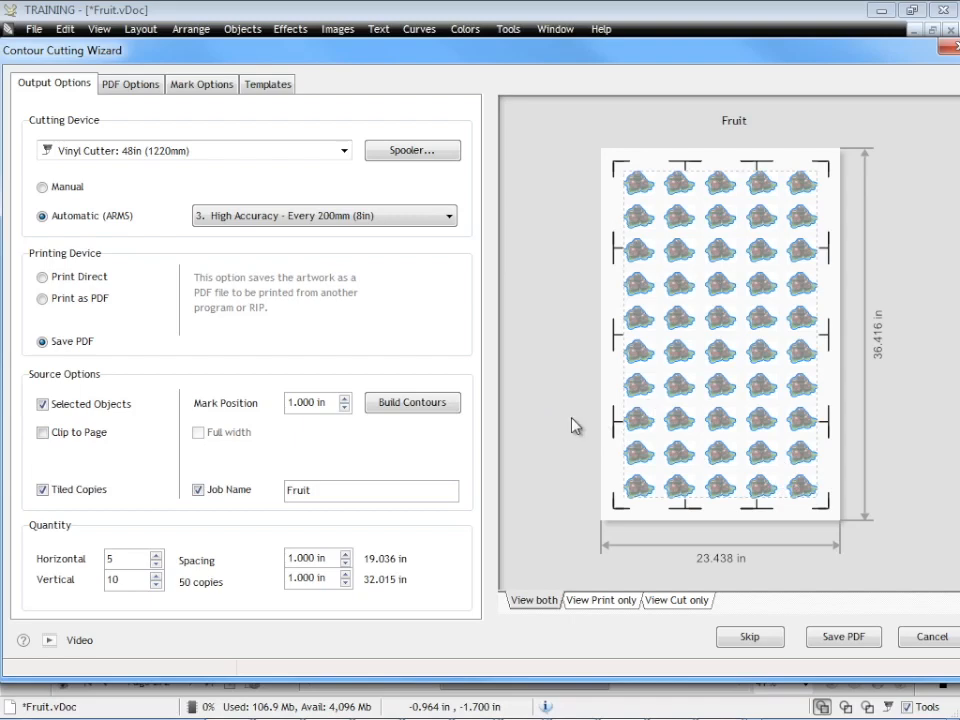
{"action": "left_click", "coordinate": [197, 84]}
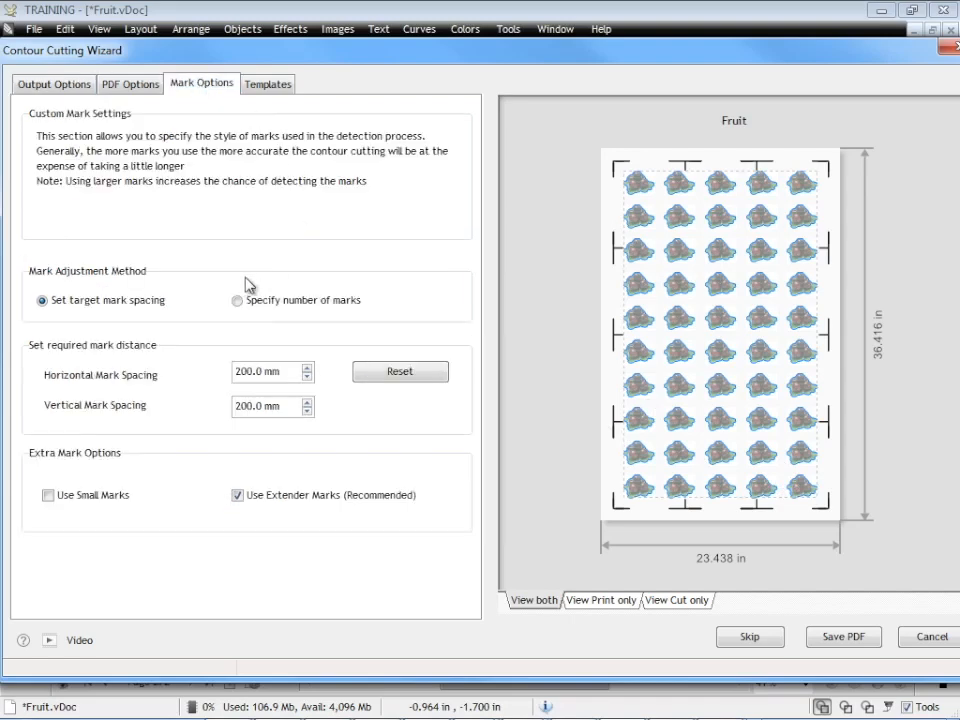
{"action": "mouse_move", "coordinate": [561, 320]}
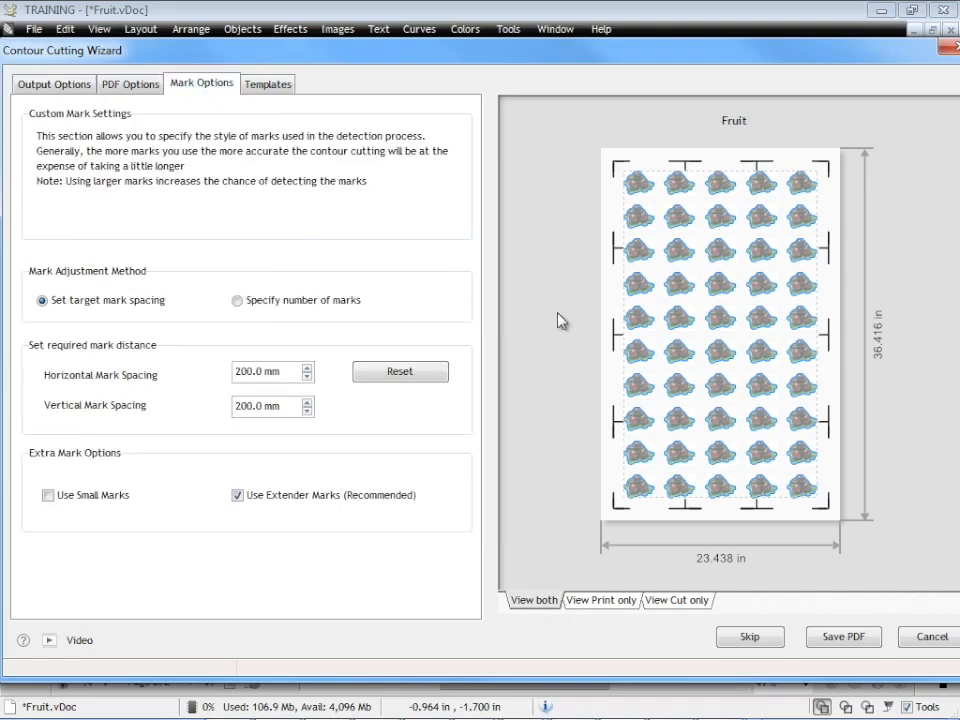